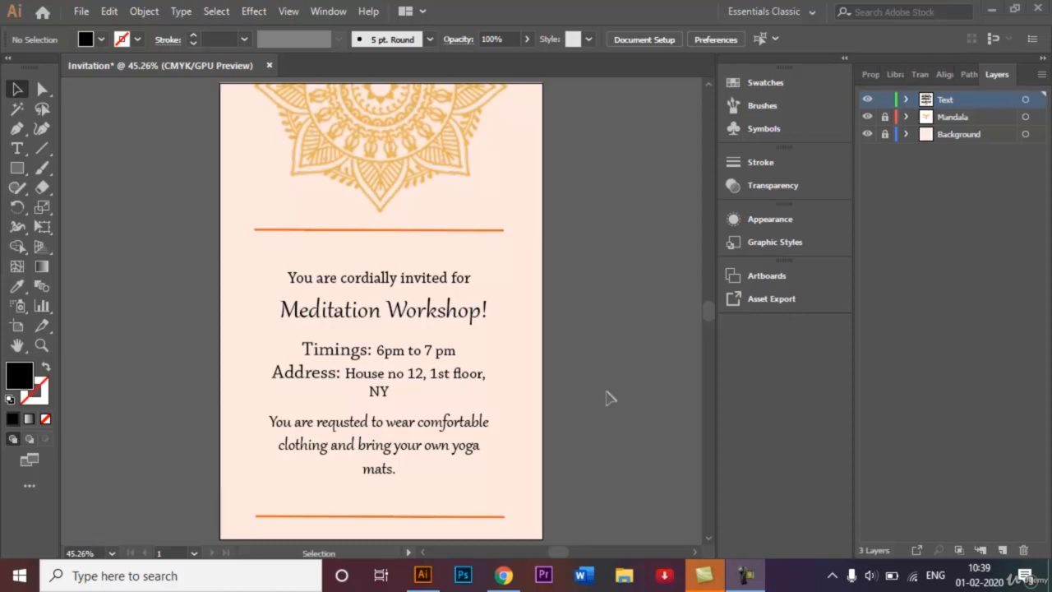
mouse_move(598, 169)
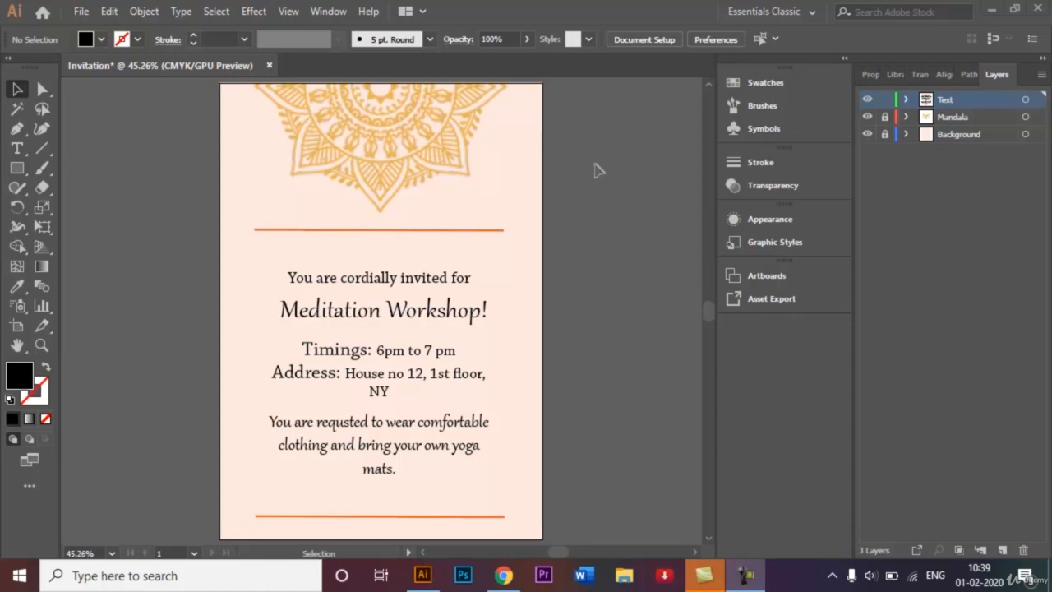
mouse_move(201, 391)
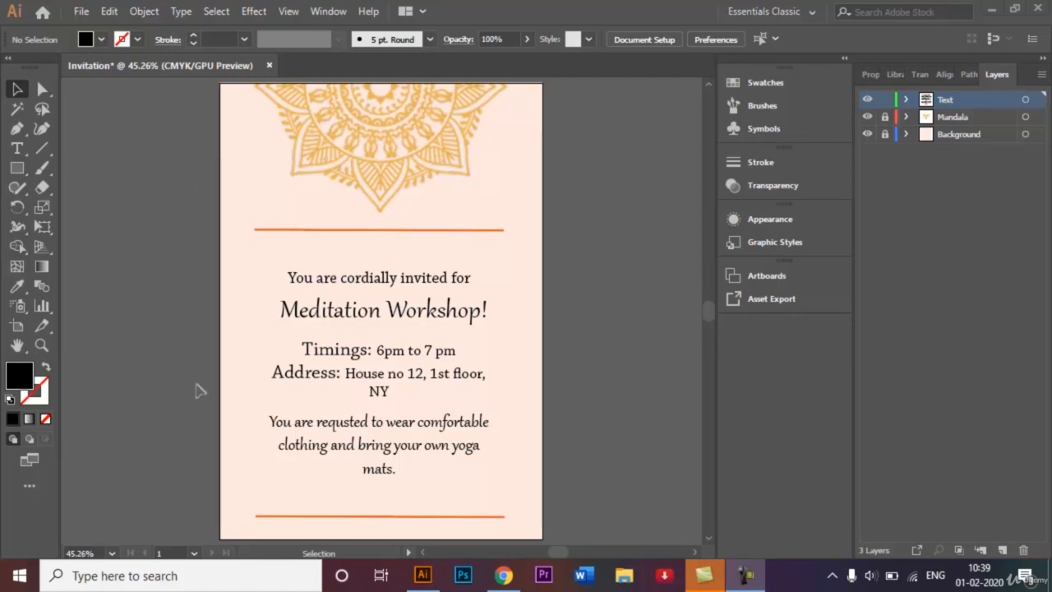
Create a new A4 portrait document named 'Invitation' from File > New.
left_click(81, 12)
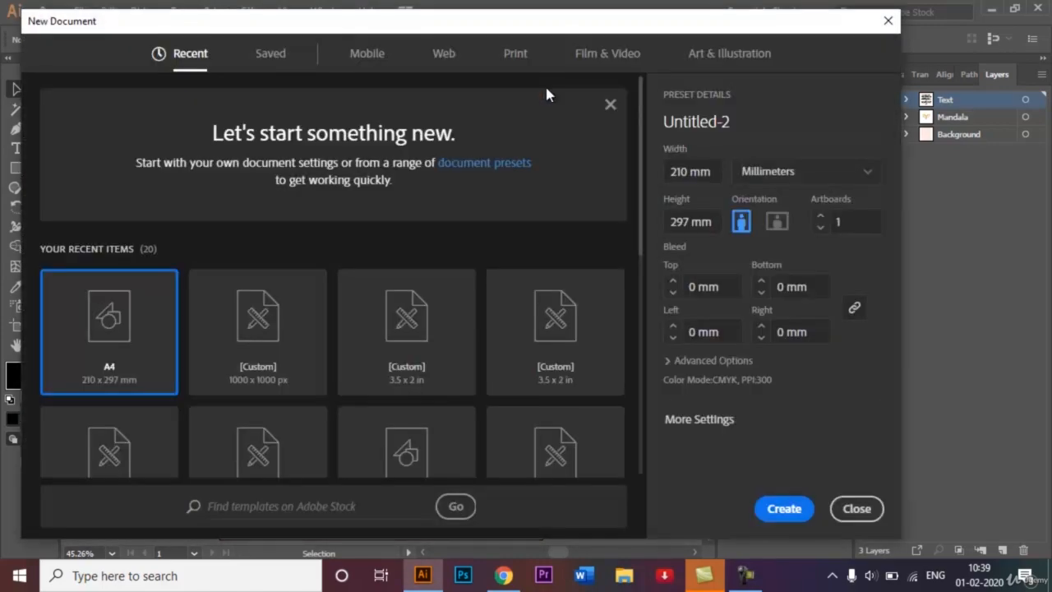
mouse_move(168, 270)
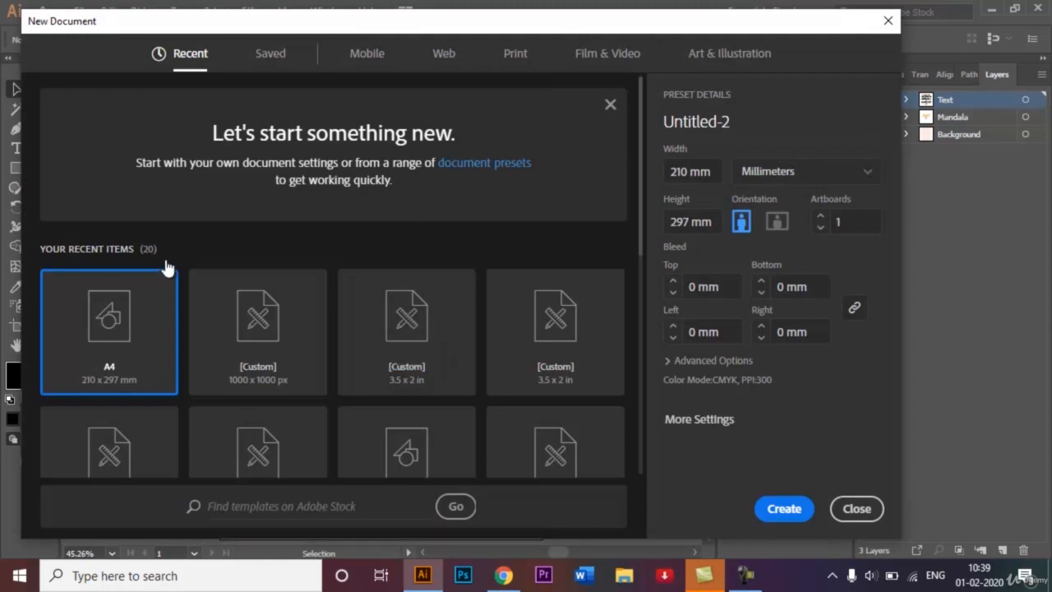
mouse_move(585, 186)
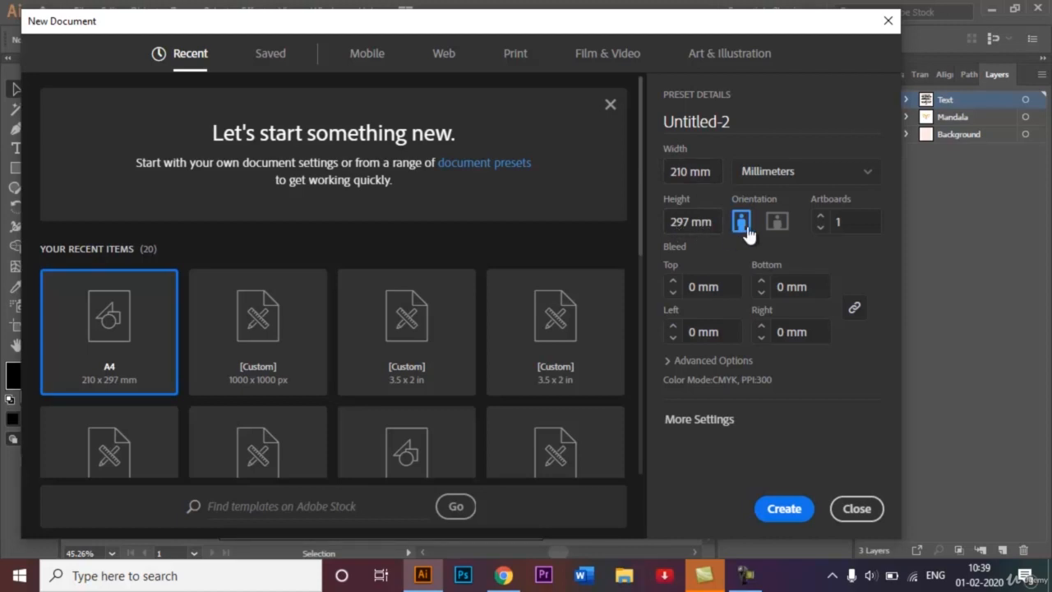
mouse_move(751, 122)
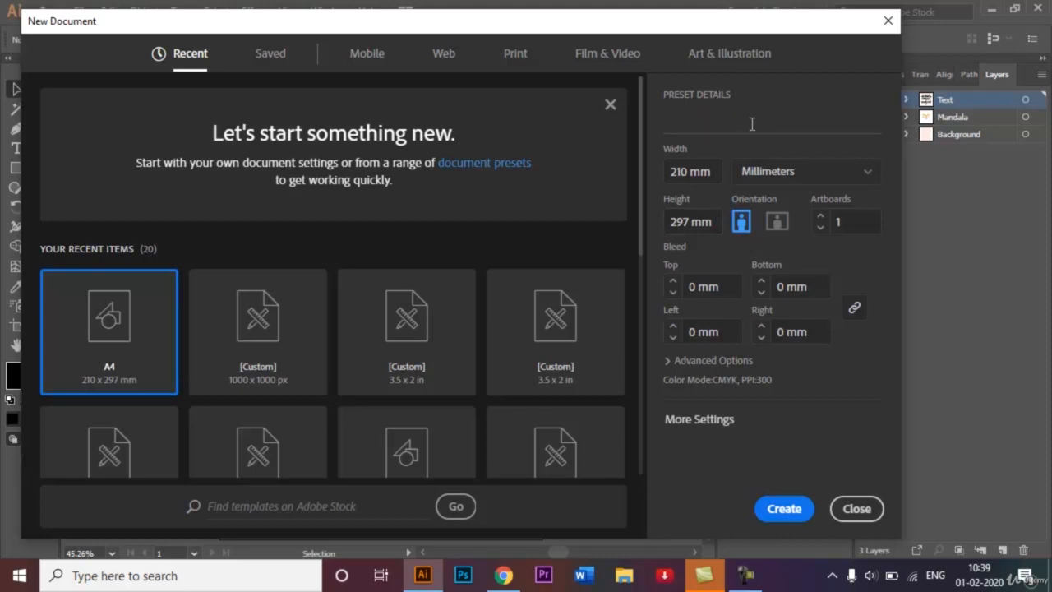
left_click(739, 121)
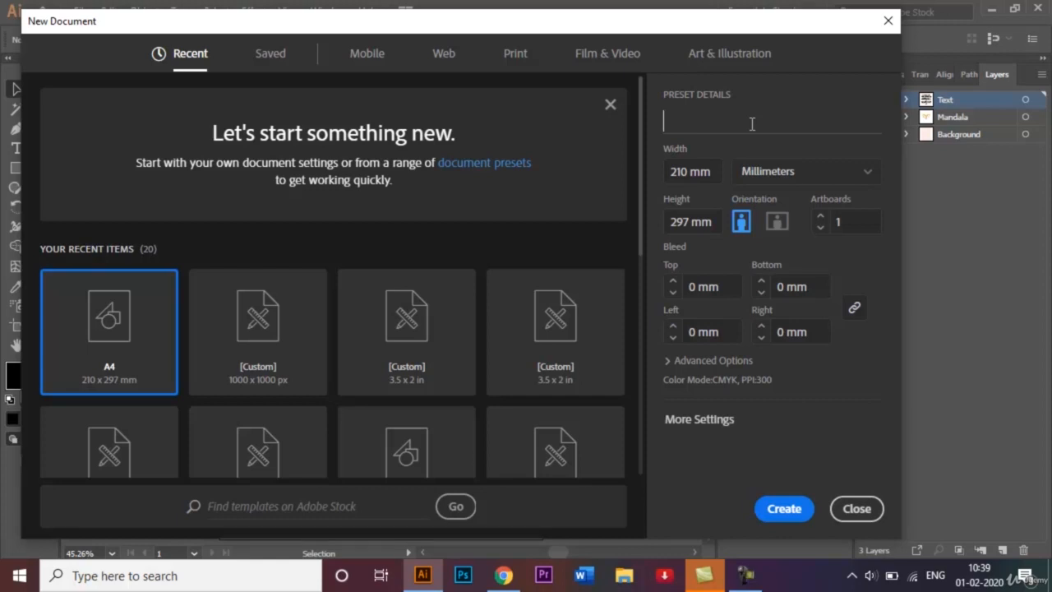
type("Invi")
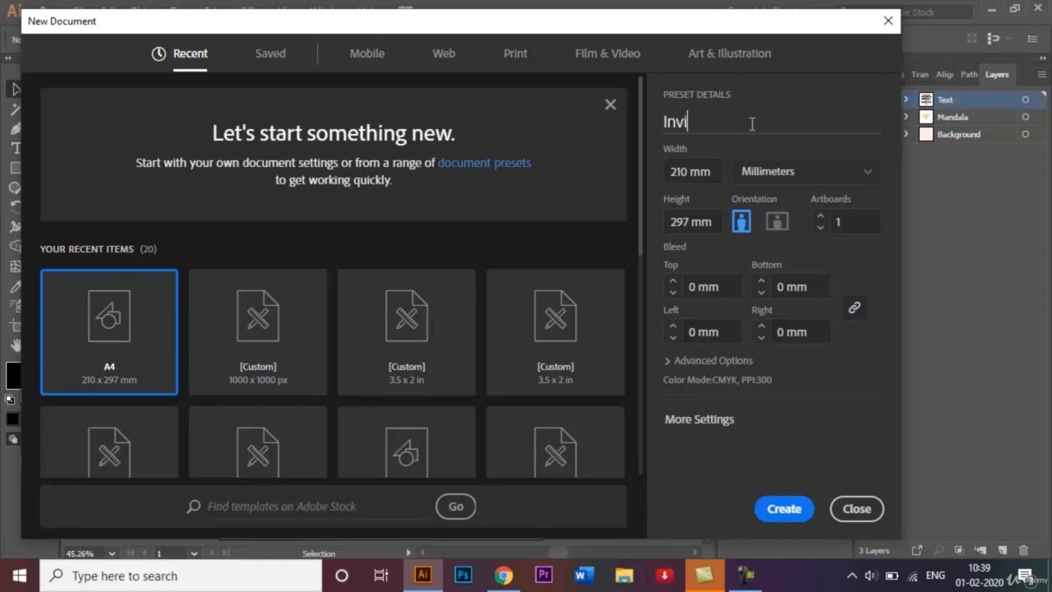
type("tat")
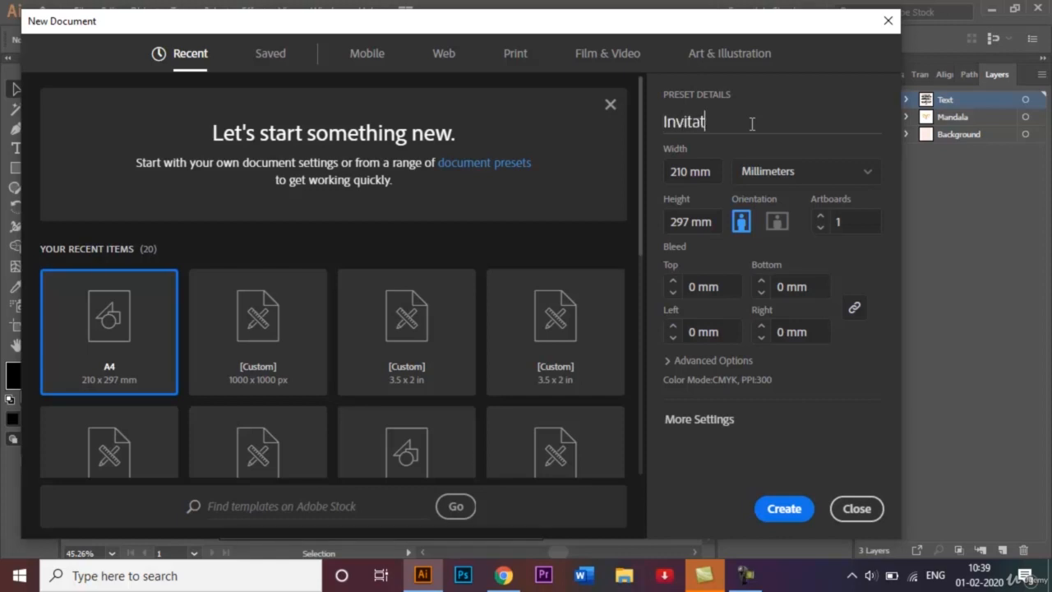
type("ion")
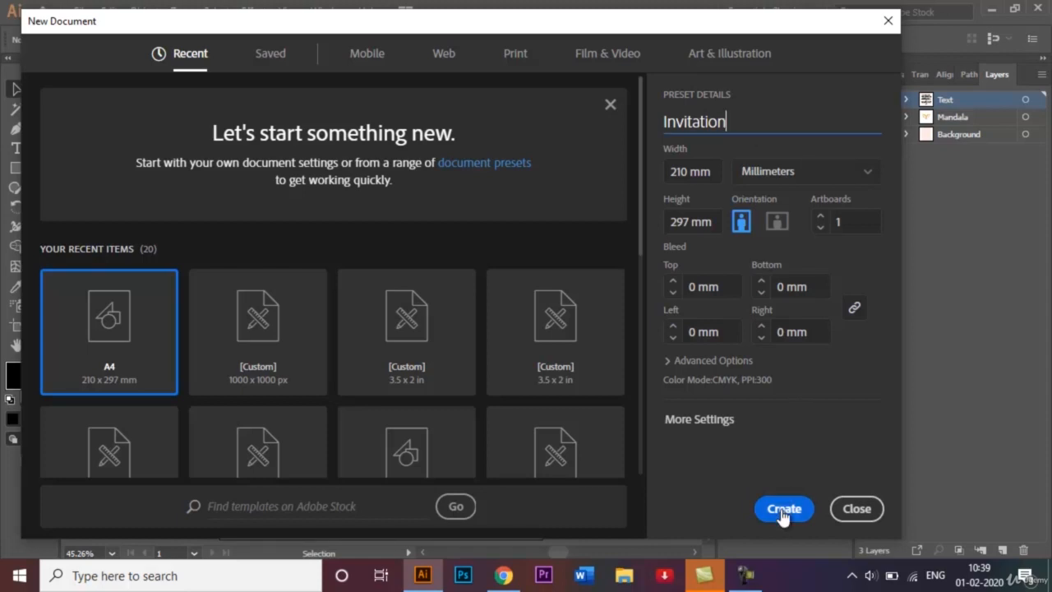
left_click(782, 508)
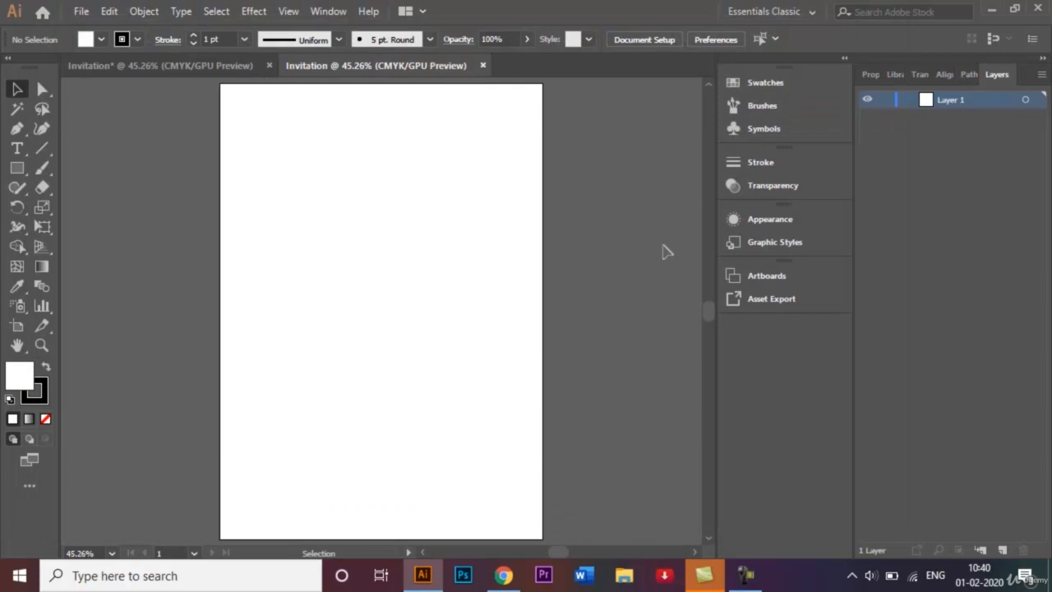
mouse_move(167, 105)
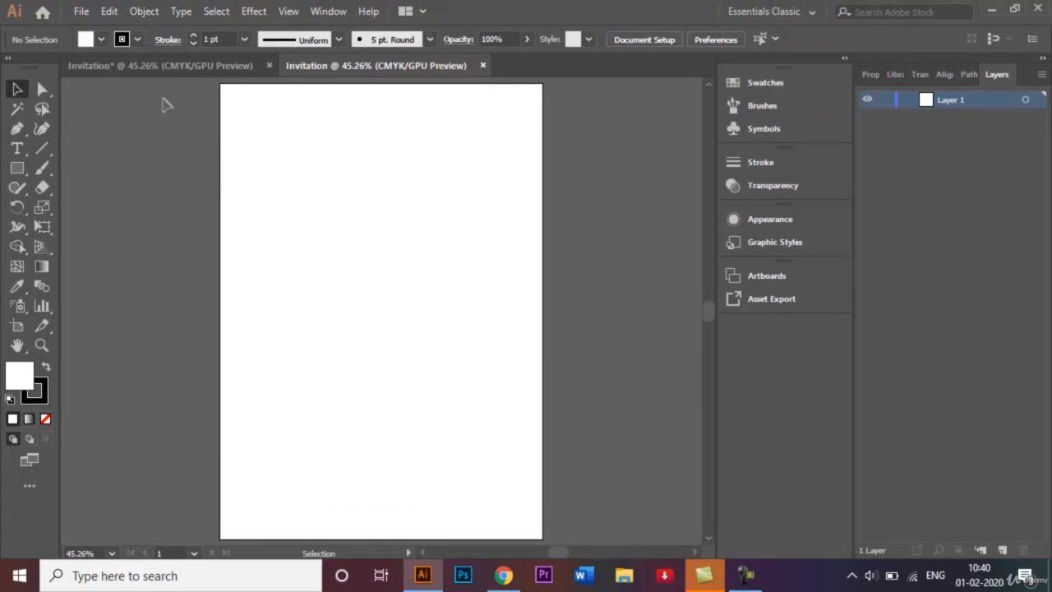
left_click(161, 65)
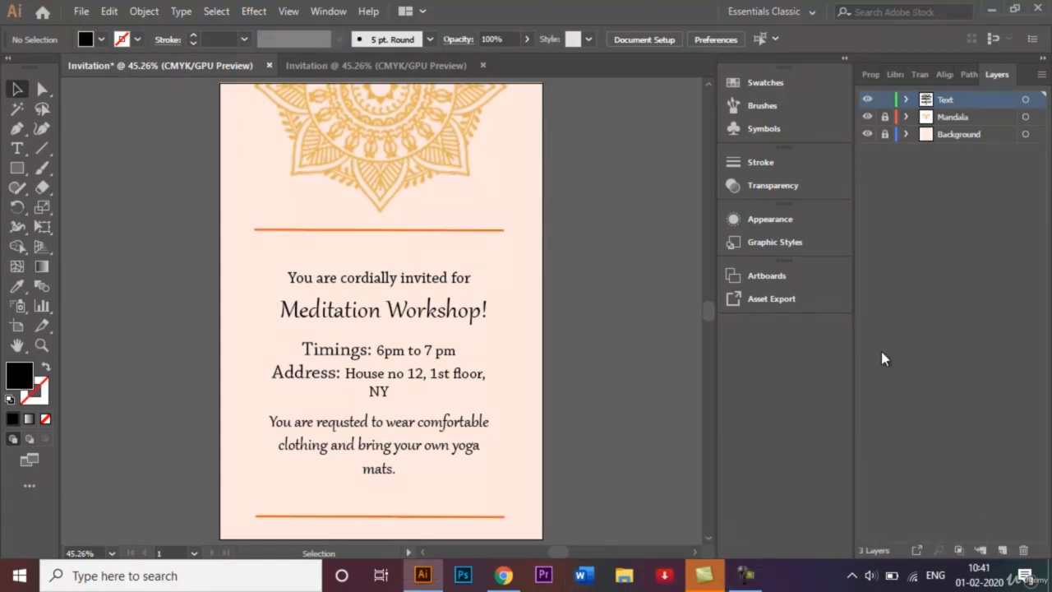
mouse_move(437, 145)
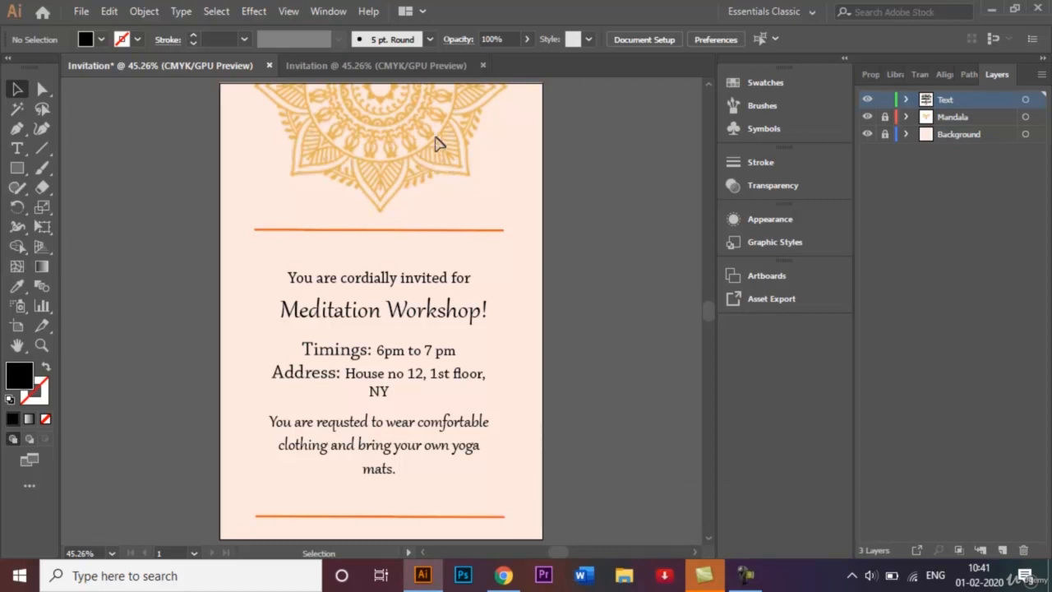
left_click(375, 66)
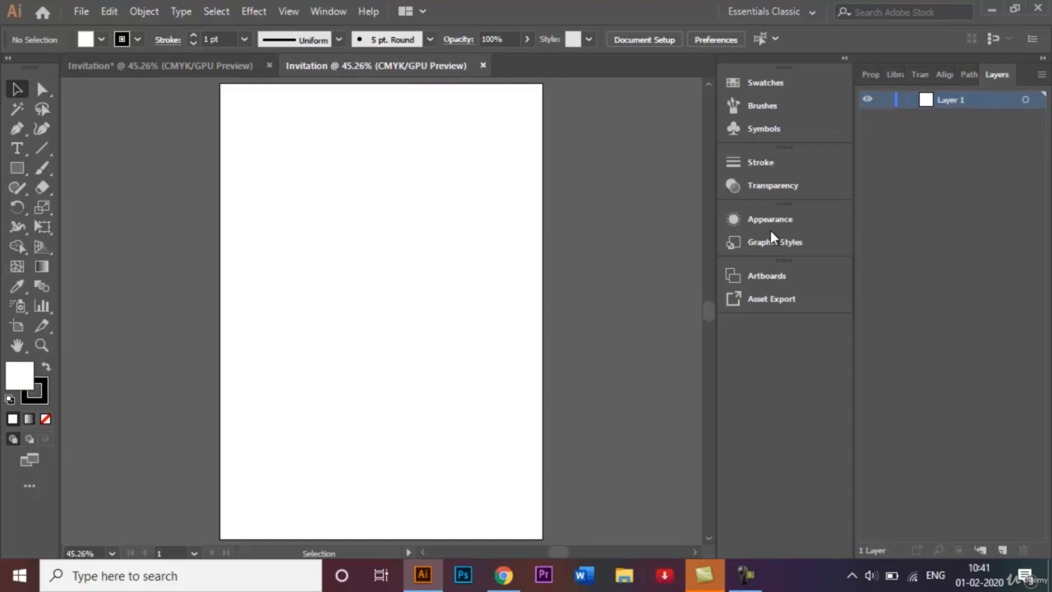
mouse_move(973, 112)
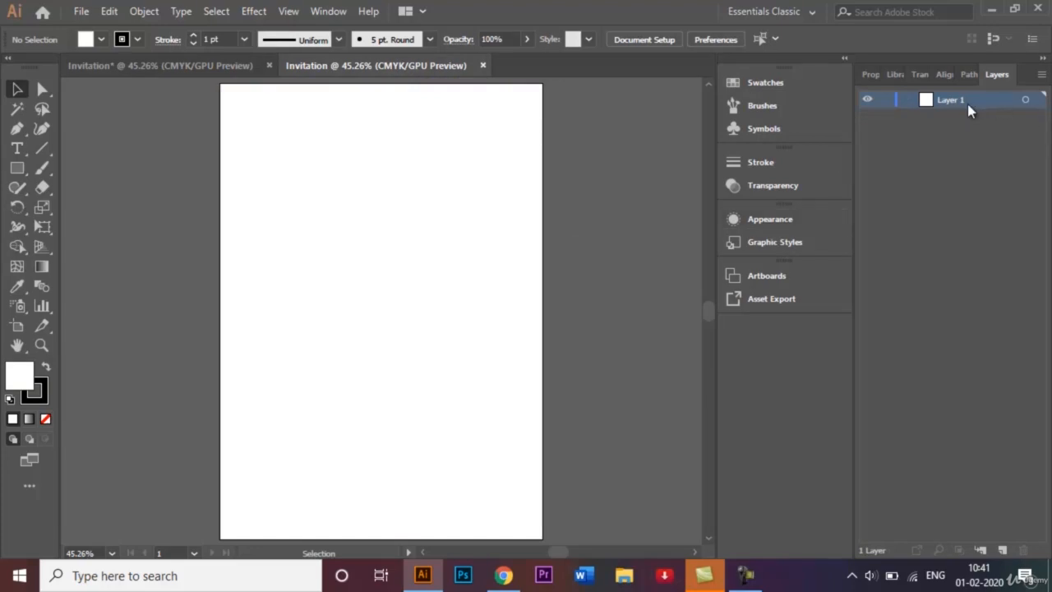
Rename Layer 1 to 'Background' in the Layers panel.
double_click(950, 100)
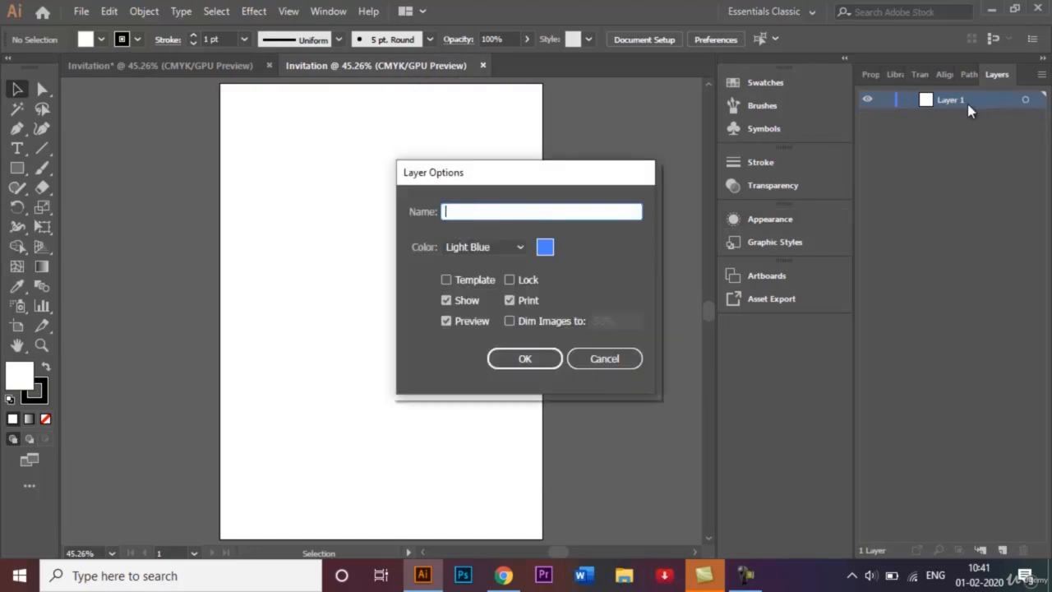
type("Backg")
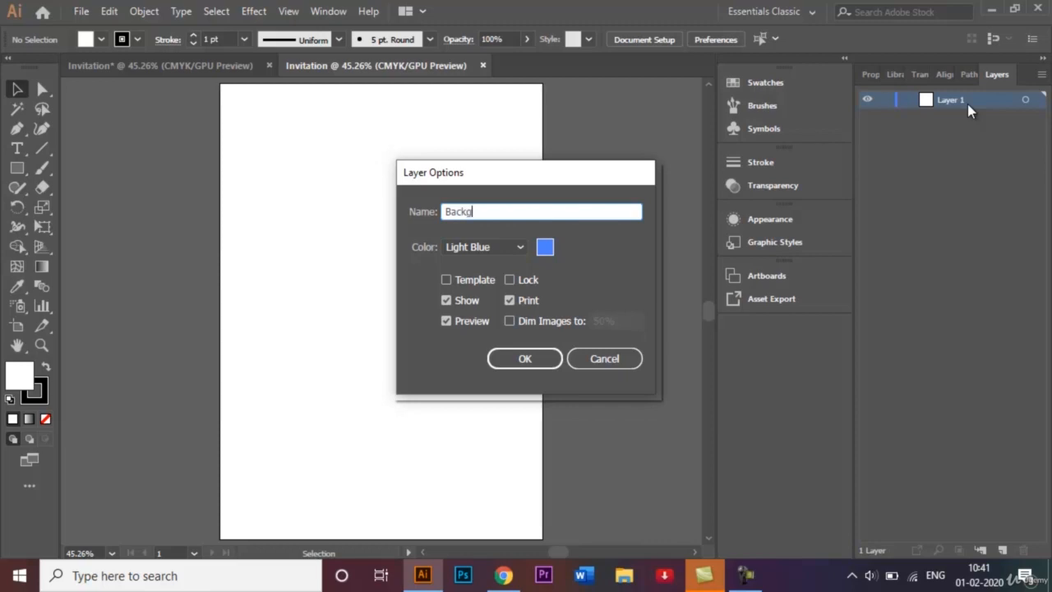
type("round")
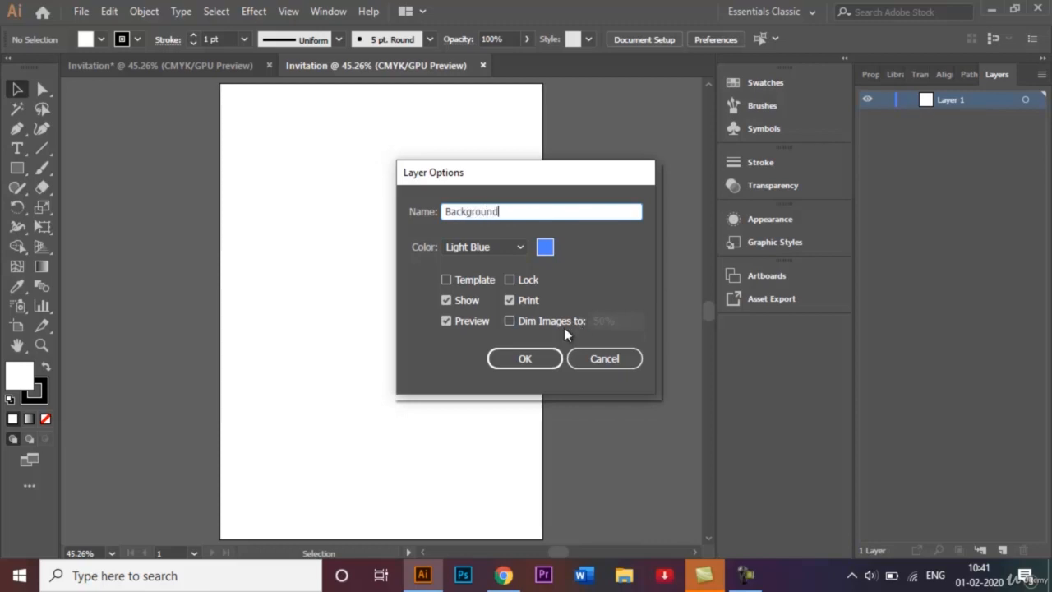
left_click(524, 358)
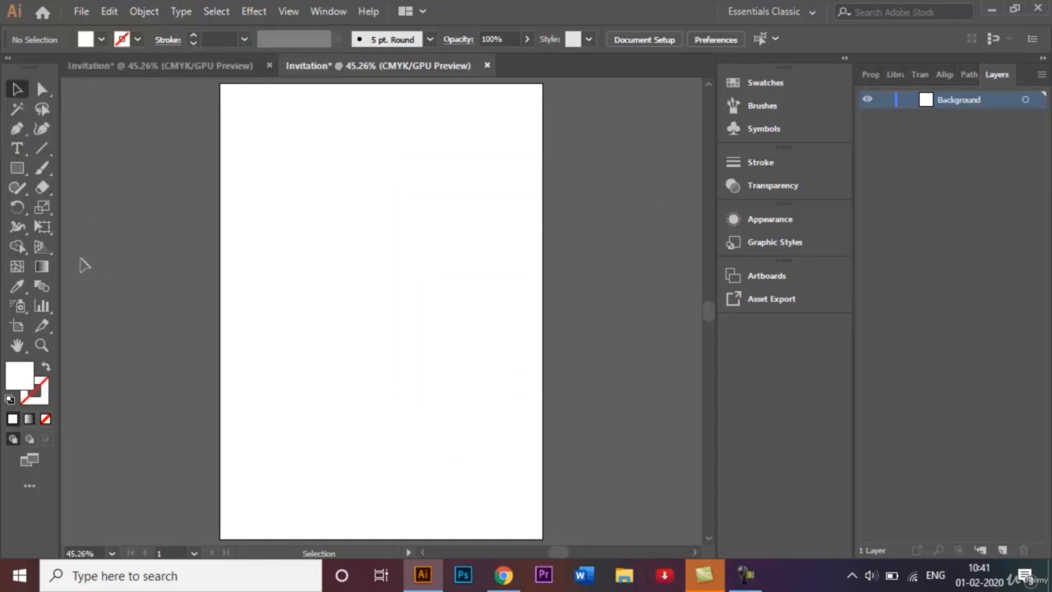
mouse_move(34, 385)
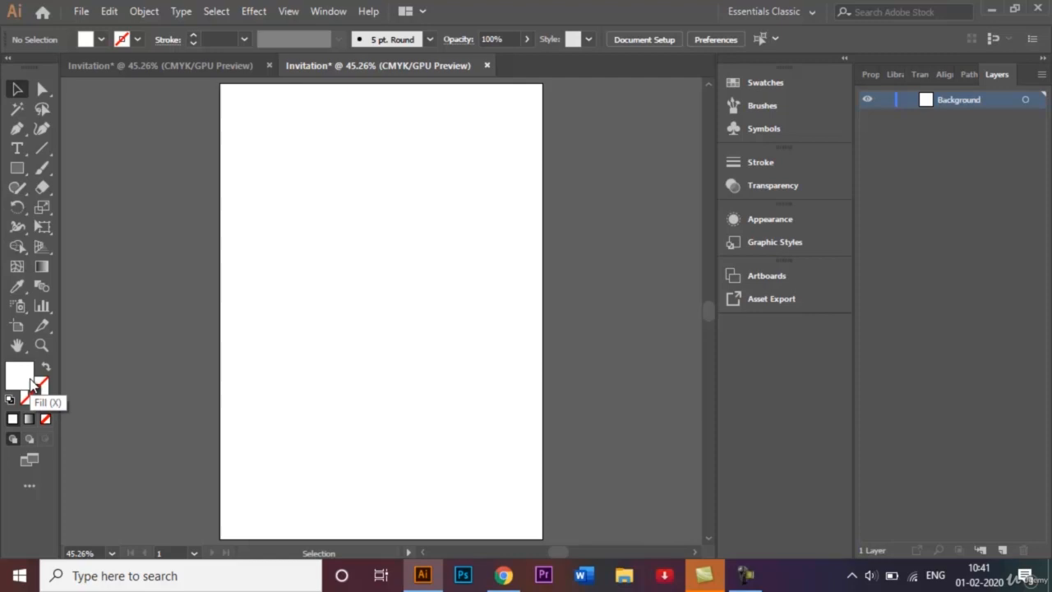
Set the Fill swatch to a light peach shade in the Color Picker.
double_click(20, 375)
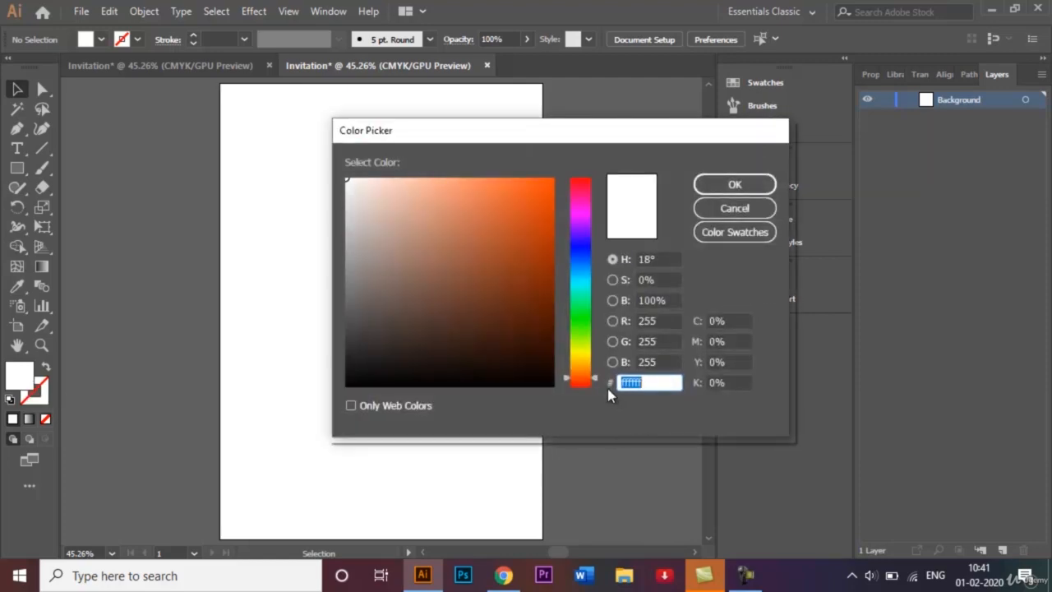
mouse_move(594, 386)
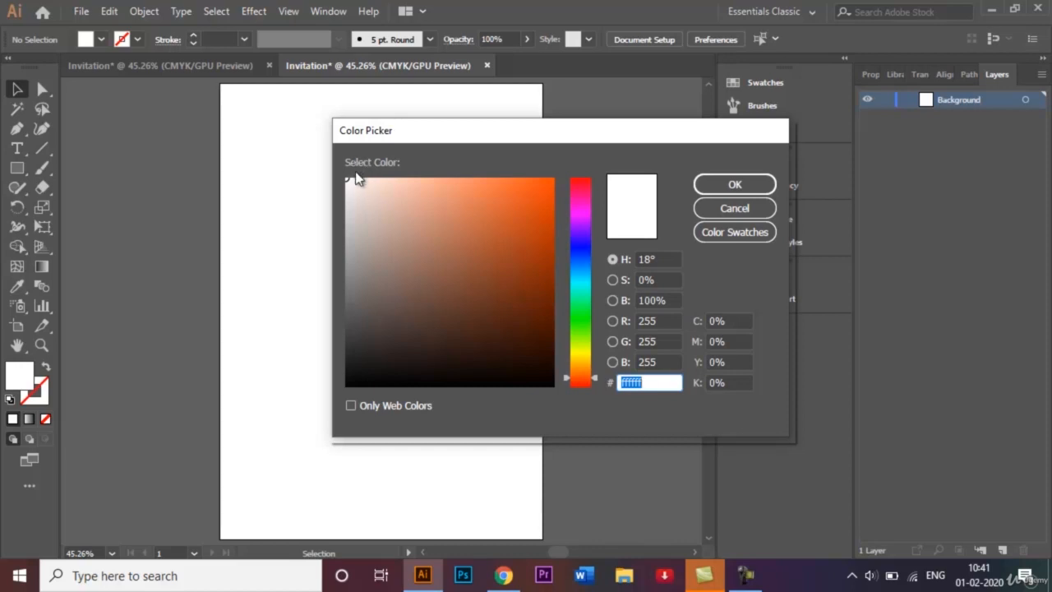
left_click(365, 177)
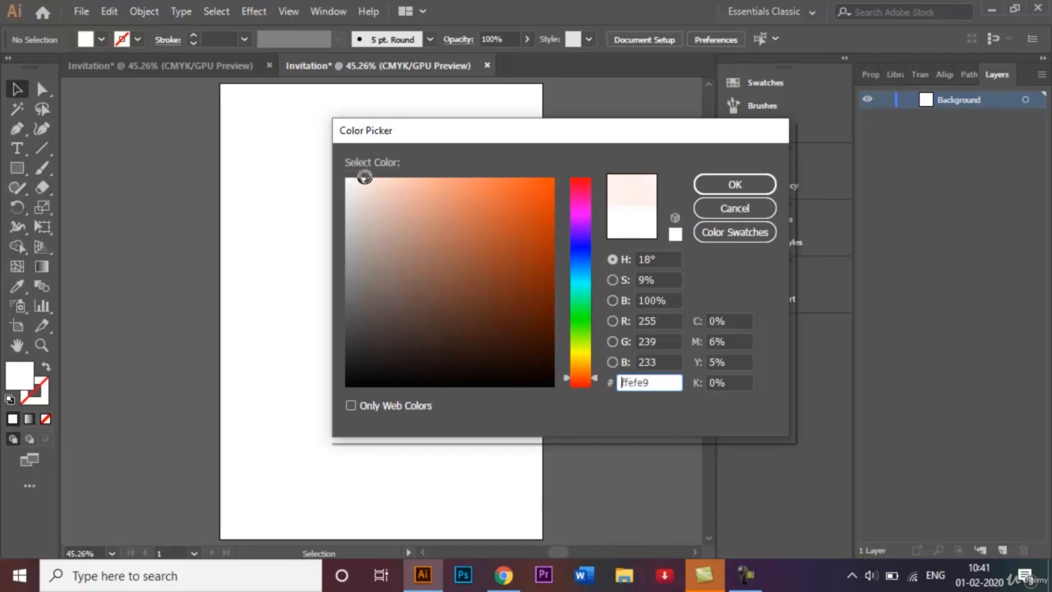
left_click_drag(365, 177, 401, 179)
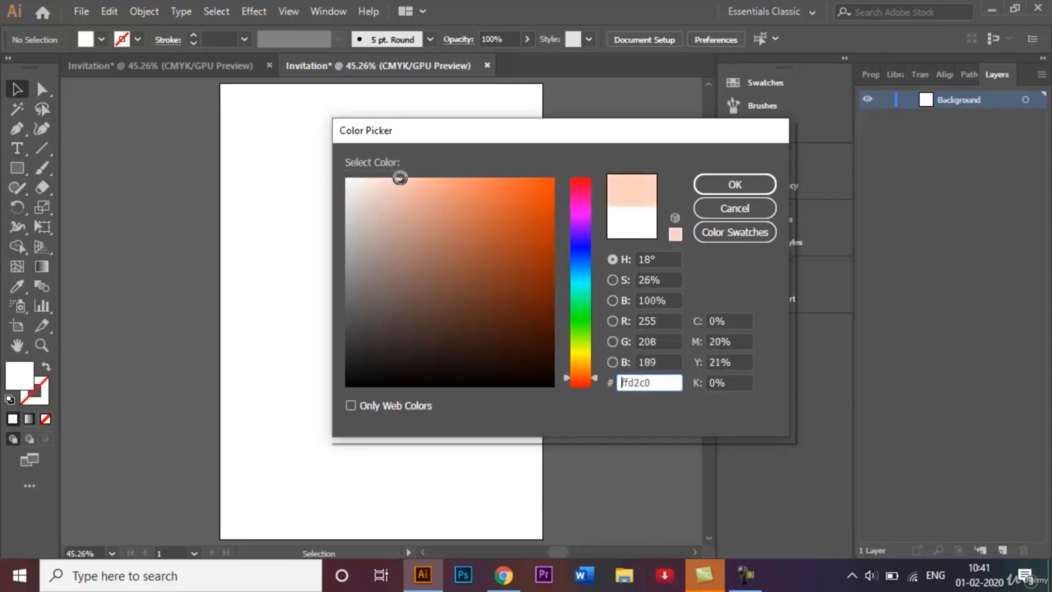
left_click_drag(401, 177, 411, 179)
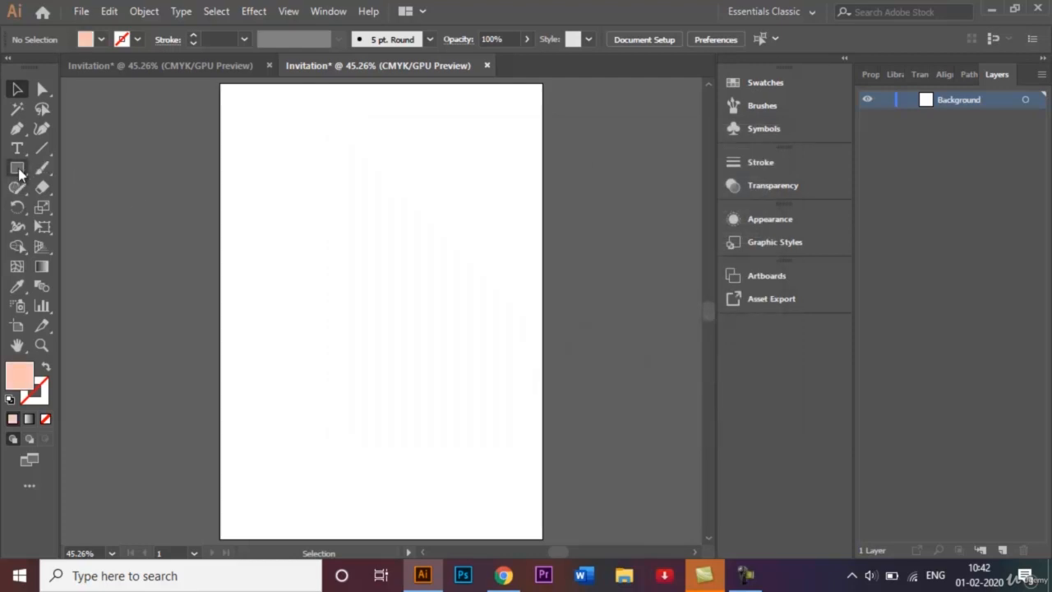
Draw a peach rectangle covering the whole artboard on the Background layer.
left_click(16, 168)
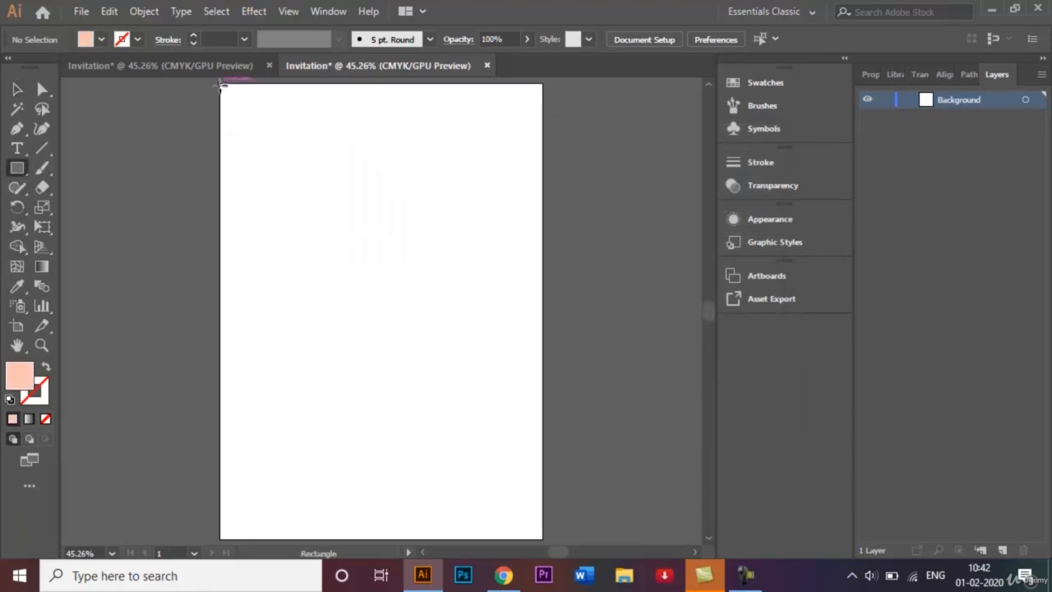
left_click_drag(220, 85, 424, 424)
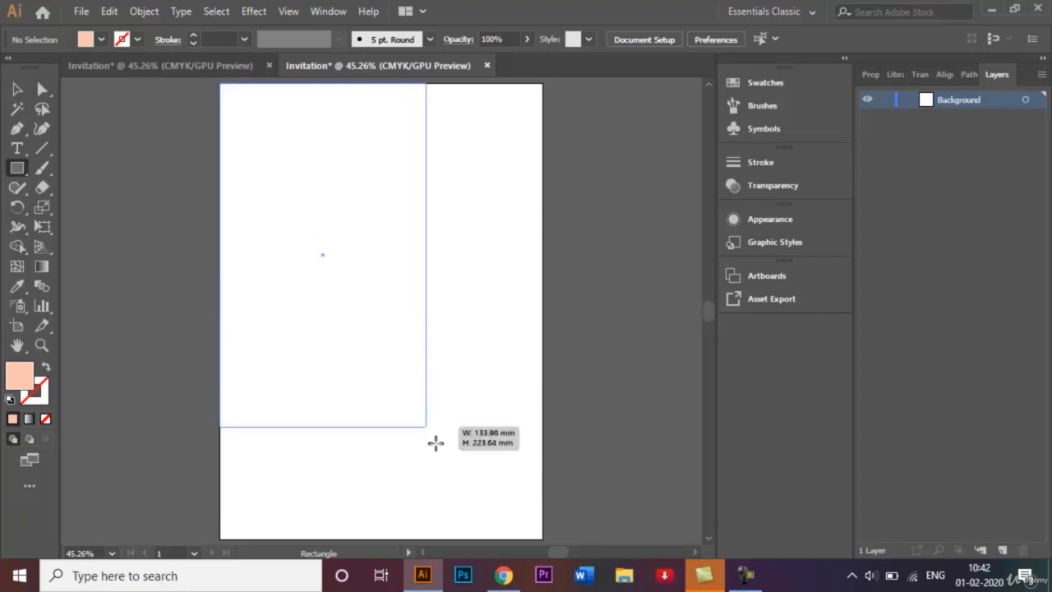
left_click_drag(436, 444, 506, 532)
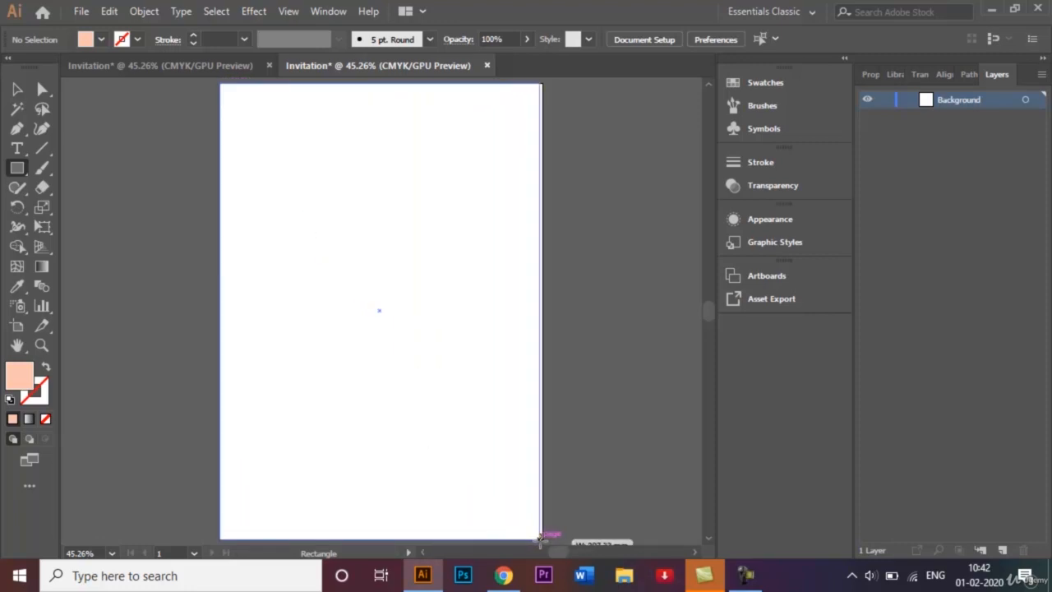
left_click_drag(221, 82, 543, 539)
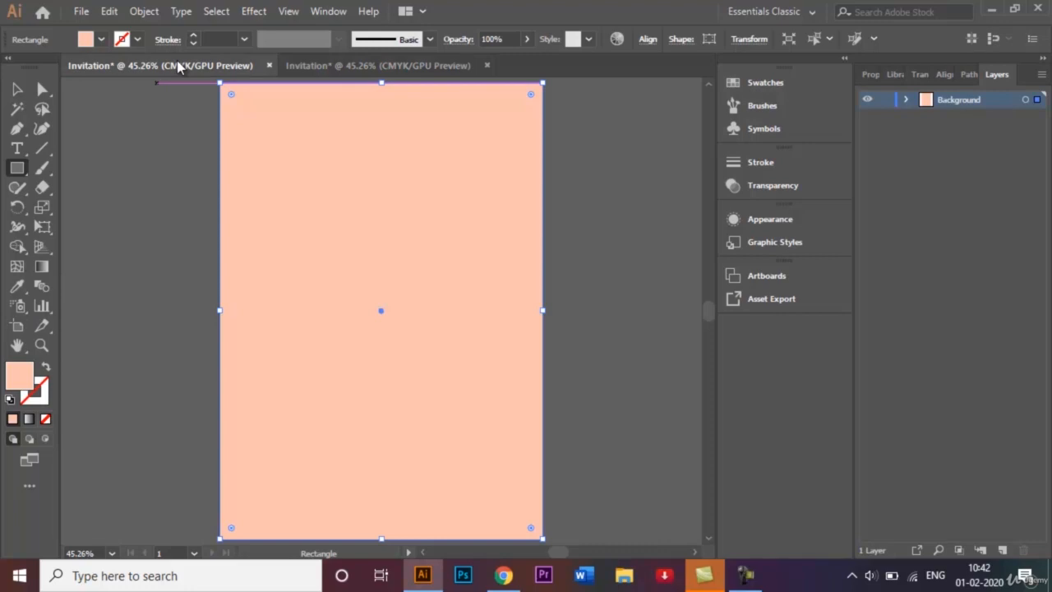
left_click(378, 65)
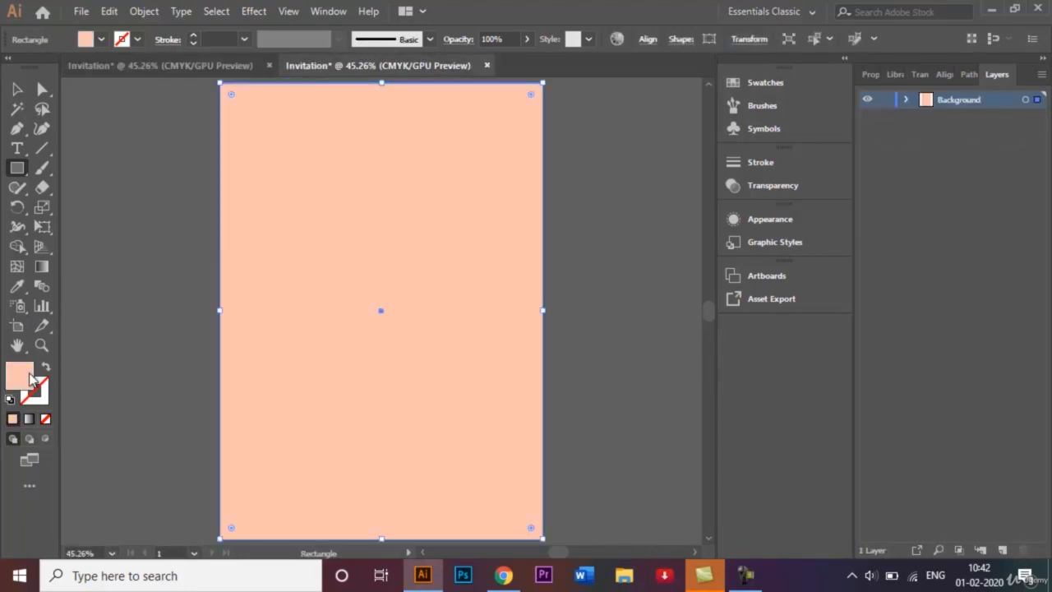
mouse_move(20, 375)
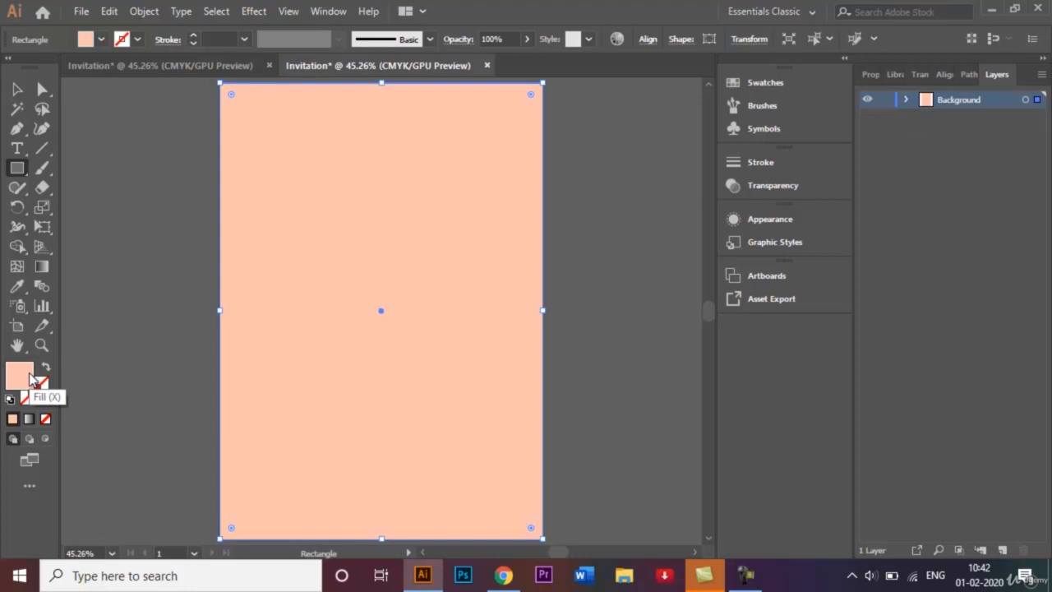
Change the background rectangle's fill to a paler peach (f9d1c5) and view the reference invitation.
double_click(19, 375)
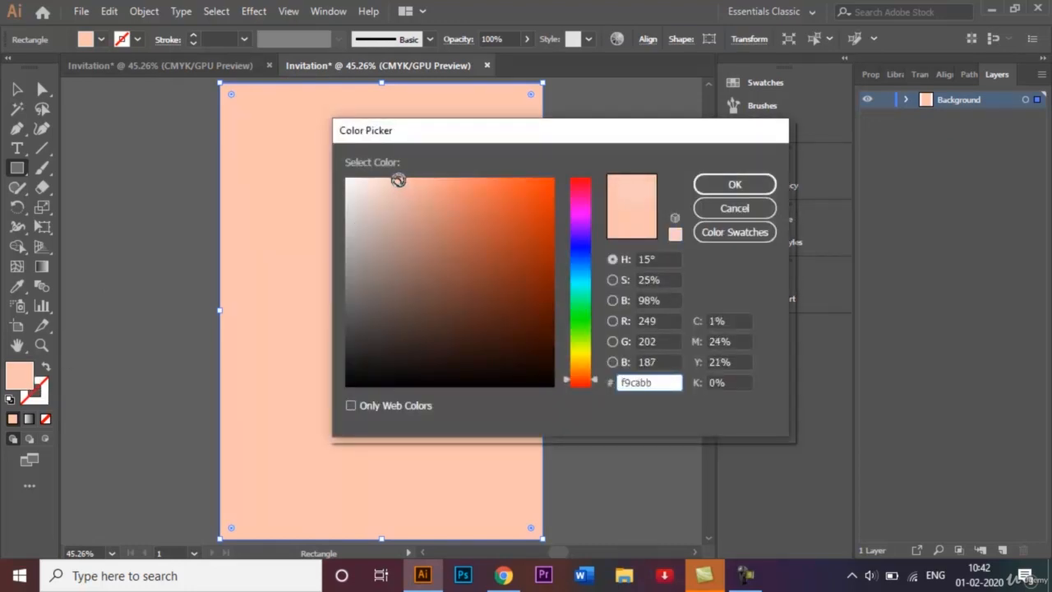
left_click(387, 182)
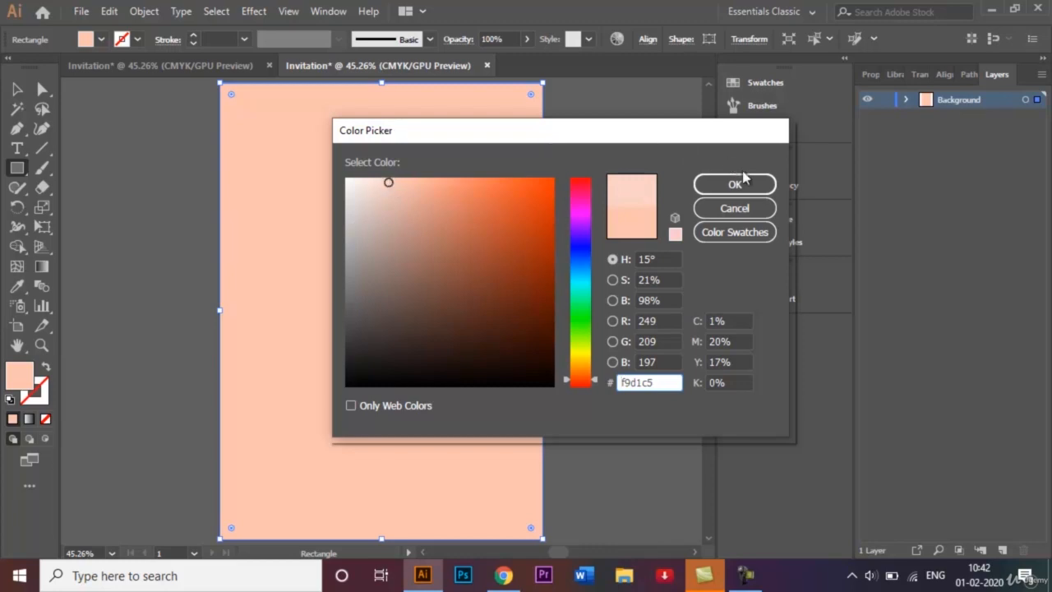
left_click(733, 184)
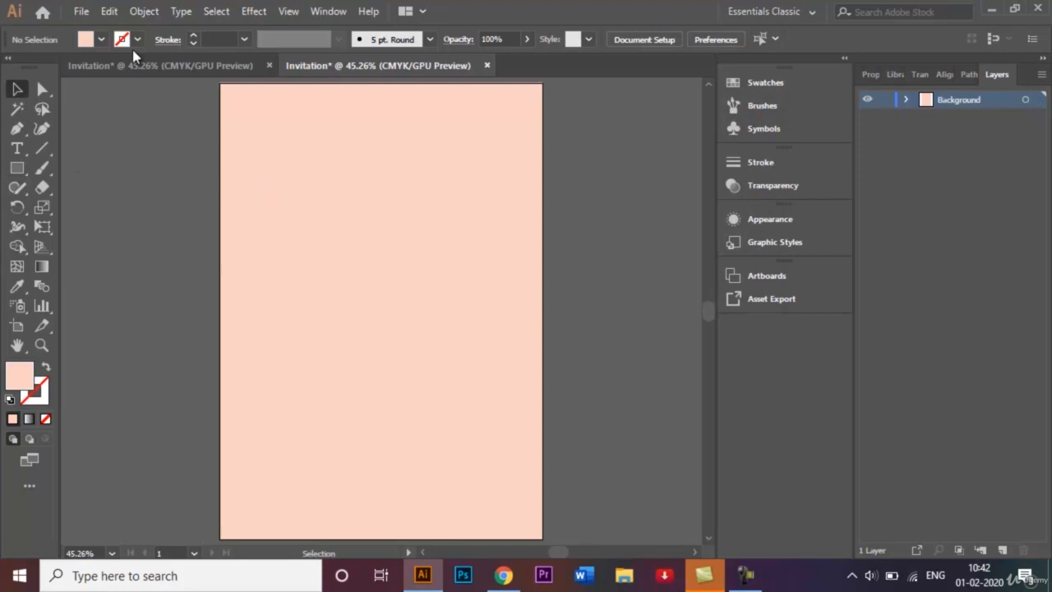
left_click(161, 66)
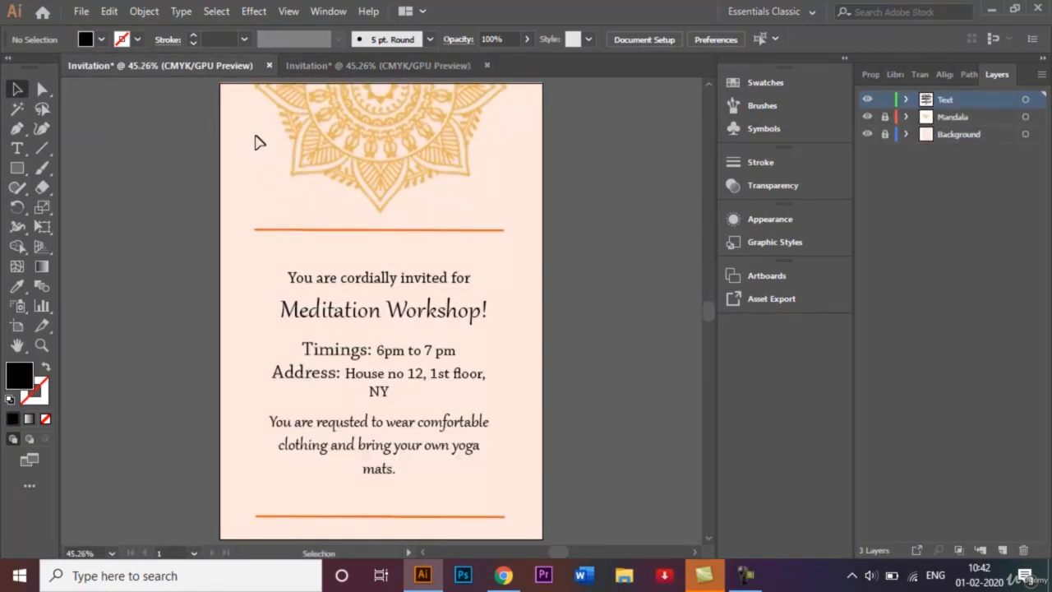
mouse_move(250, 149)
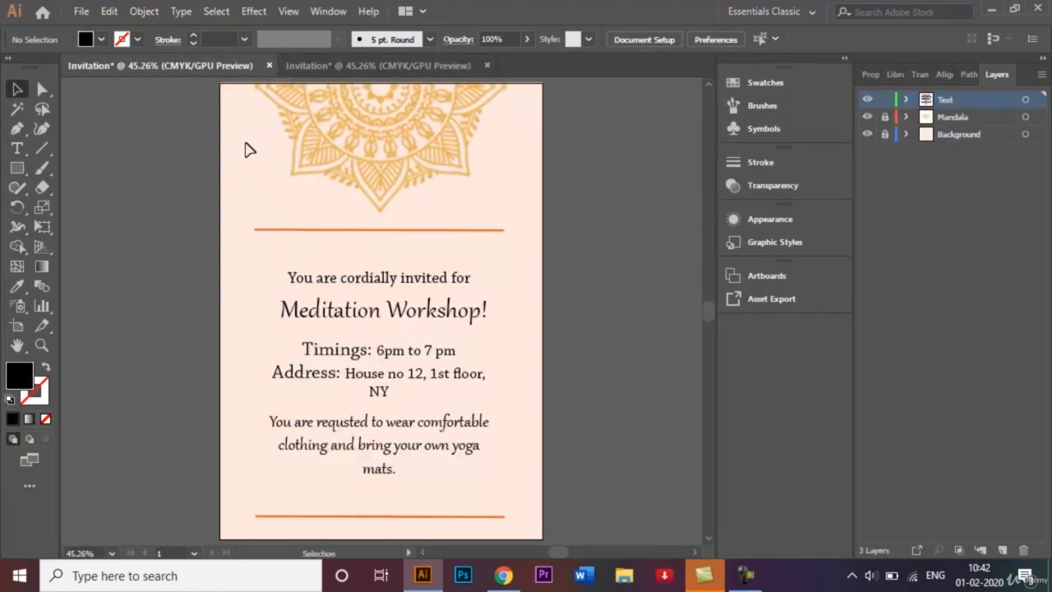
Add a new layer above Background in the working document and name it 'Mandala'.
left_click(378, 66)
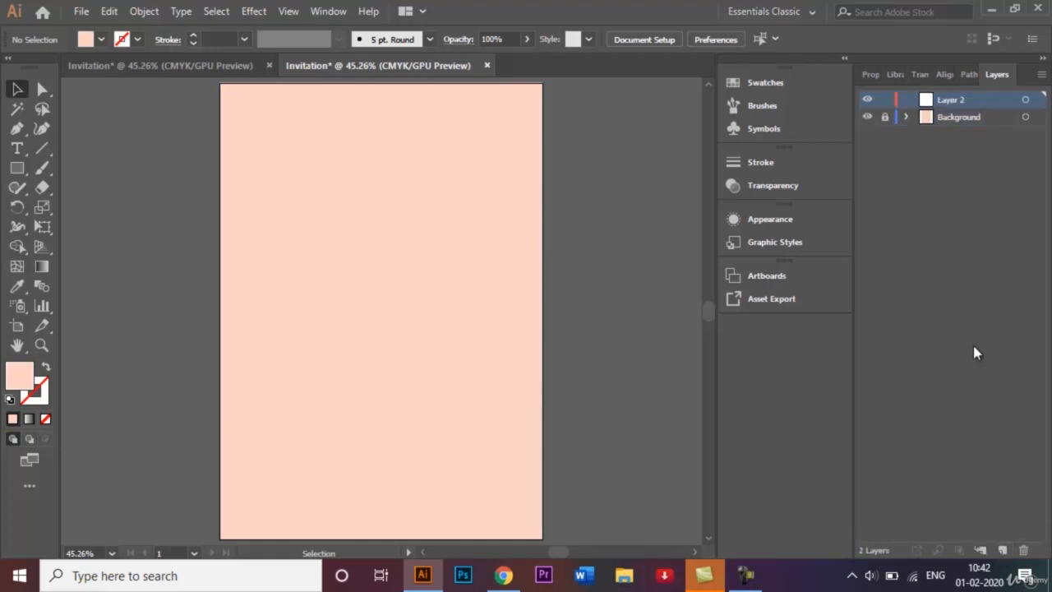
double_click(949, 99)
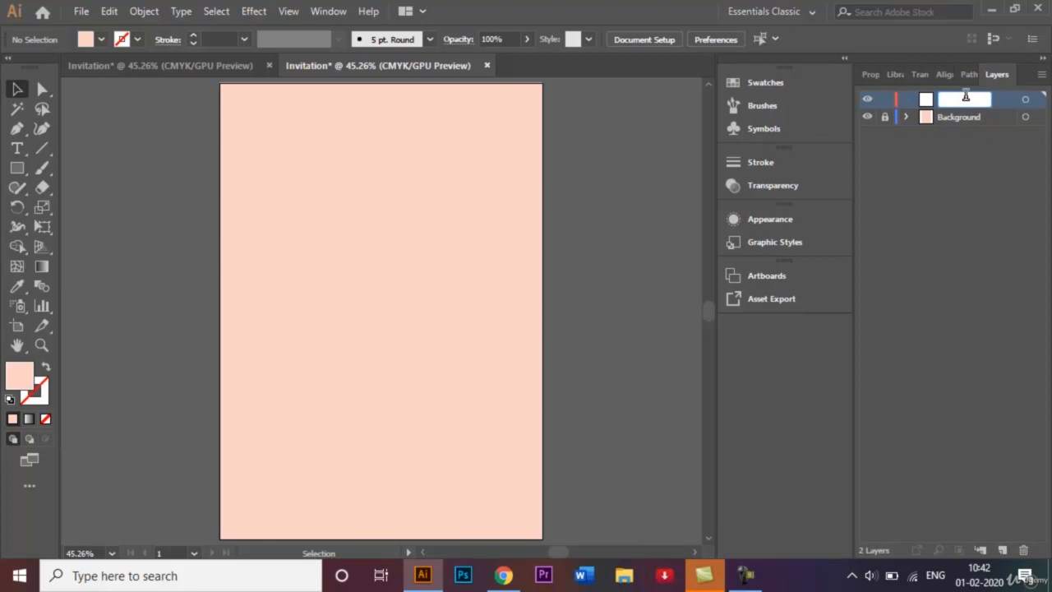
type("Mandala")
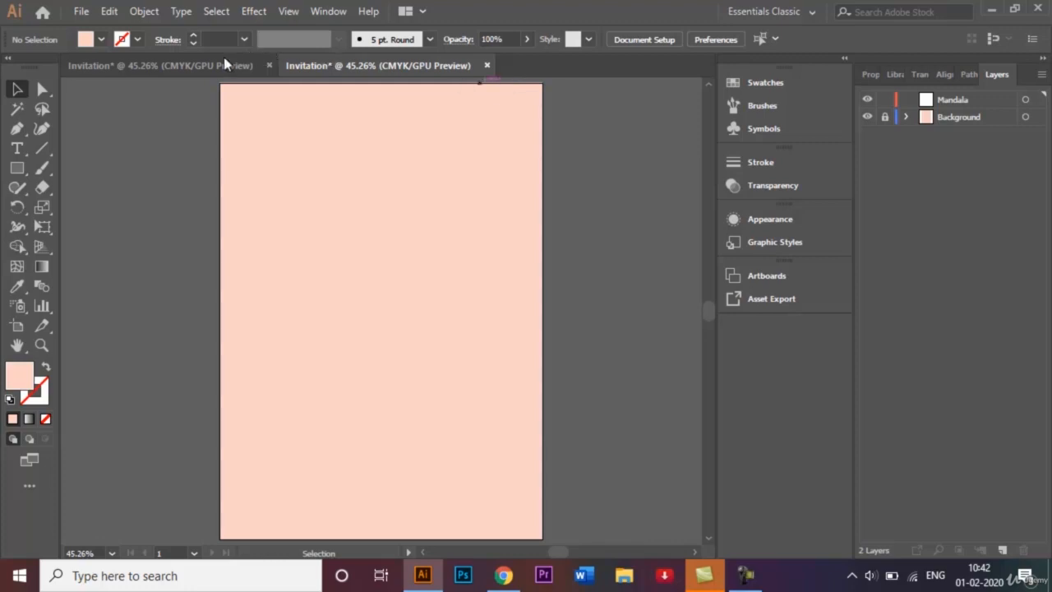
Open Mandala 2.png as its own document via File > Open.
left_click(161, 66)
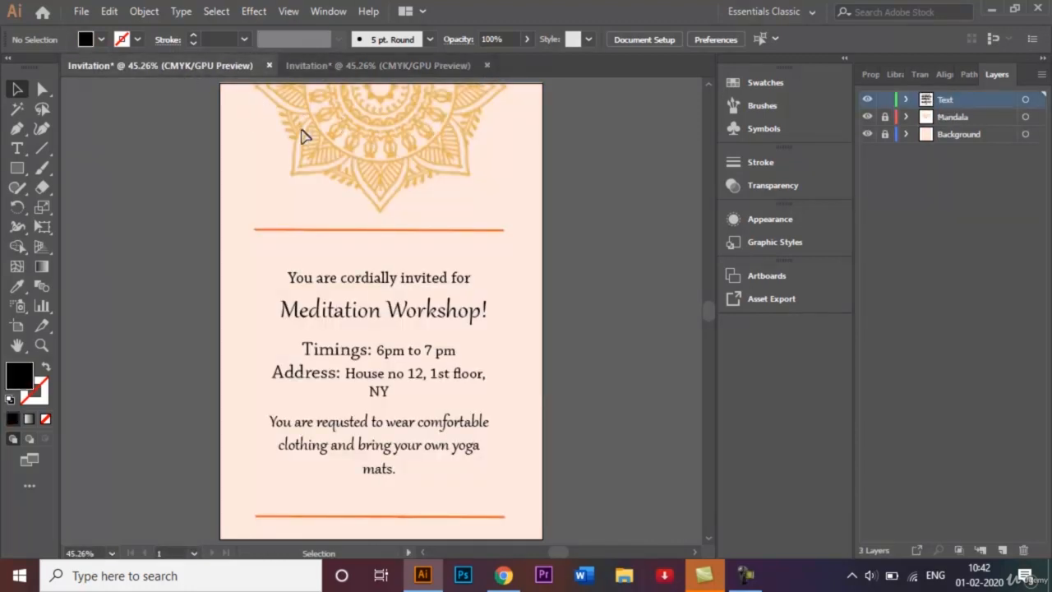
left_click(378, 66)
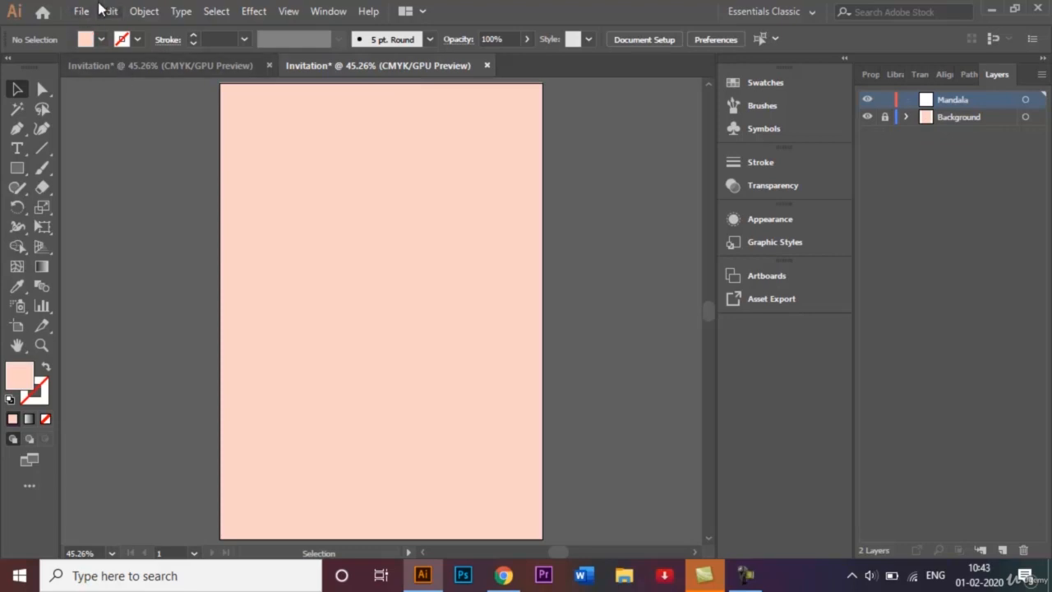
left_click(82, 10)
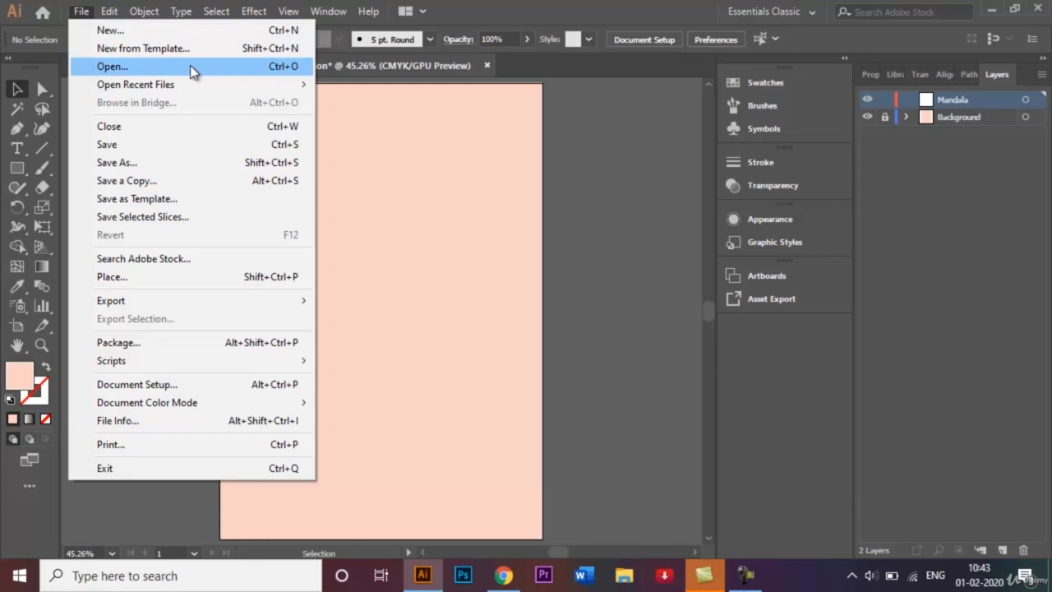
left_click(112, 65)
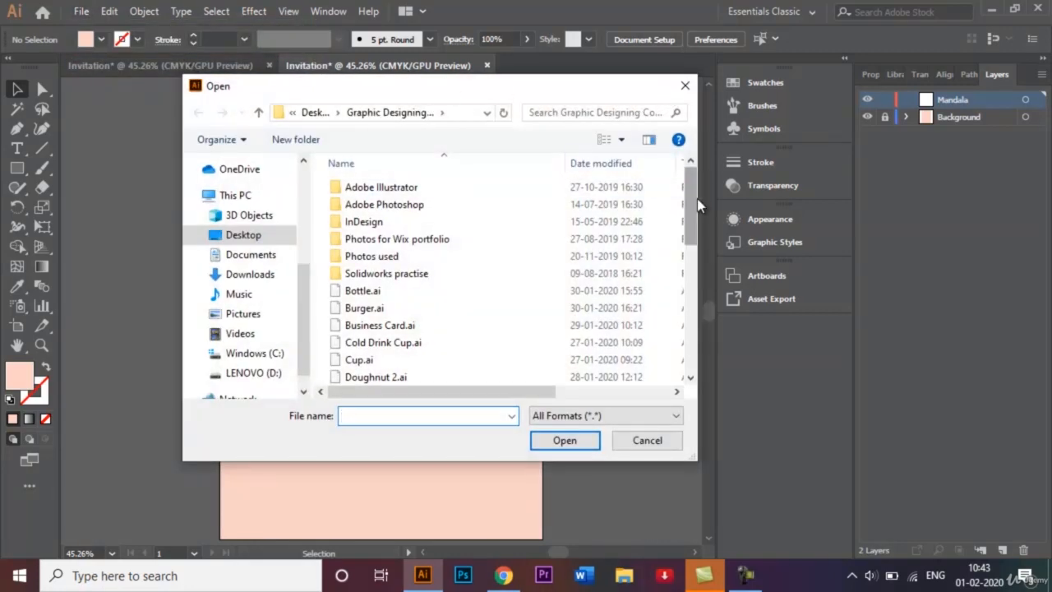
scroll("down", 3)
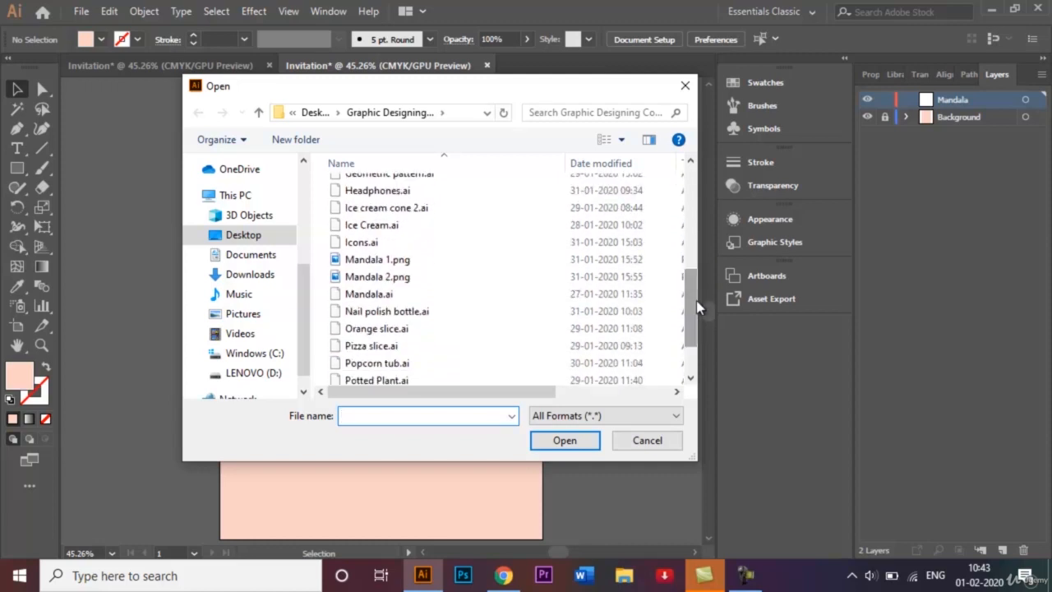
left_click(377, 276)
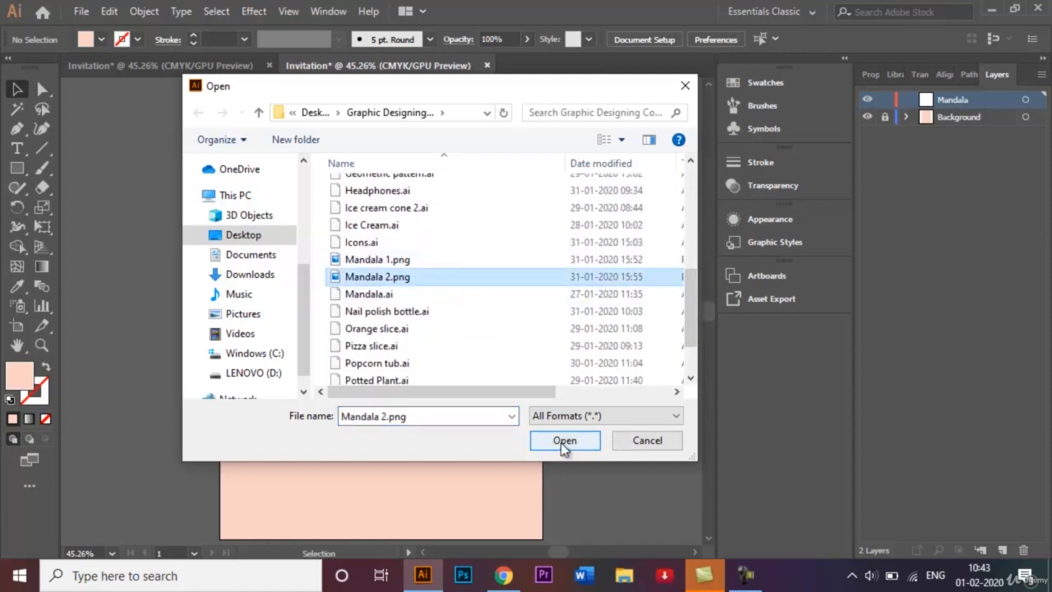
left_click(565, 440)
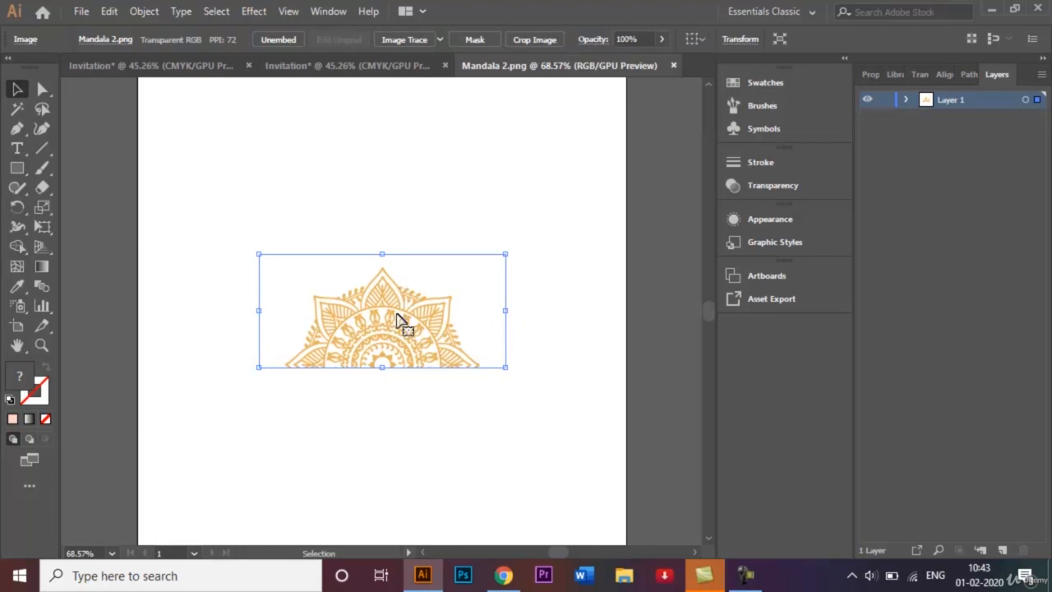
Bring the half mandala onto the Mandala layer, close Mandala 2.png, and park it left of the page.
left_click(361, 66)
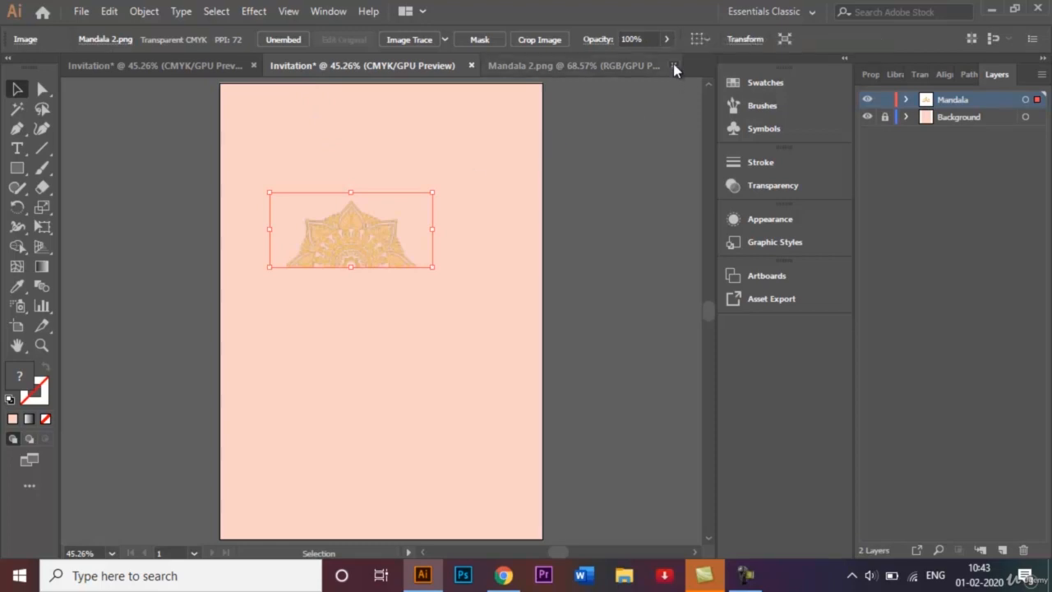
left_click(674, 66)
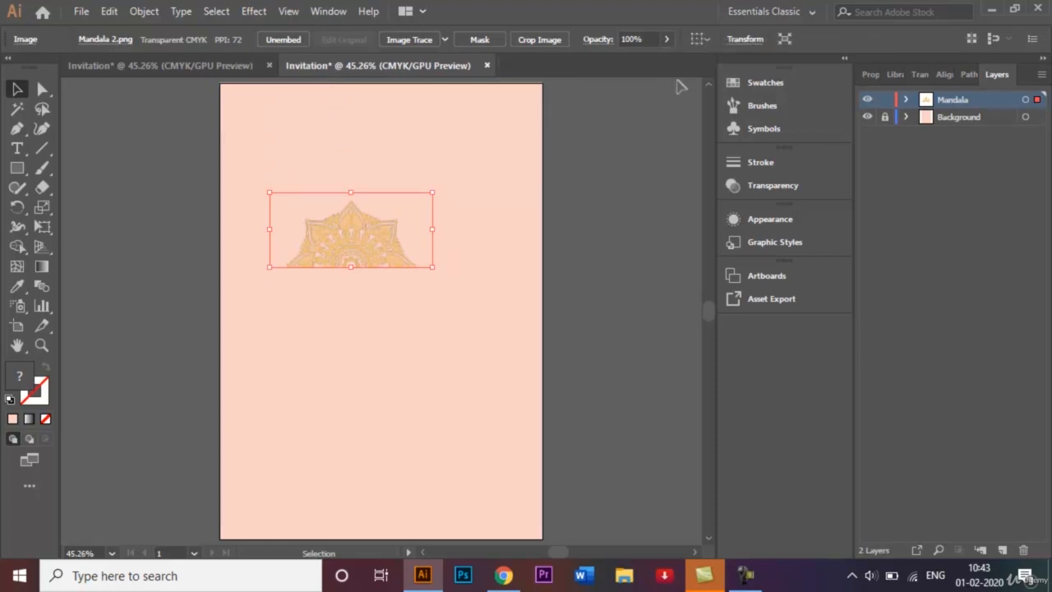
mouse_move(351, 246)
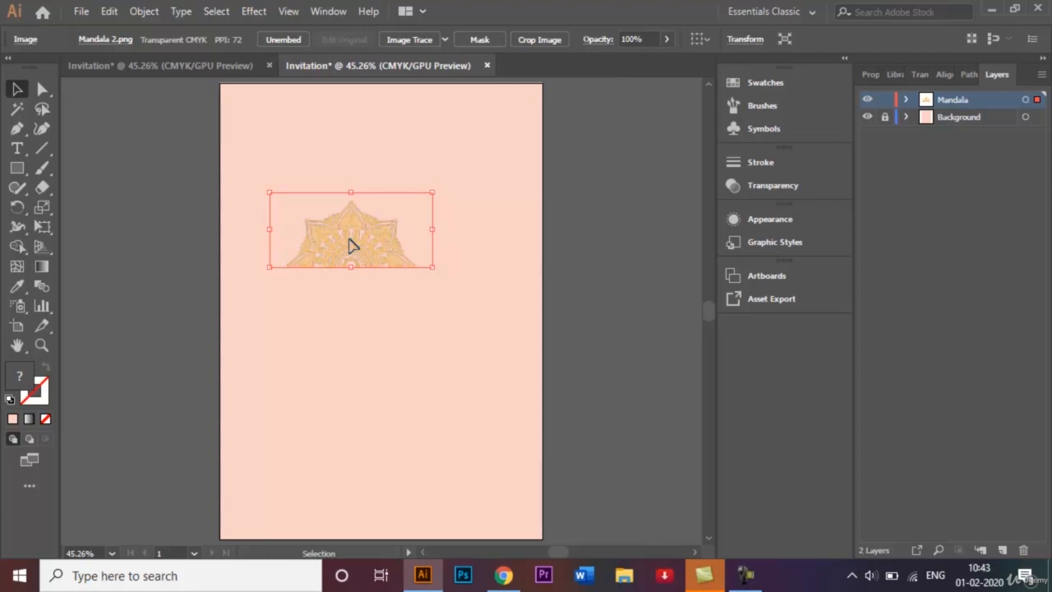
left_click_drag(352, 230, 154, 246)
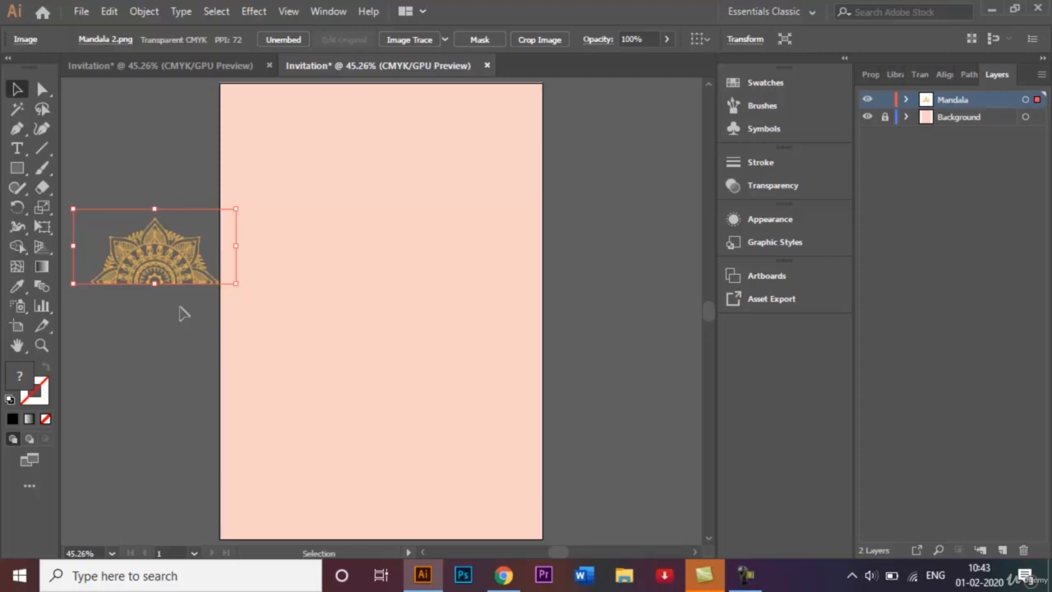
mouse_move(212, 318)
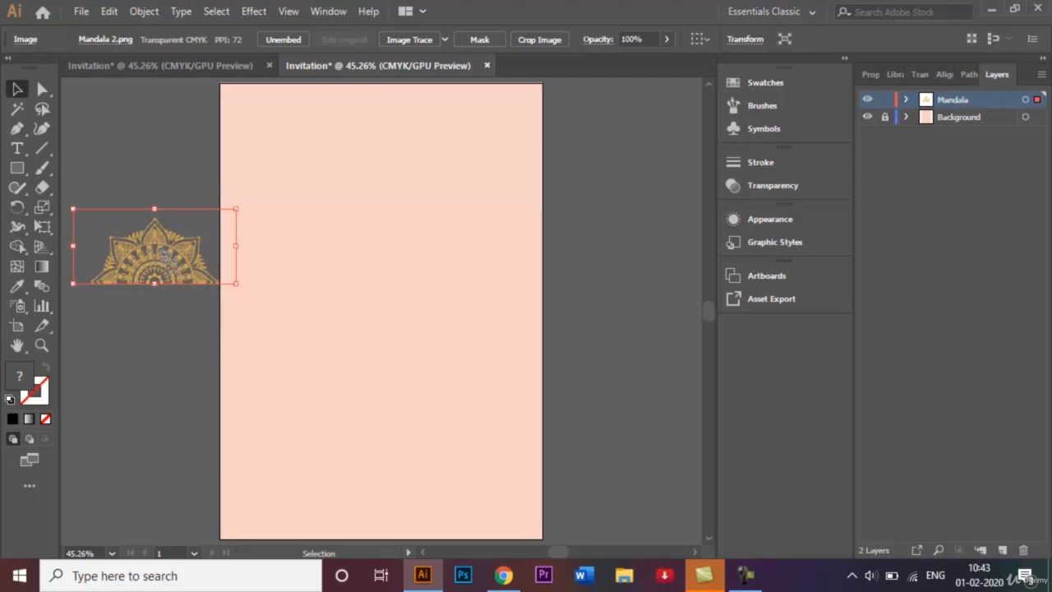
Move the mandala to the top of the page and rotate it so its rays point downward.
left_click_drag(155, 246, 276, 177)
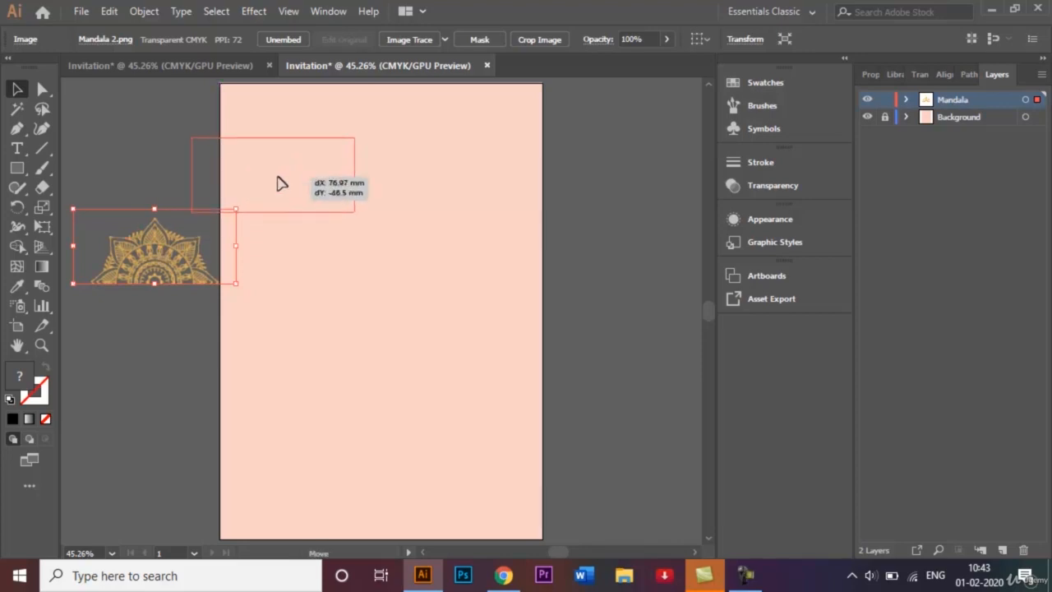
left_click_drag(154, 246, 365, 183)
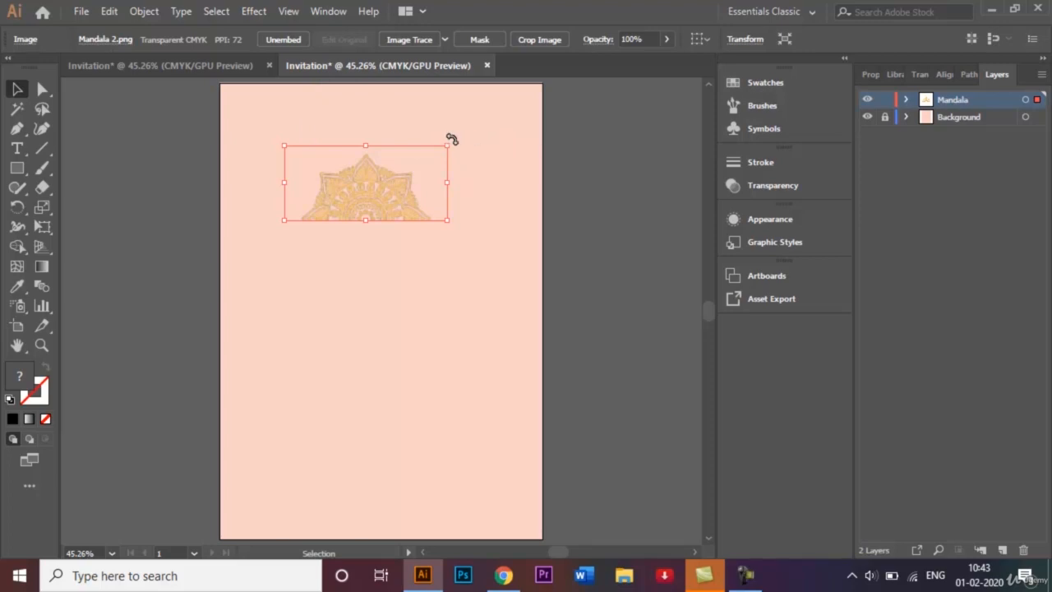
left_click_drag(450, 146, 325, 238)
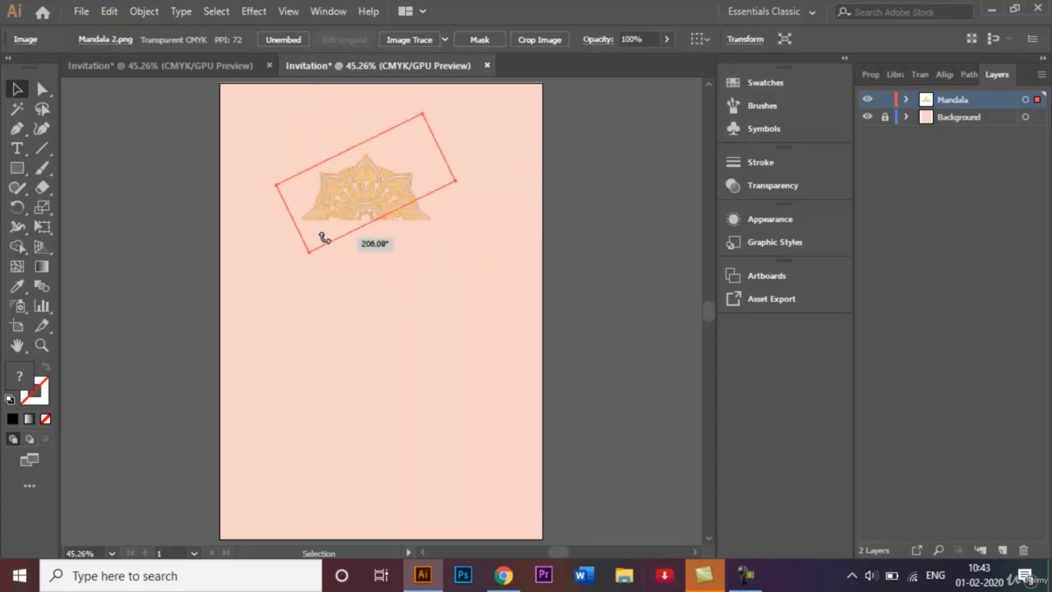
left_click_drag(325, 238, 313, 212)
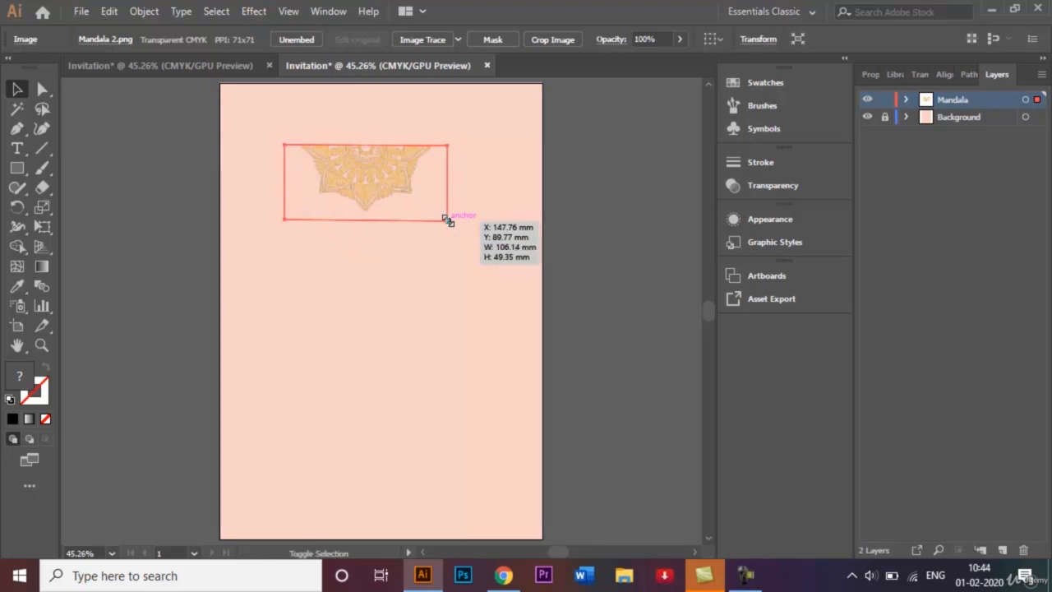
Enlarge and centre the mandala so it spans the page's full width along the top edge.
left_click_drag(447, 217, 506, 246)
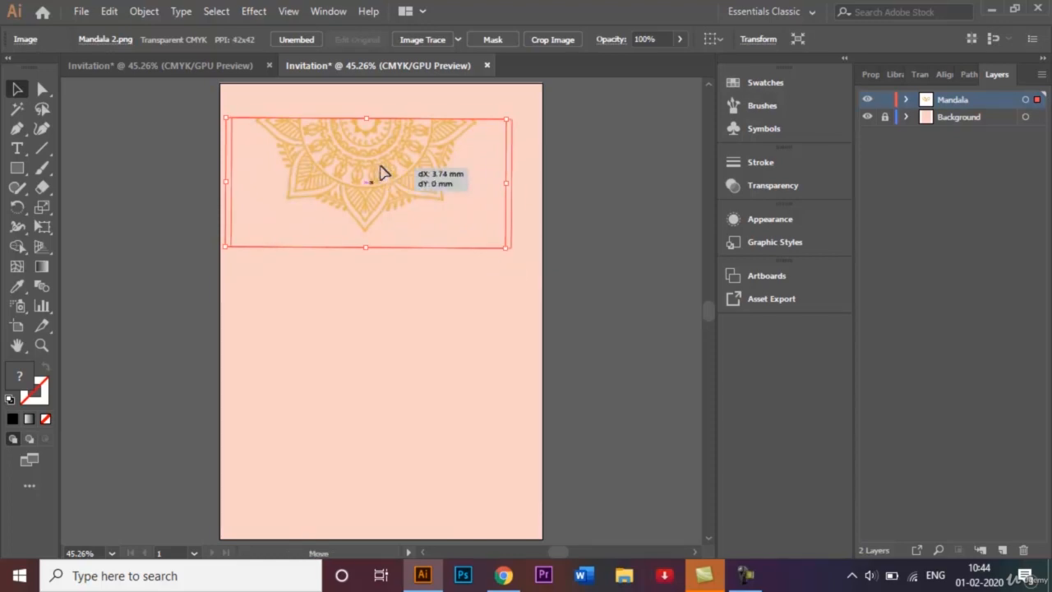
left_click_drag(364, 172, 387, 145)
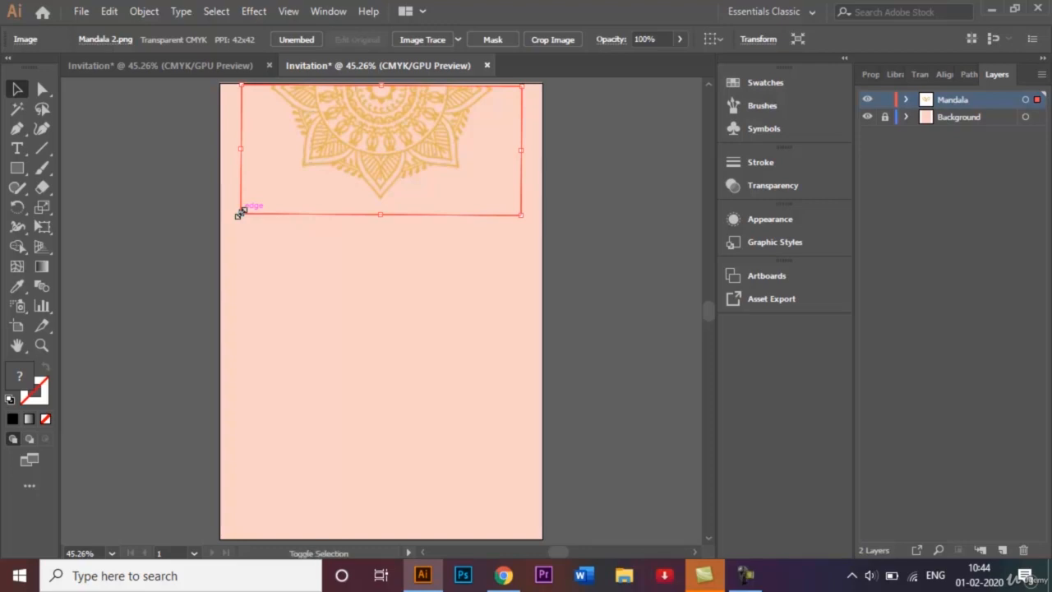
left_click_drag(240, 212, 227, 233)
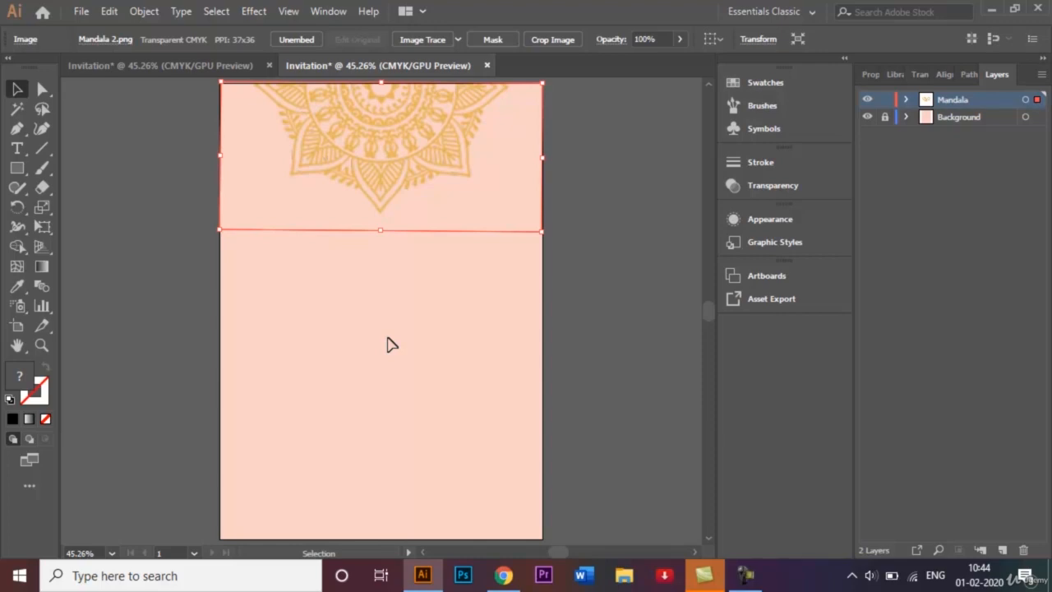
Deselect the mandala, add a new layer above Mandala and name it 'Text'.
left_click(616, 366)
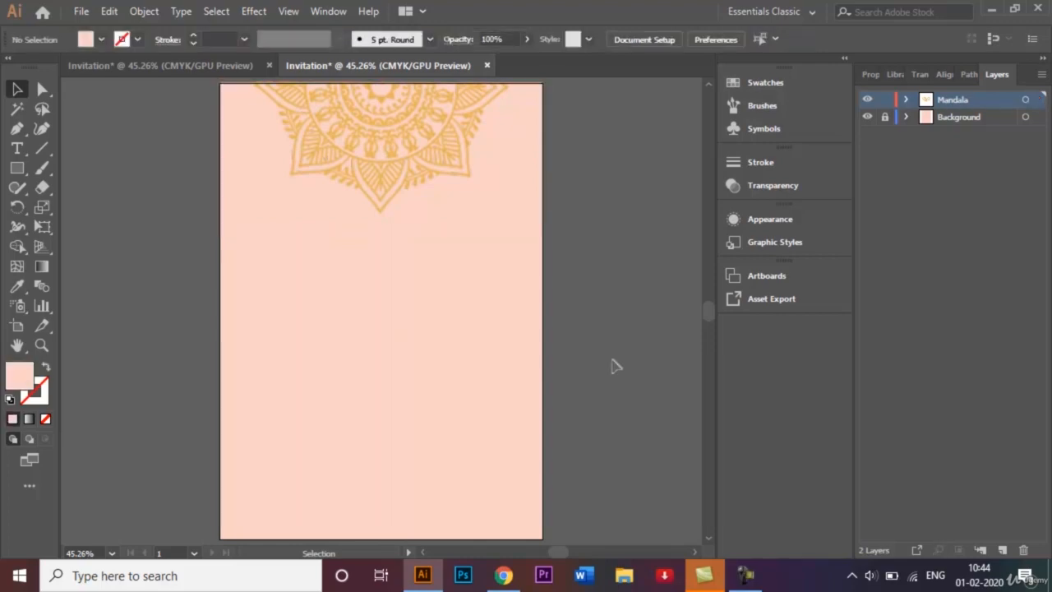
mouse_move(562, 215)
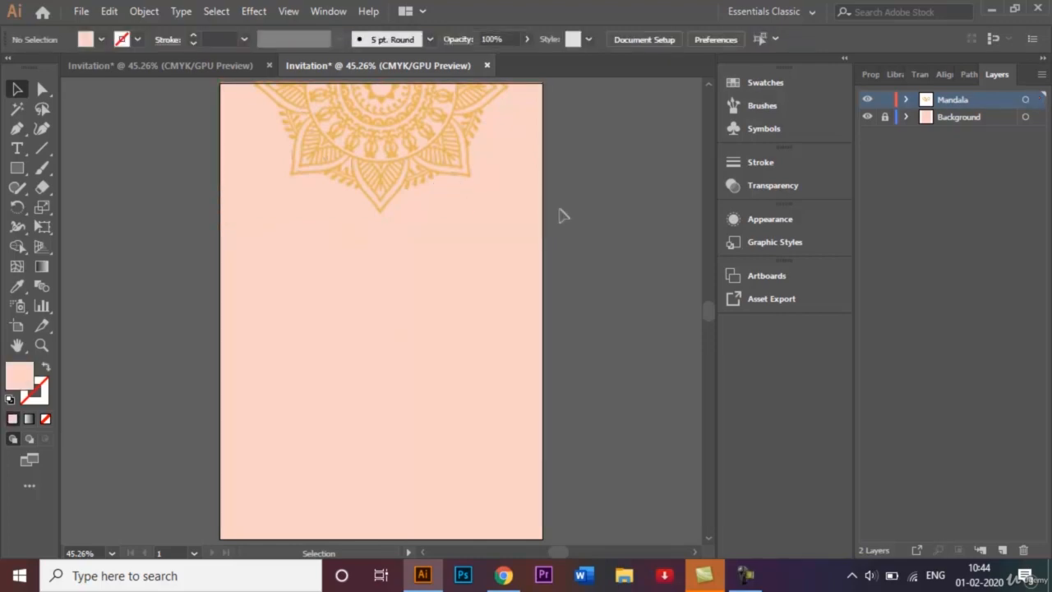
left_click(886, 101)
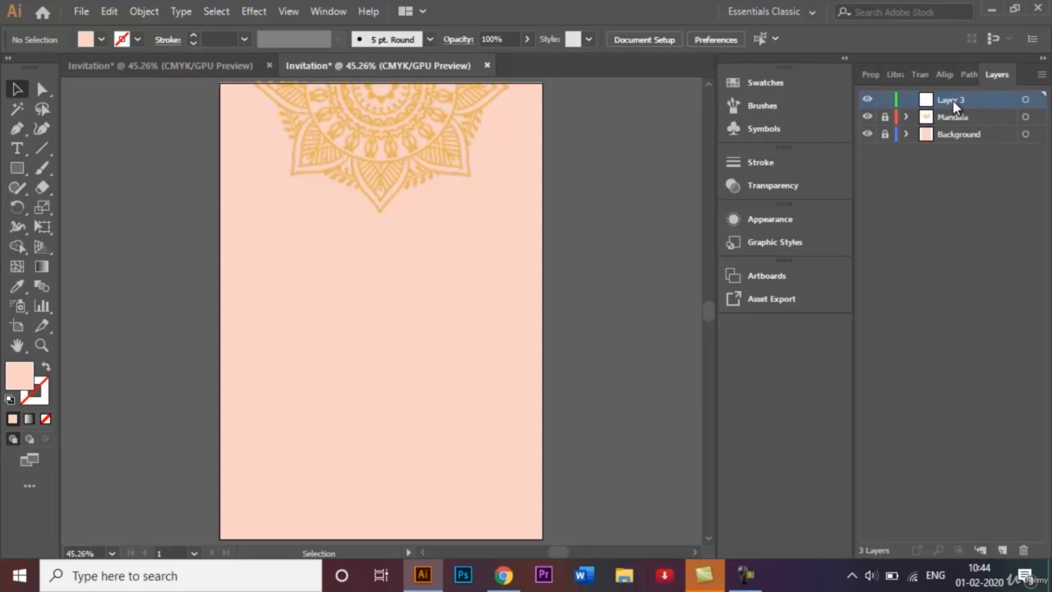
double_click(949, 99)
type("Text")
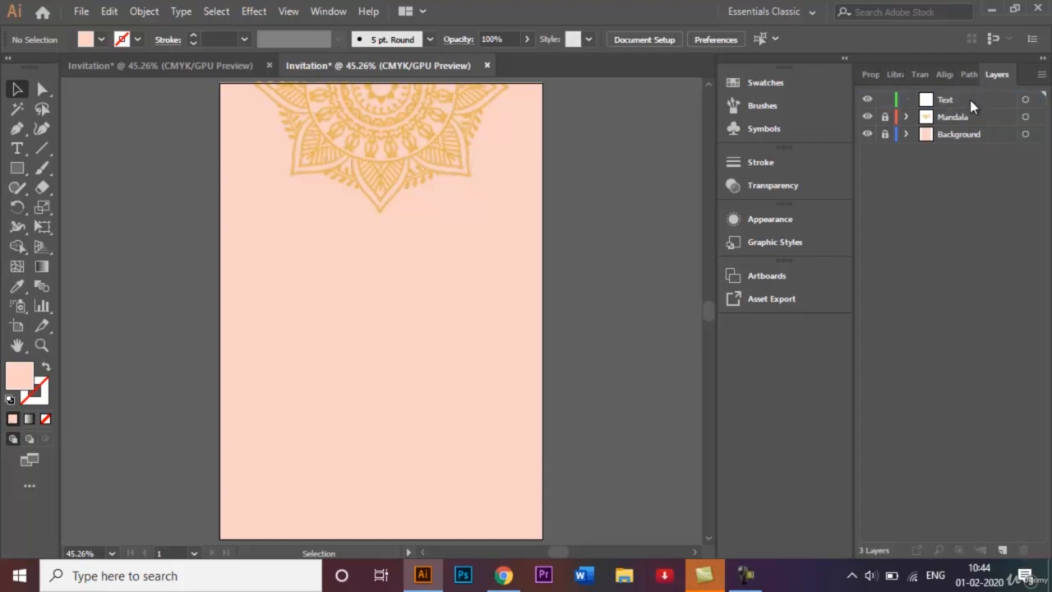
left_click(945, 101)
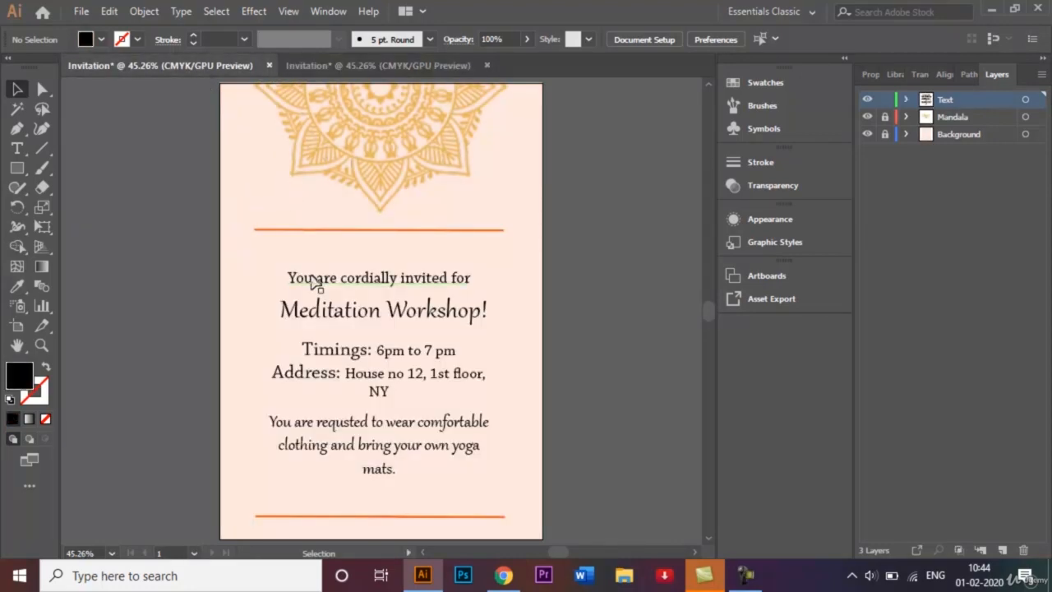
mouse_move(391, 109)
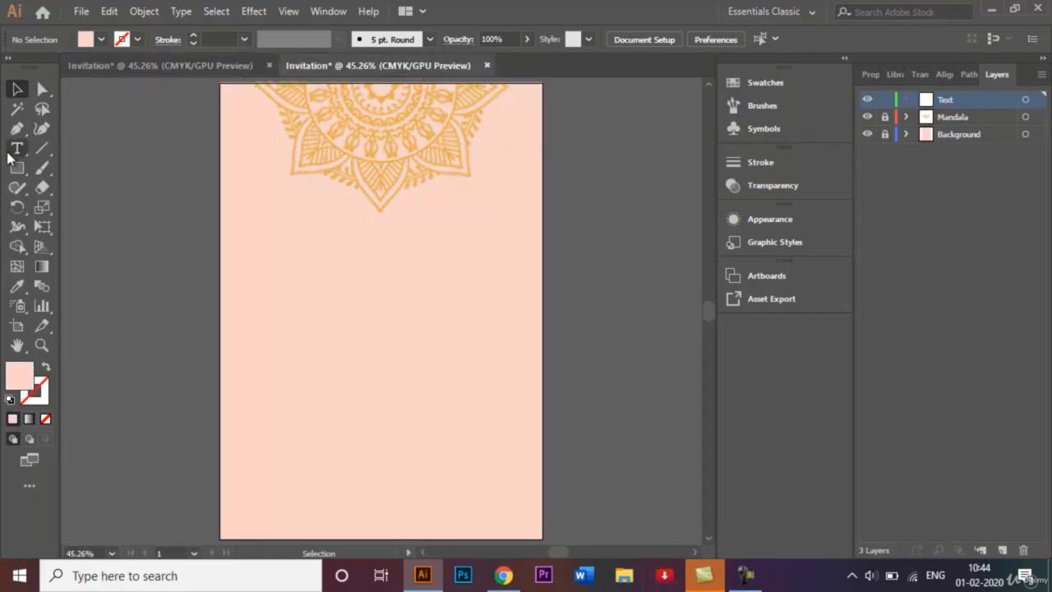
Start a black-filled text area below the mandala with the Type tool.
left_click(16, 168)
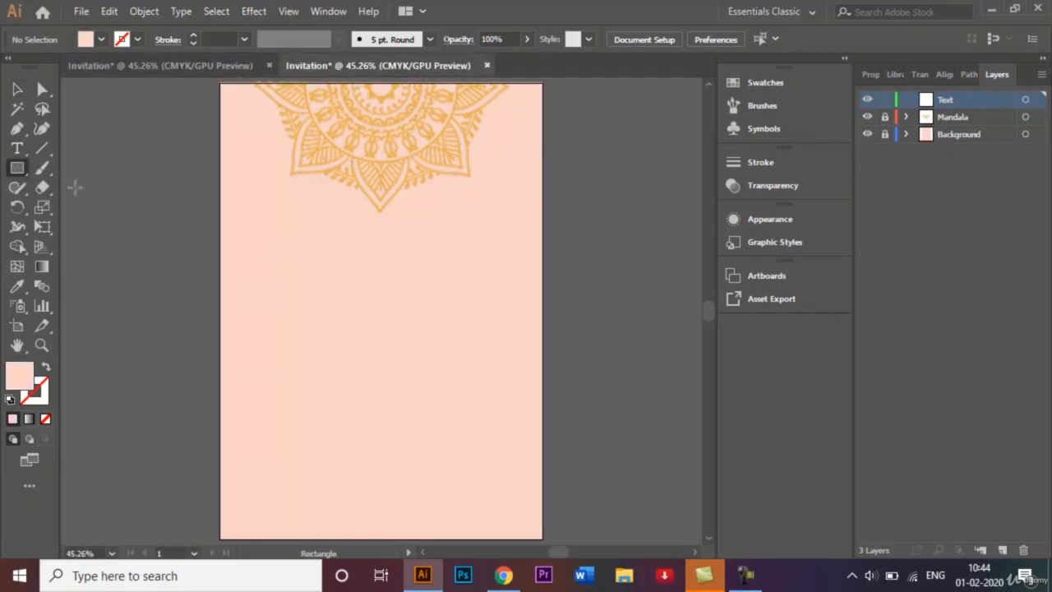
left_click(16, 148)
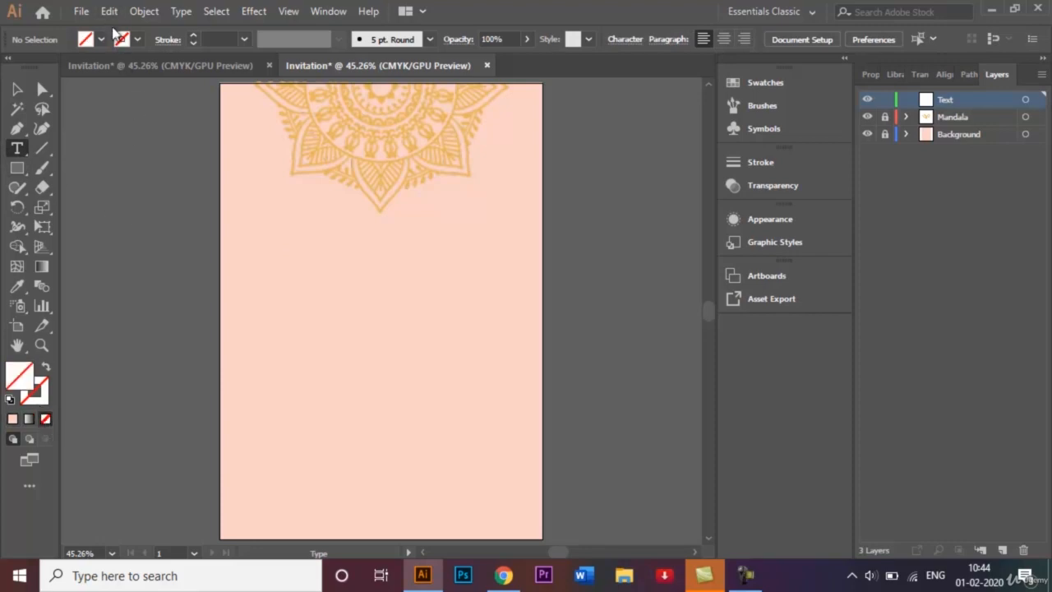
left_click(121, 39)
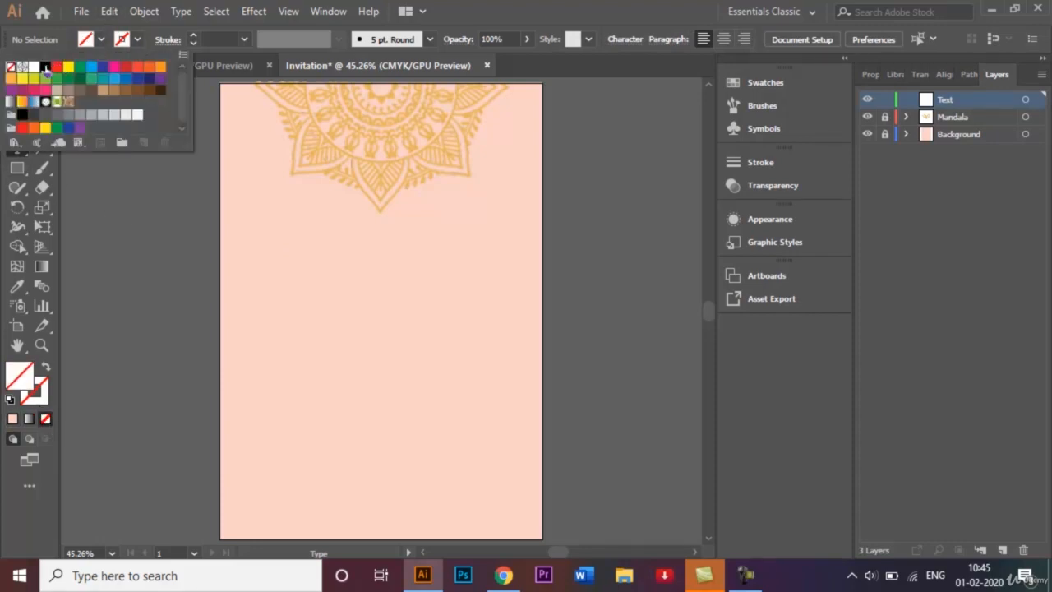
left_click(17, 148)
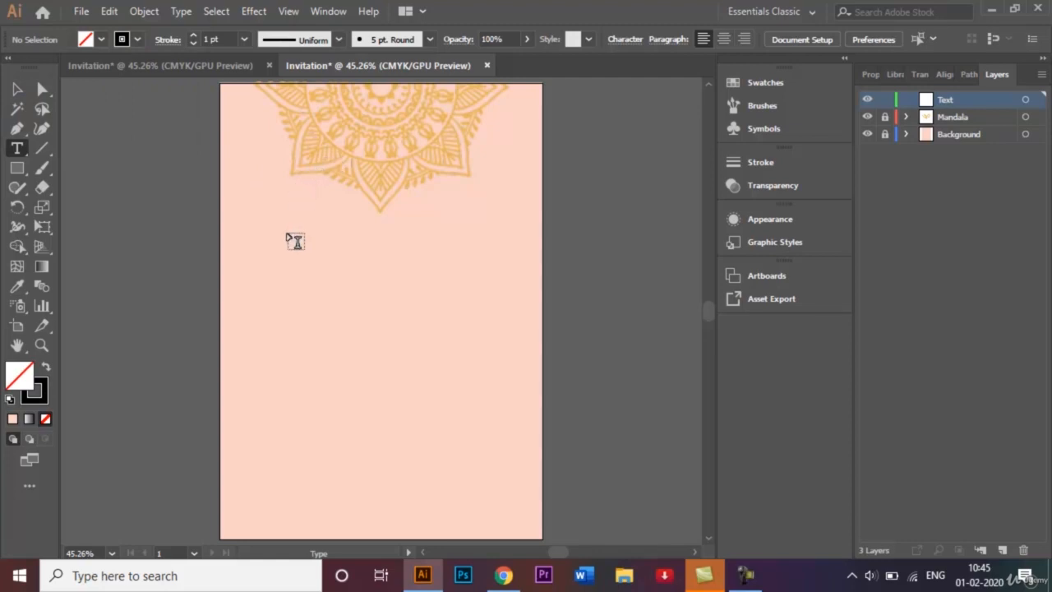
left_click_drag(283, 240, 467, 286)
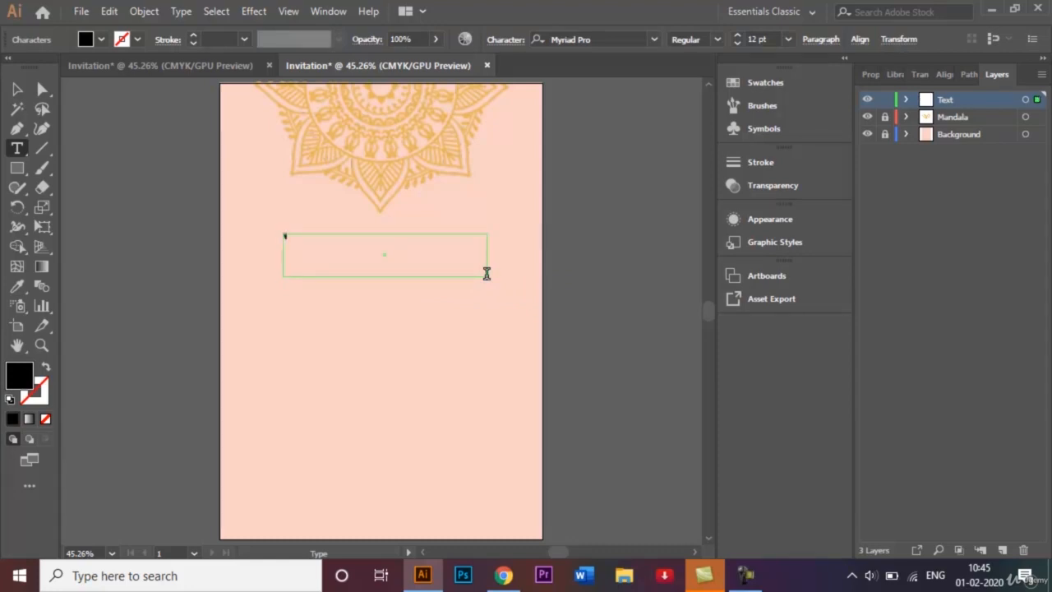
Enter the opening words 'You are cordially invited fo'.
type("You are c")
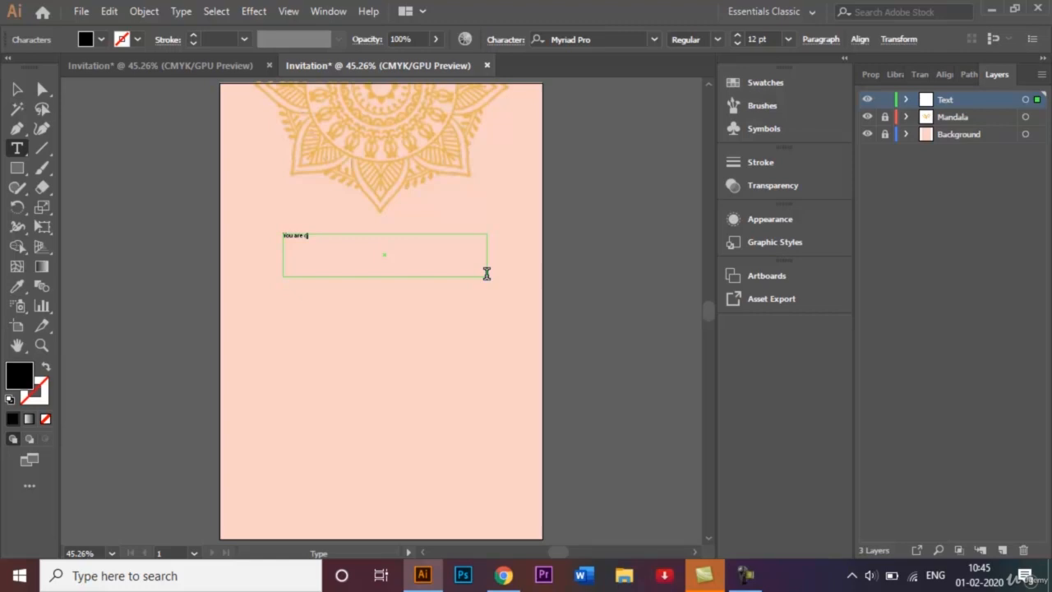
type("ordially")
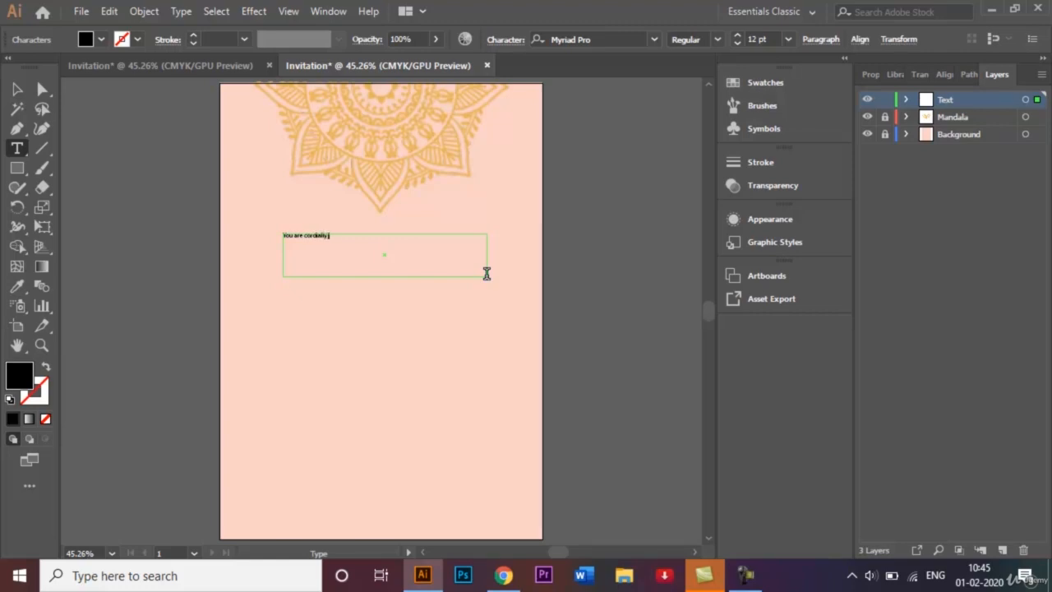
type("invit")
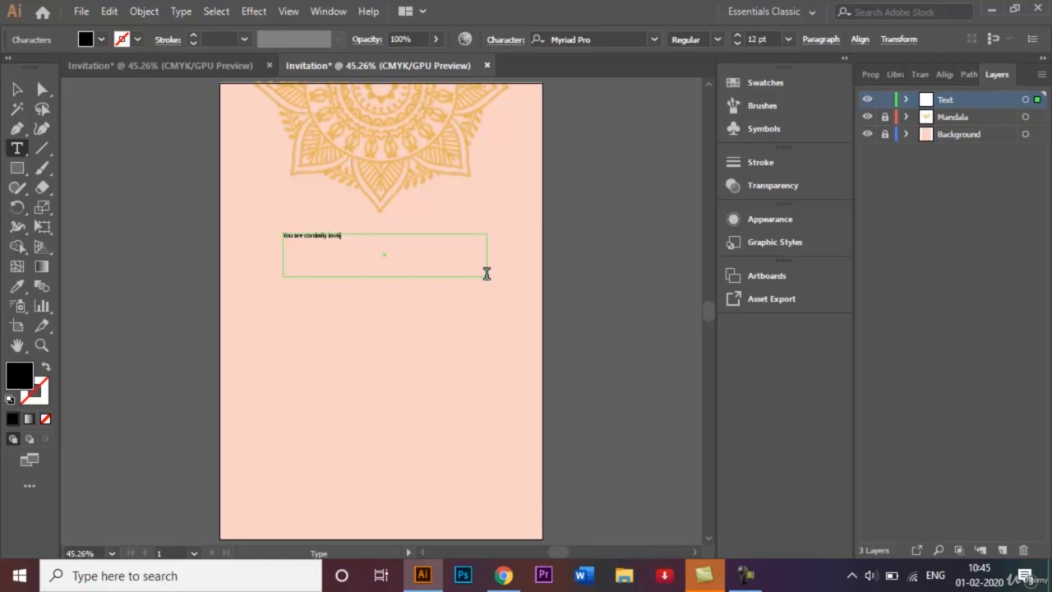
type("ed fo")
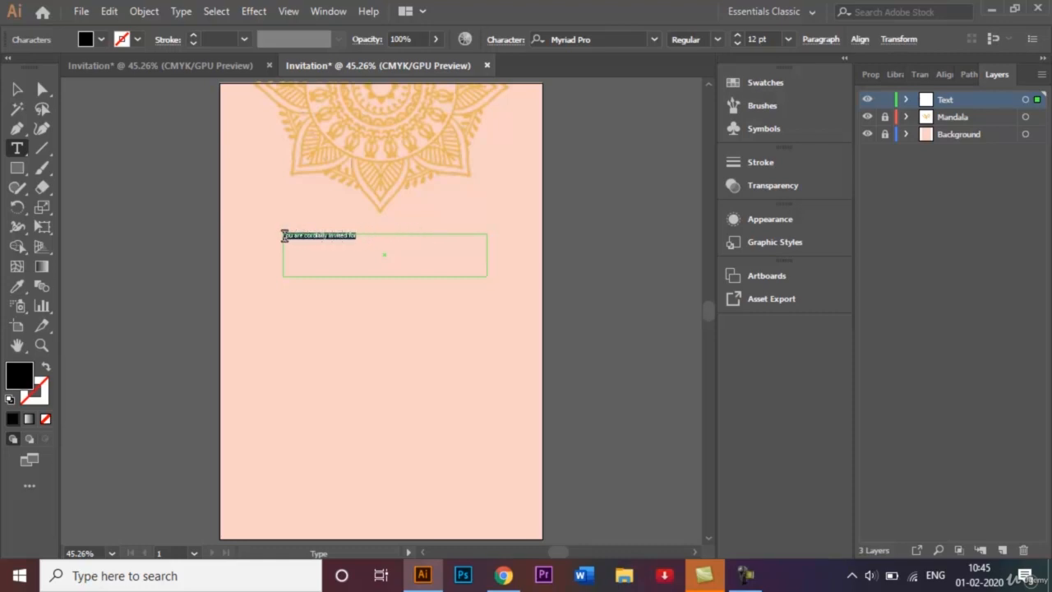
Try a larger font size for the opening line and compare with the finished invitation.
left_click(787, 39)
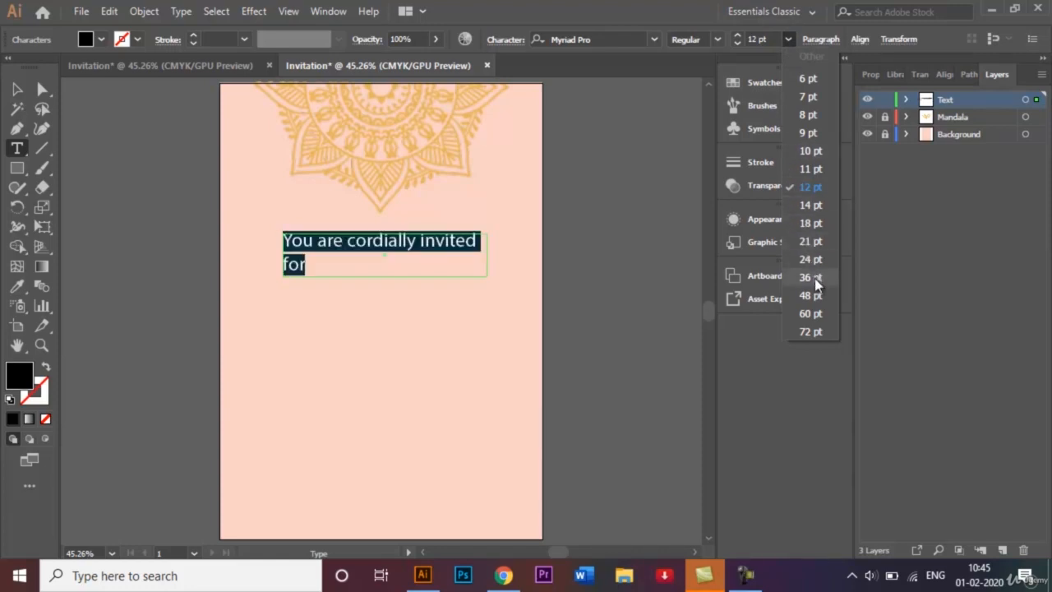
left_click(810, 276)
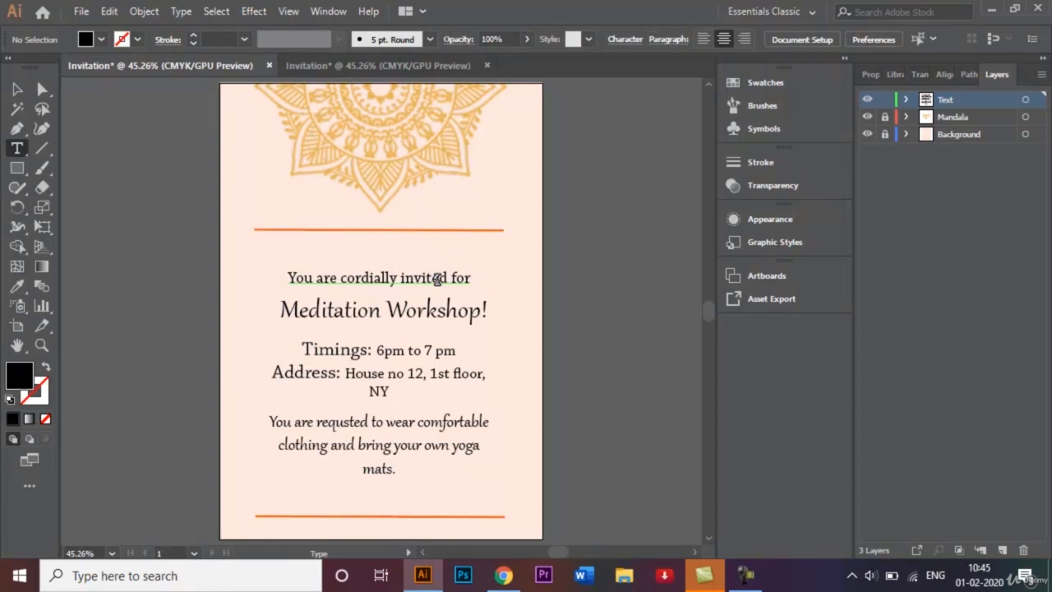
left_click(17, 89)
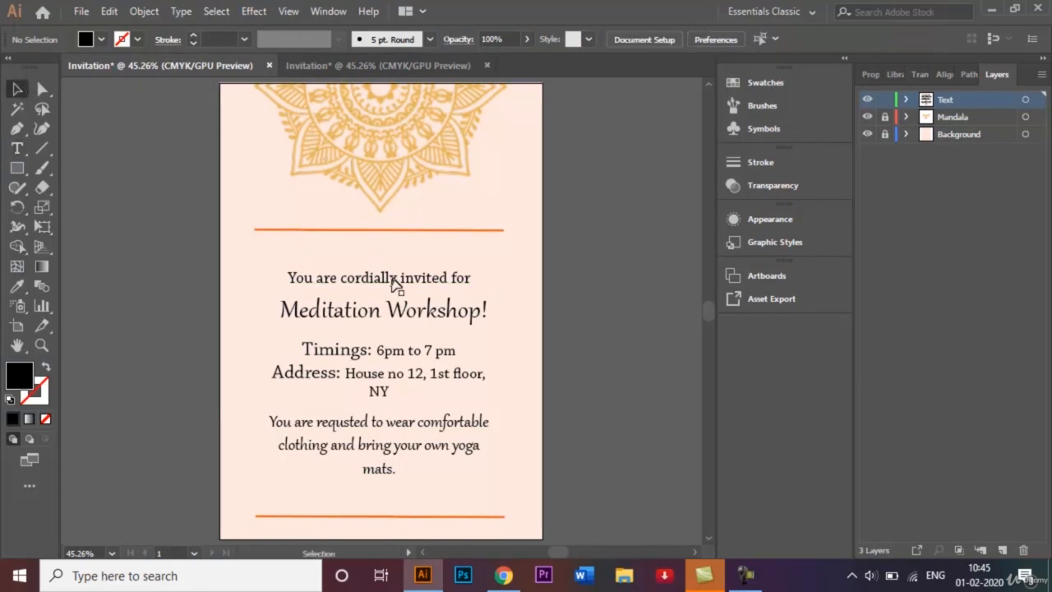
left_click(378, 278)
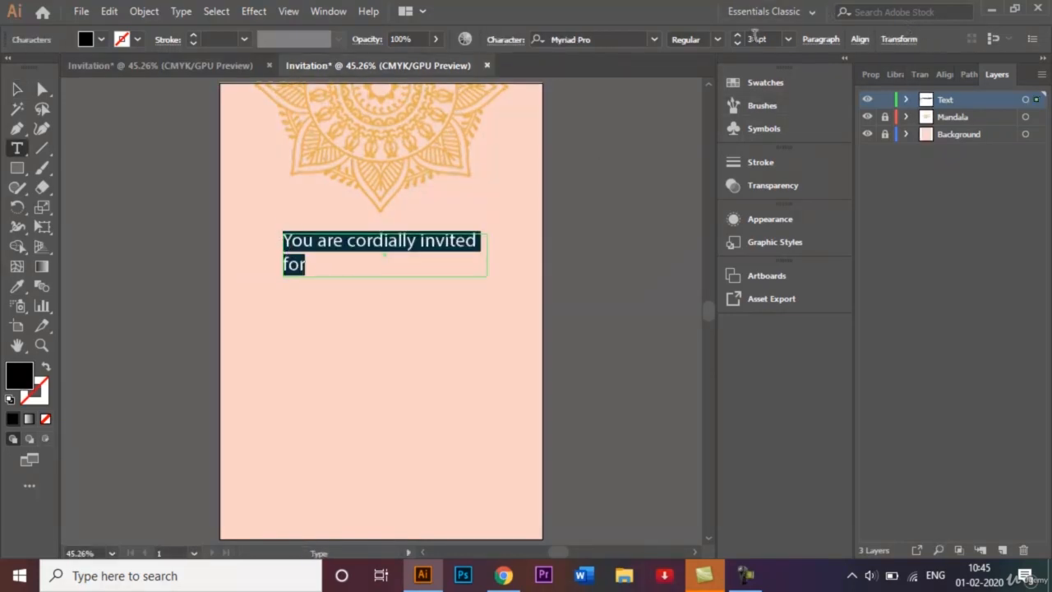
Set the opening line to 30 pt and centre-align it.
triple_click(757, 39)
type("30")
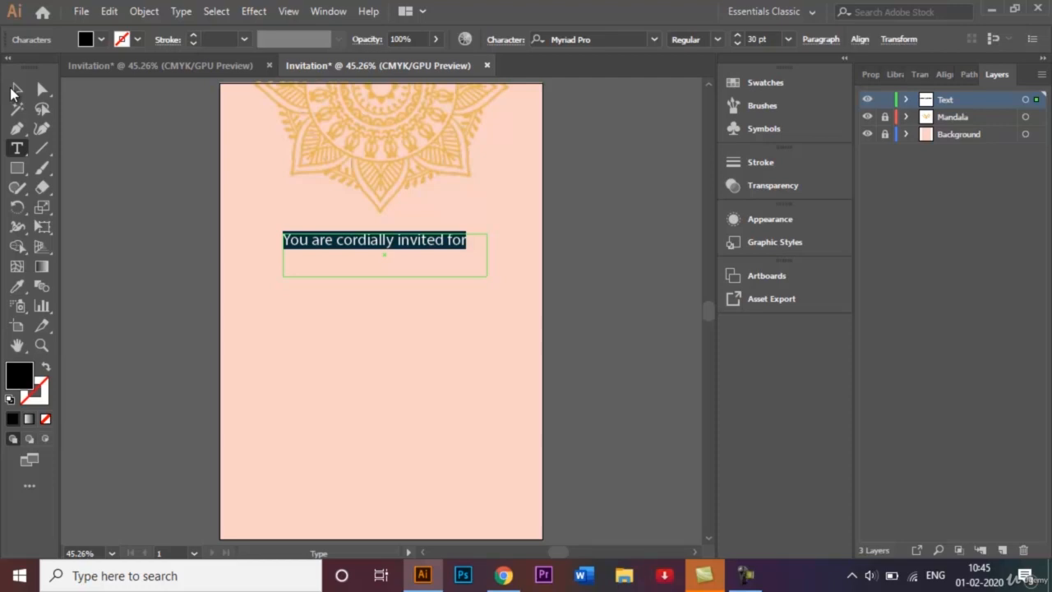
mouse_move(14, 90)
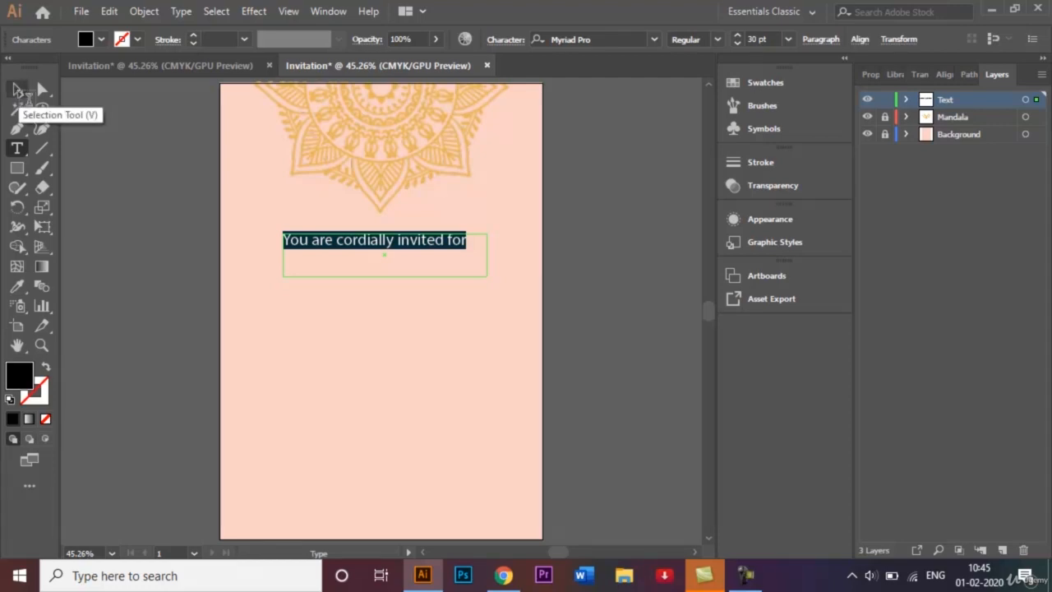
left_click(17, 88)
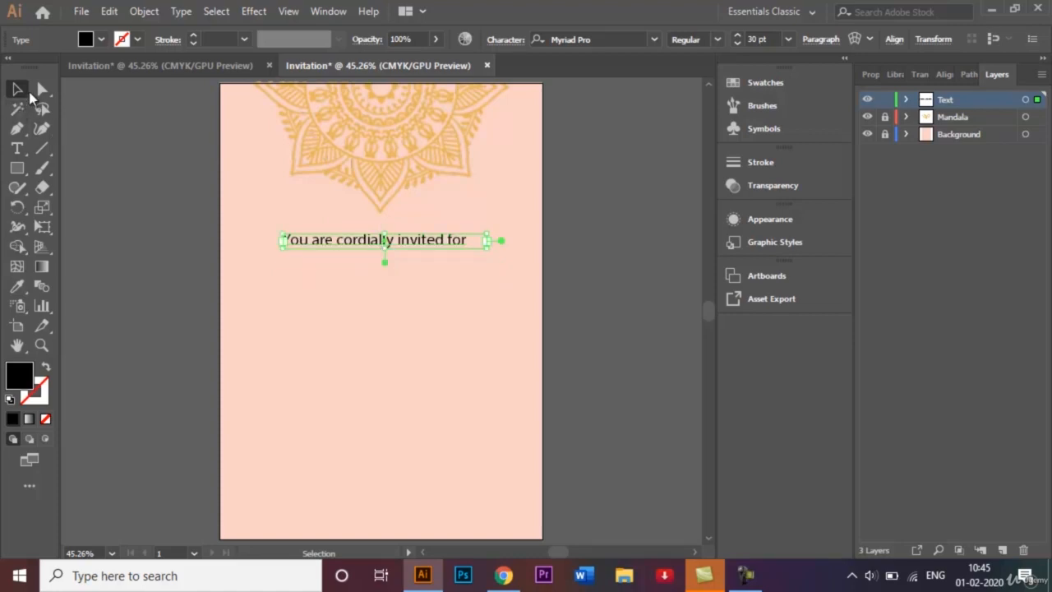
left_click(43, 89)
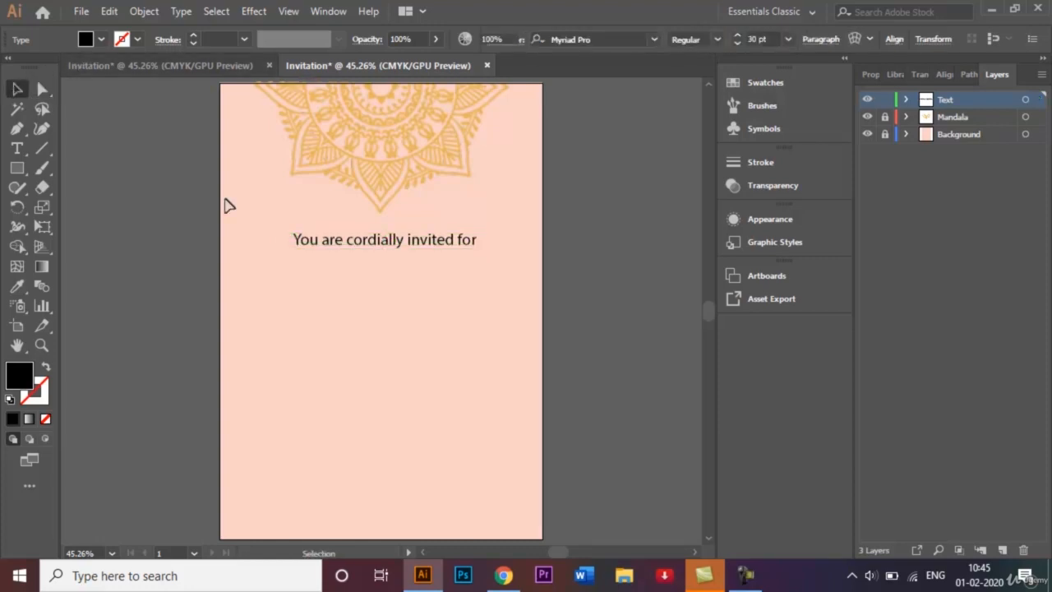
Draw a second text area below the first line and clear its placeholder text.
left_click_drag(385, 240, 385, 248)
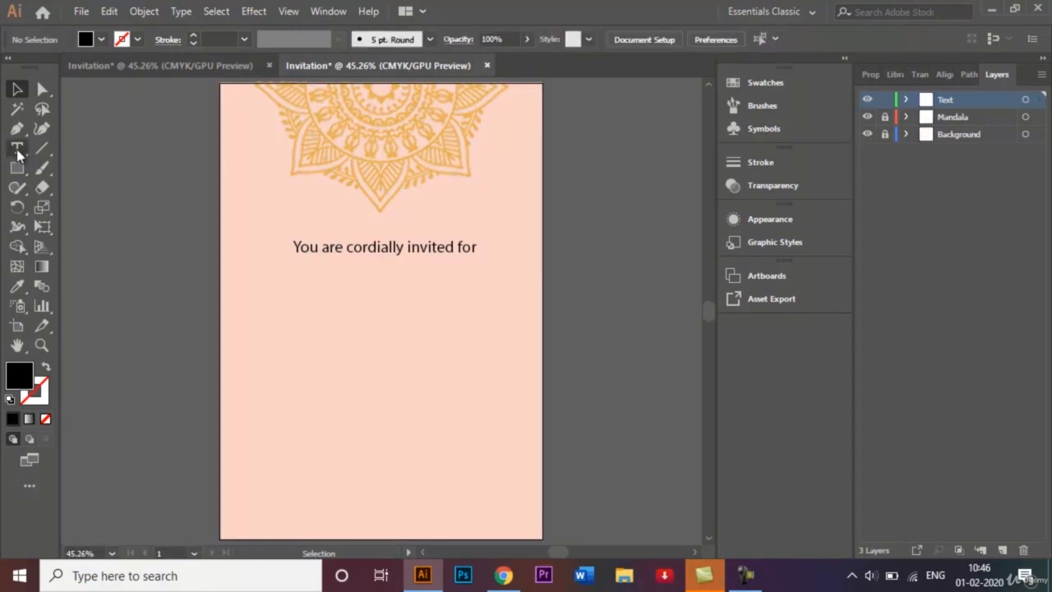
left_click(17, 148)
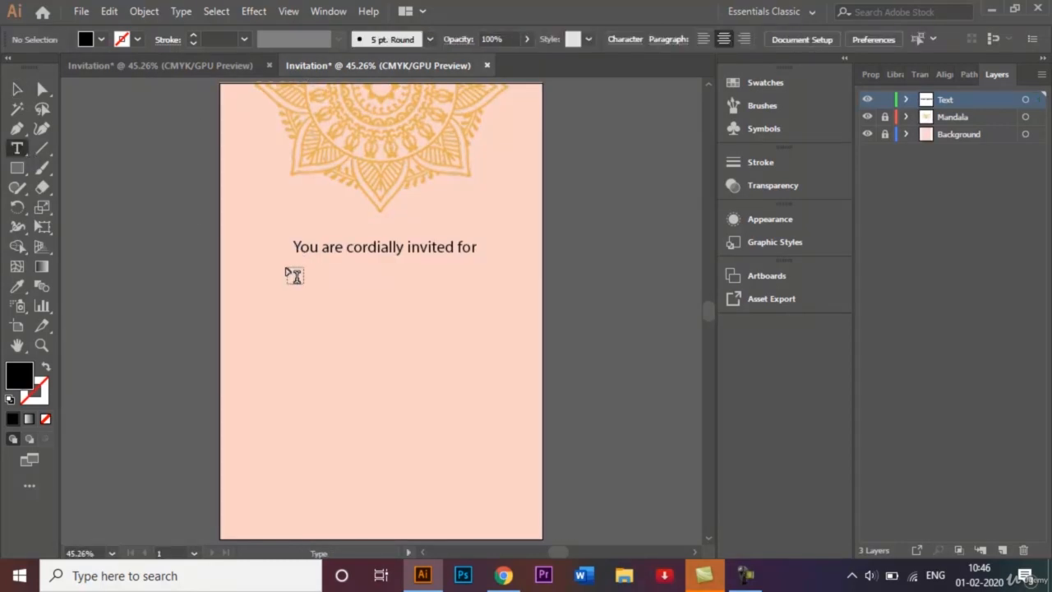
left_click_drag(283, 272, 450, 295)
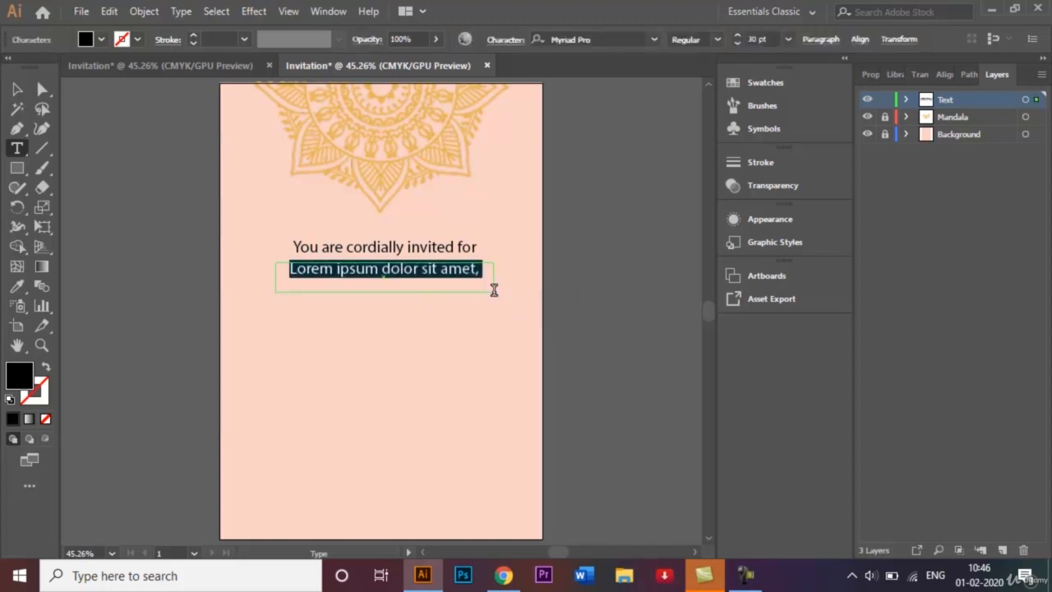
key("Delete")
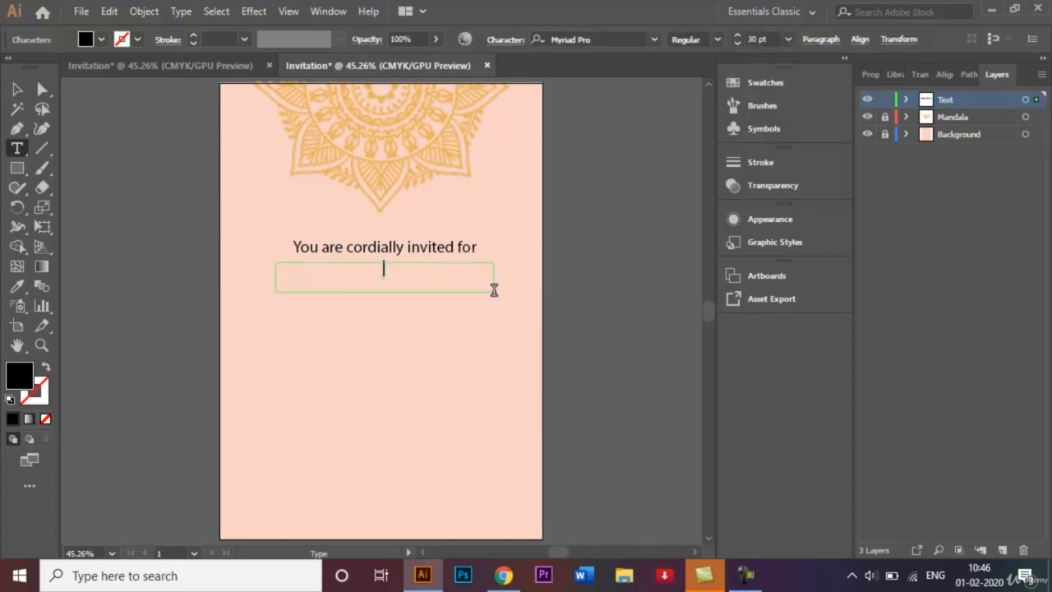
Enter the heading 'Meditation Workshop!'.
type("Med")
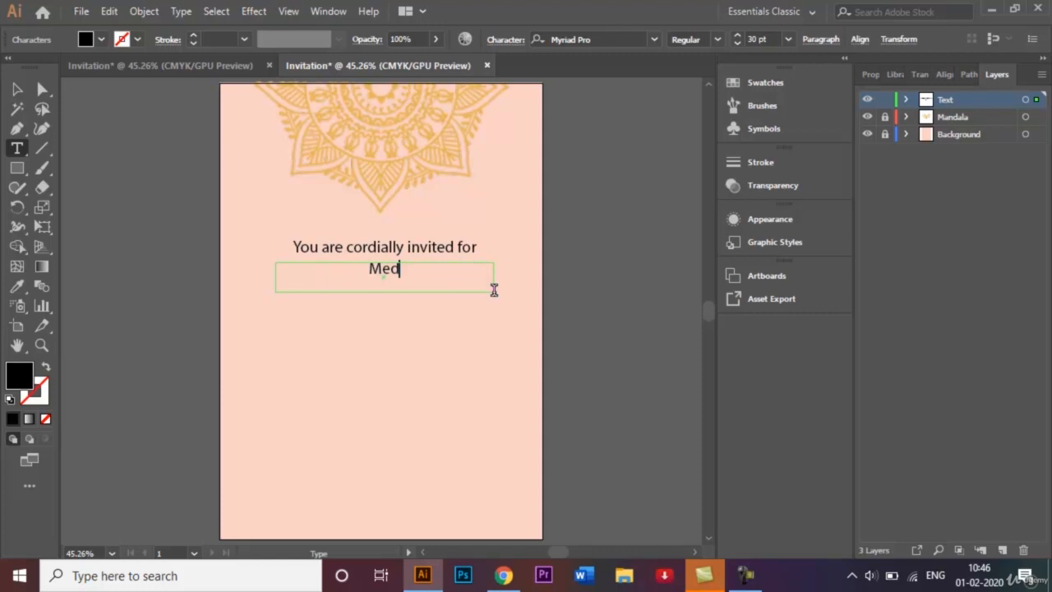
type("ita")
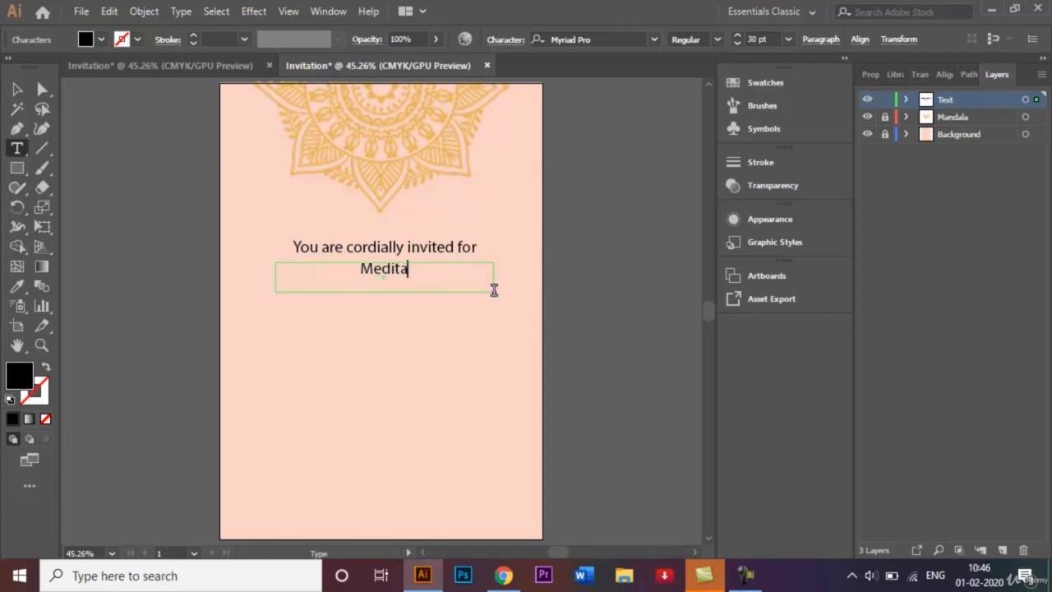
type("tion")
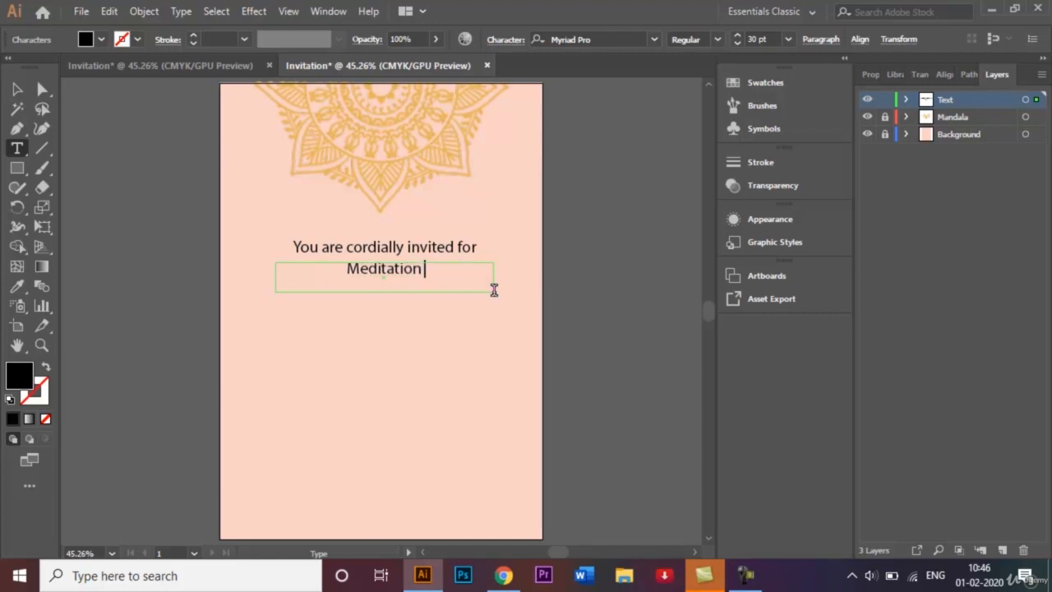
type("Works")
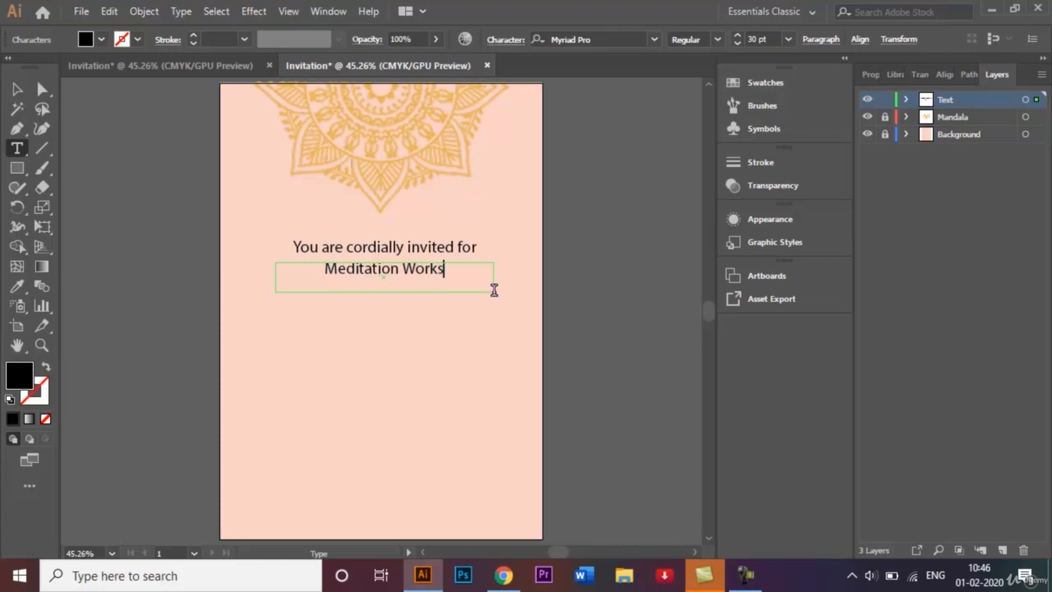
type("hop!")
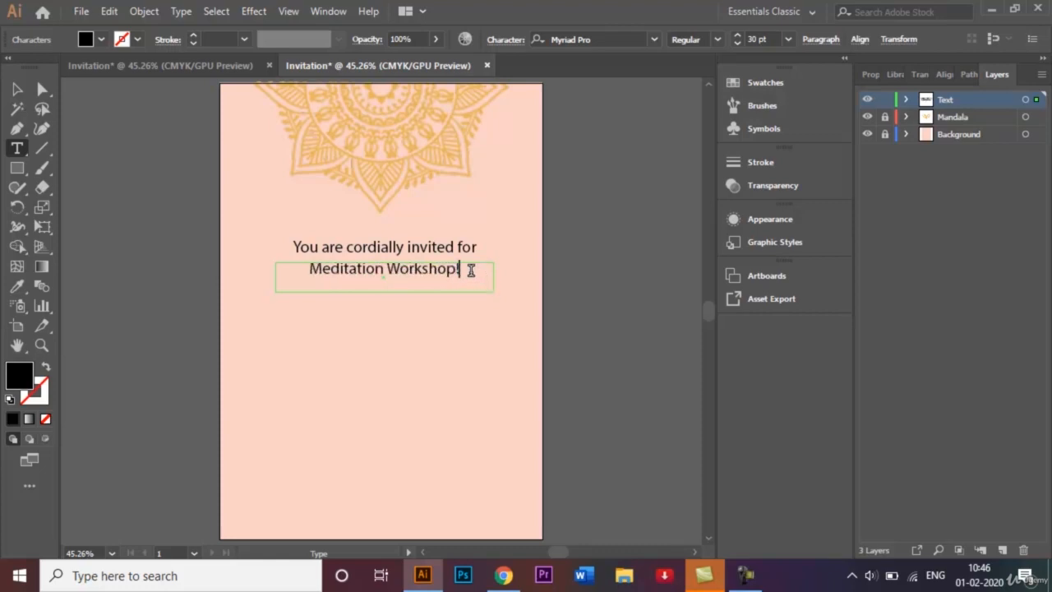
Set the 'Meditation Workshop!' line in Gabriola at 48 pt.
triple_click(385, 268)
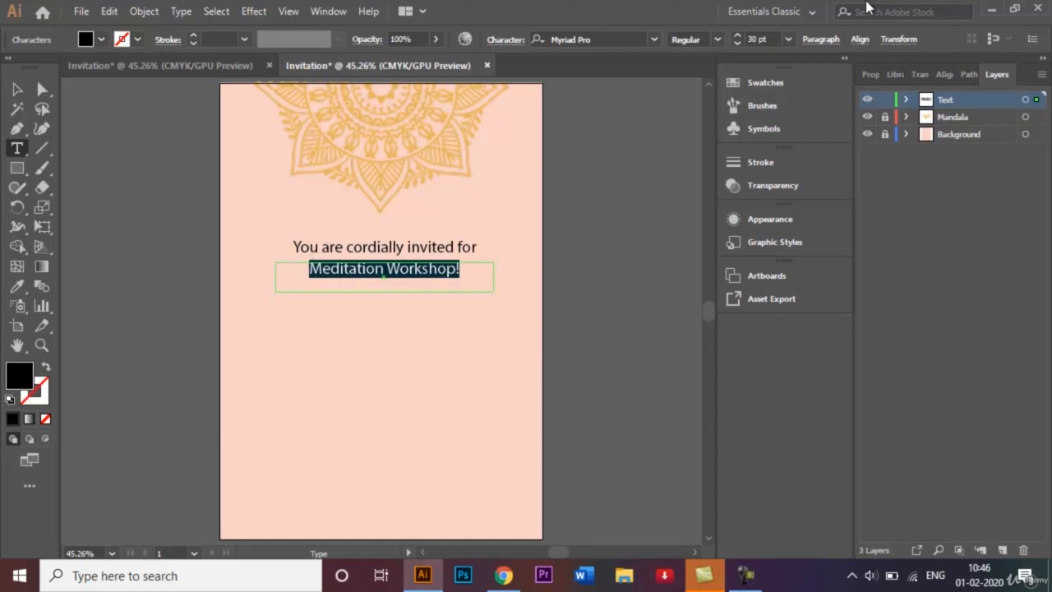
mouse_move(654, 39)
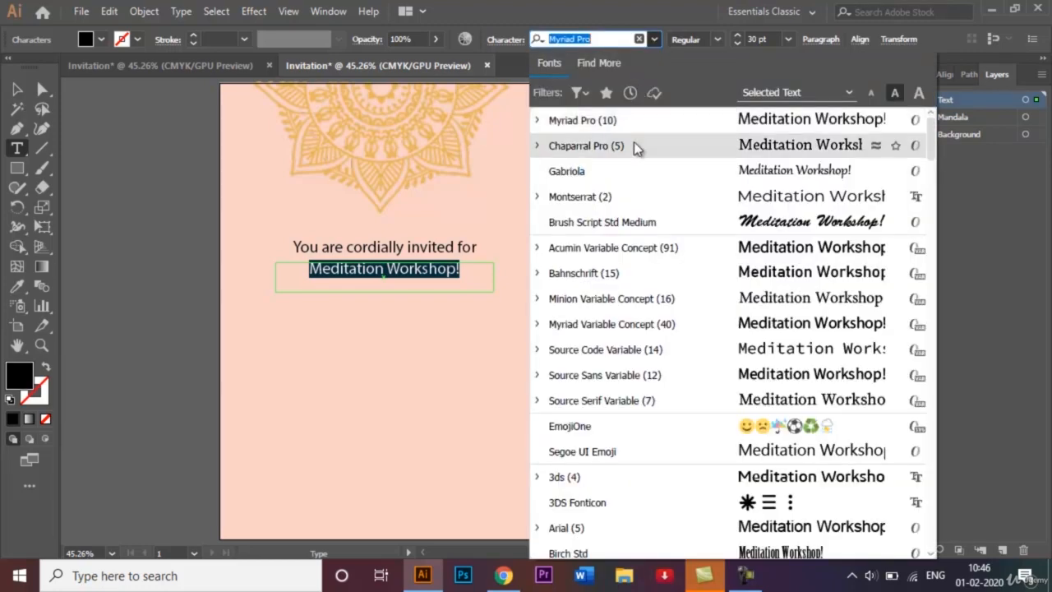
mouse_move(641, 181)
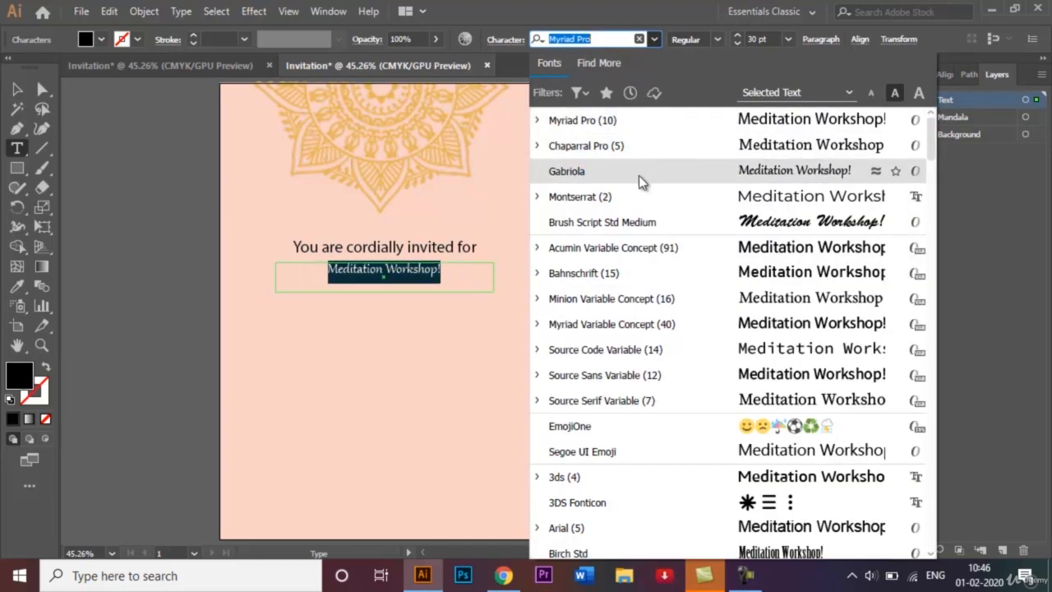
left_click(565, 170)
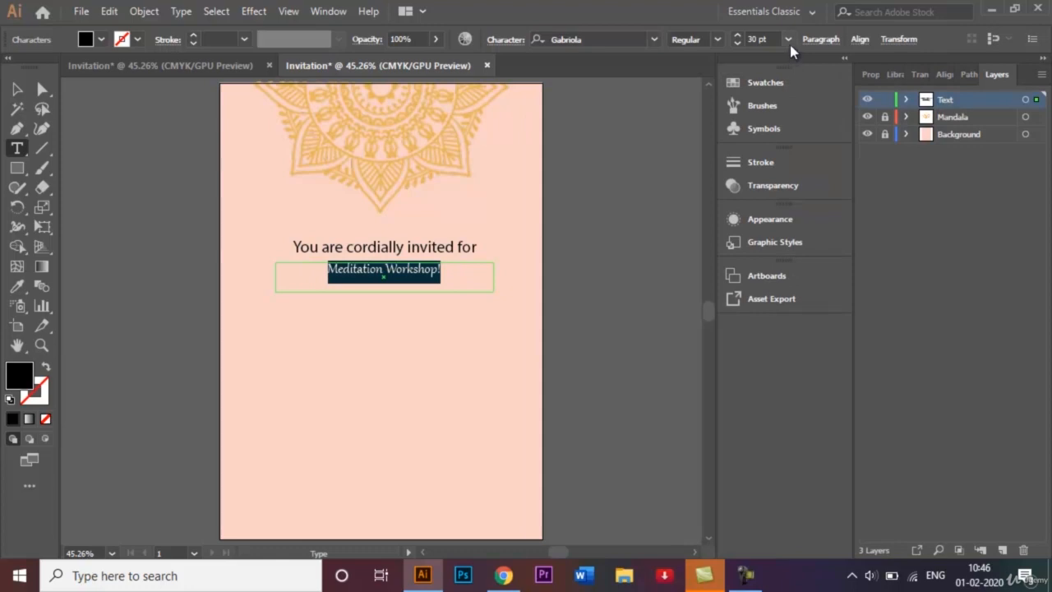
left_click(785, 40)
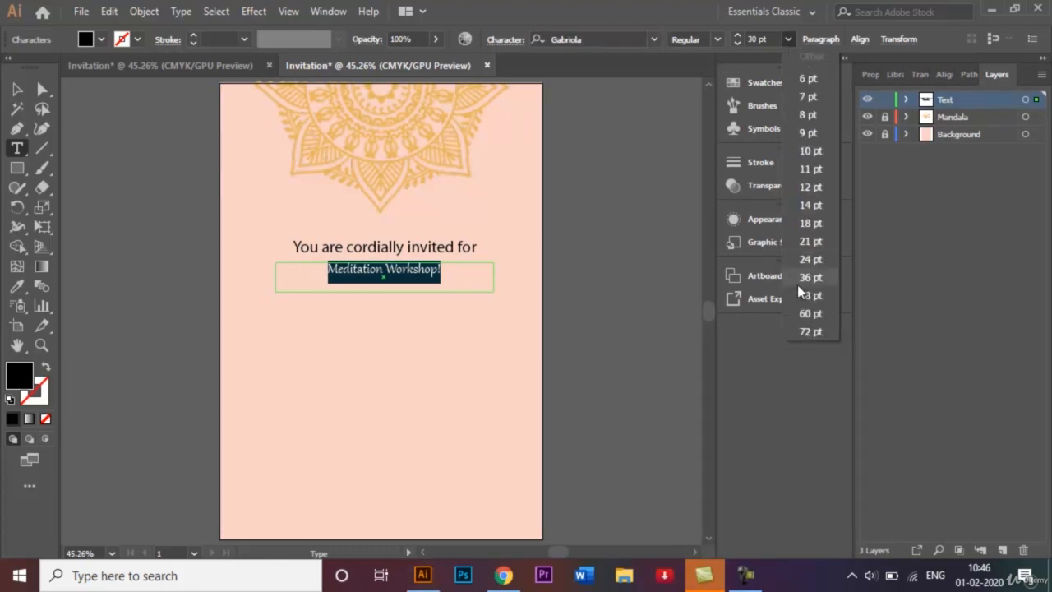
left_click(808, 296)
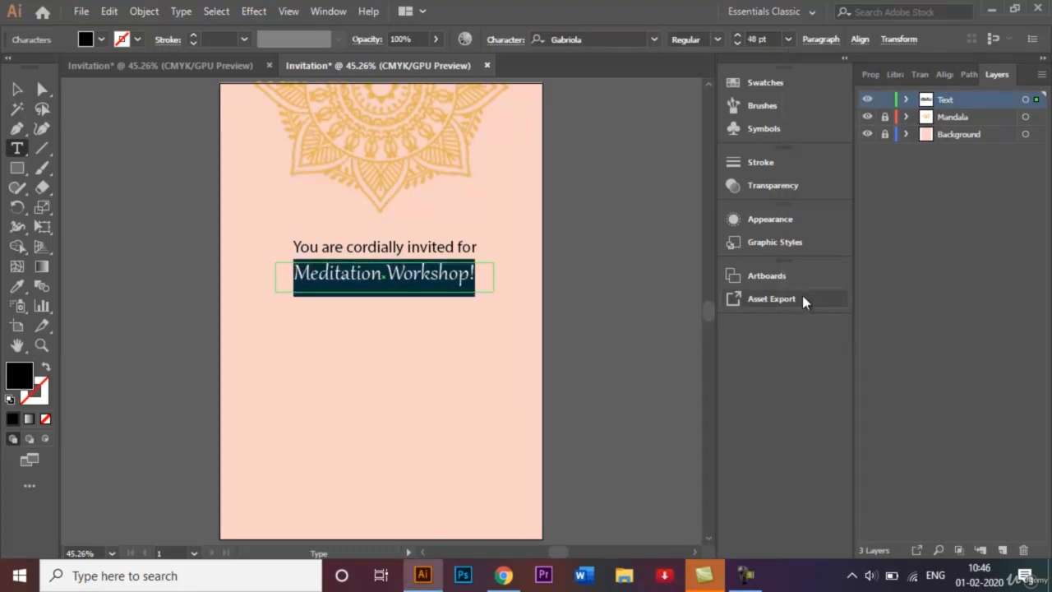
left_click(16, 89)
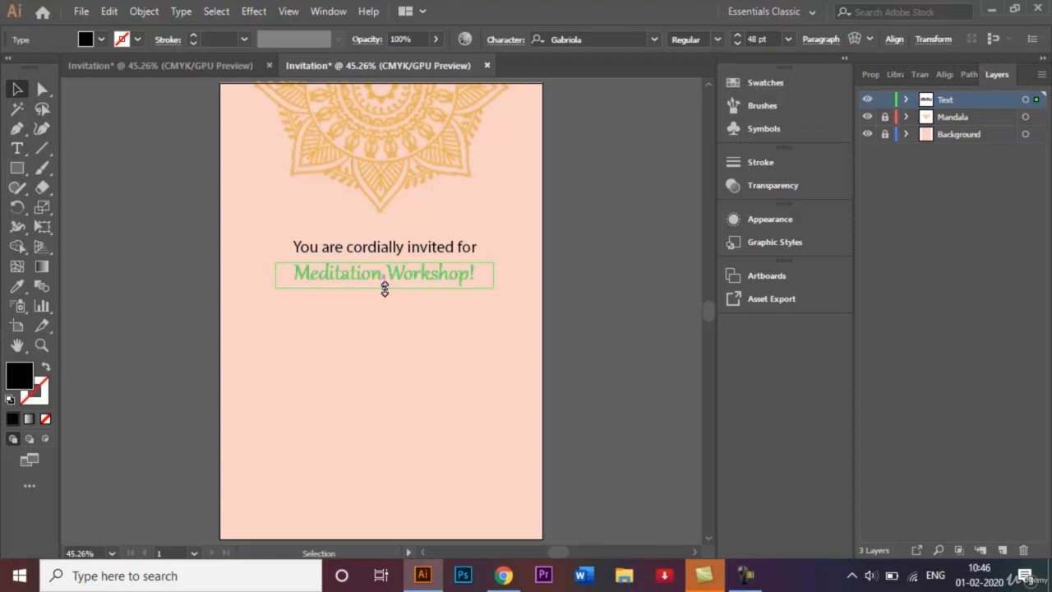
Duplicate the 'You are cordially invited for' line below the heading.
left_click(595, 263)
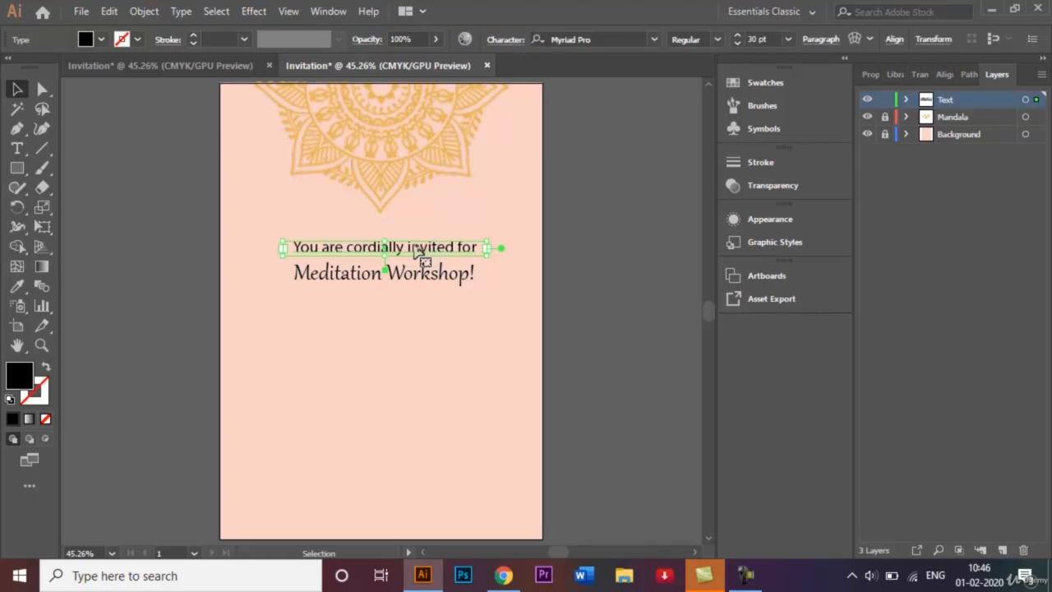
mouse_move(402, 250)
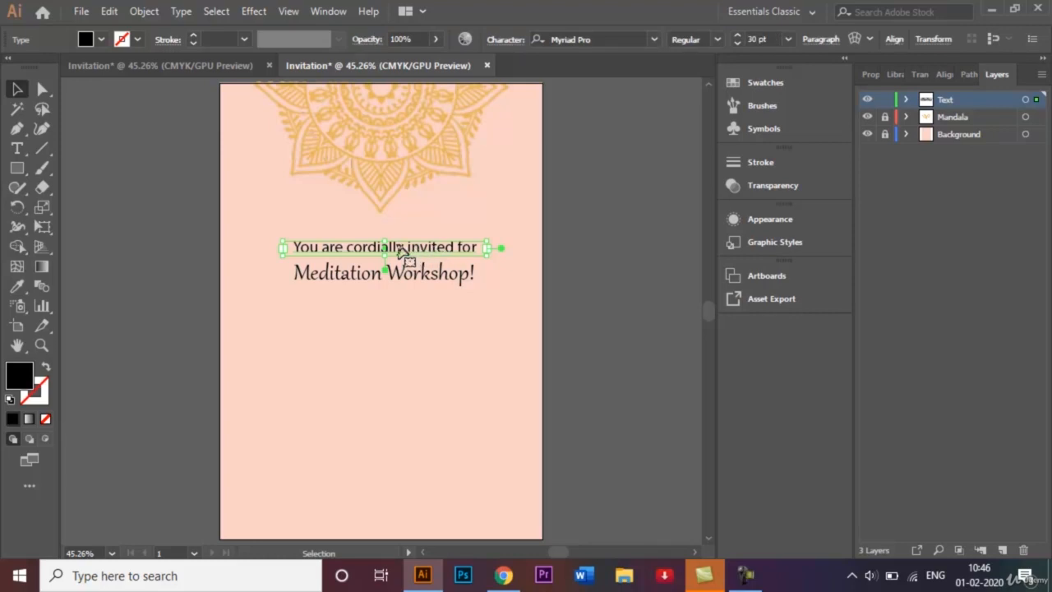
left_click_drag(385, 247, 385, 299)
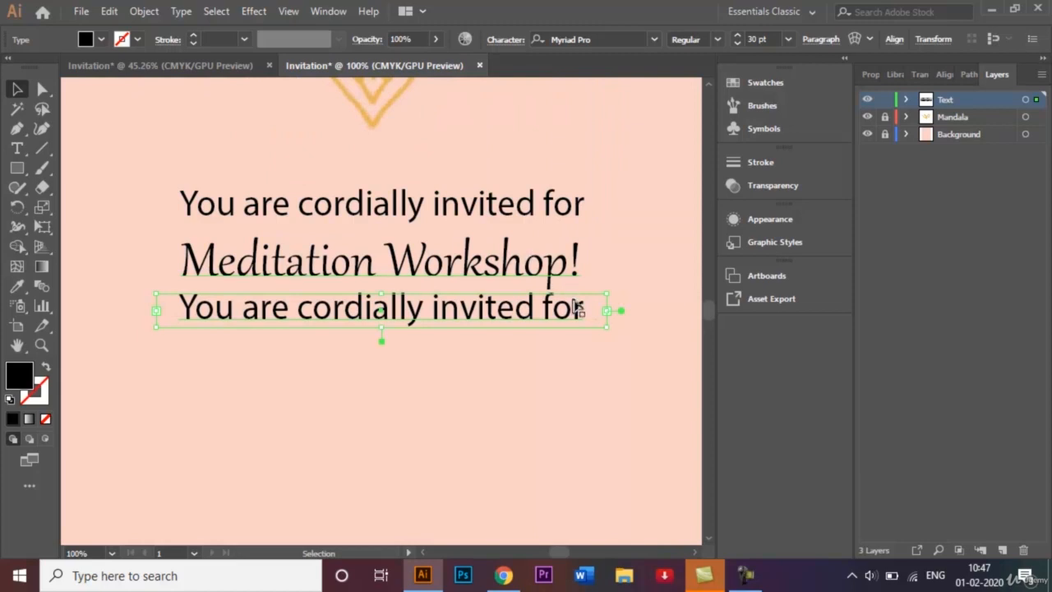
Rewrite the copied line to read 'Timings: 6pm - 8pm'.
double_click(378, 307)
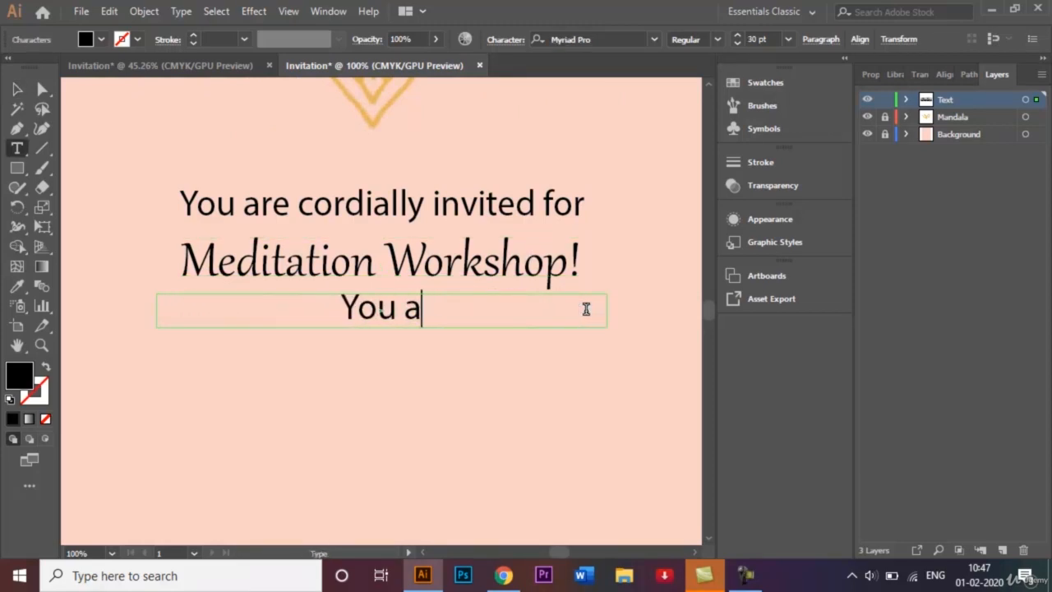
type("Timi")
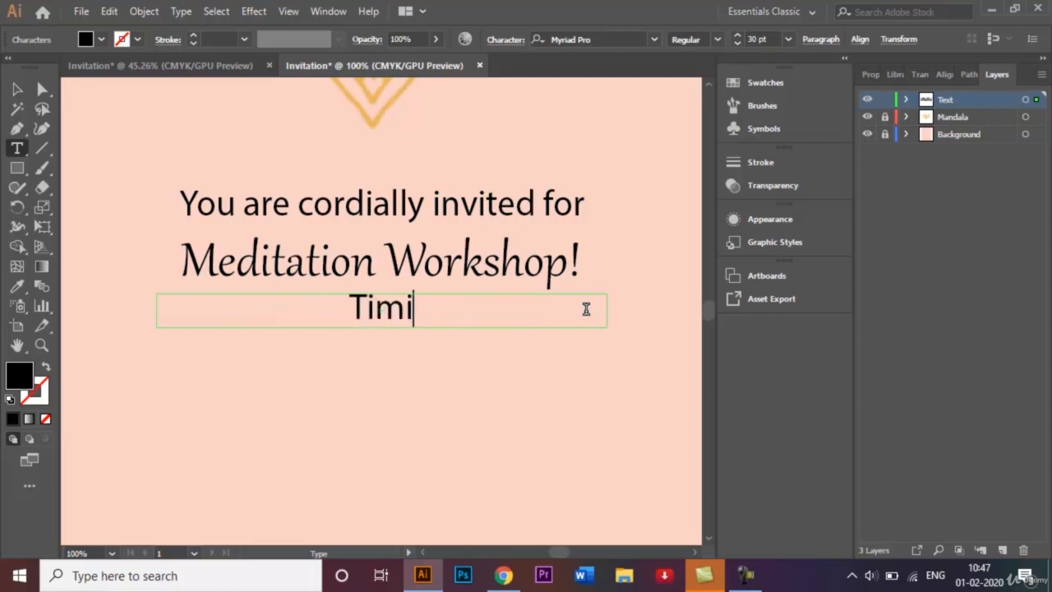
type("ngs:")
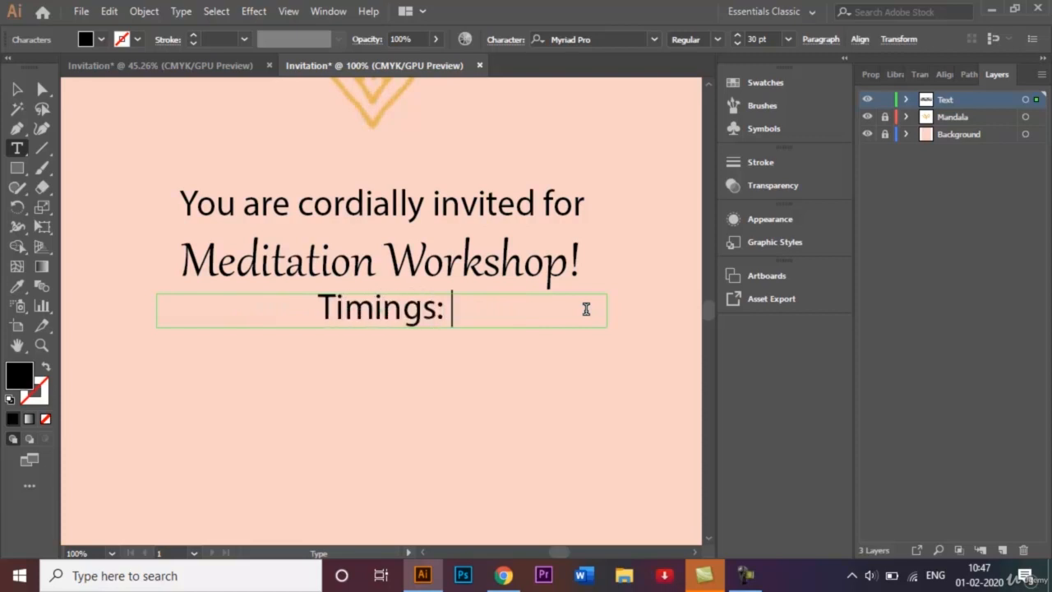
type("6")
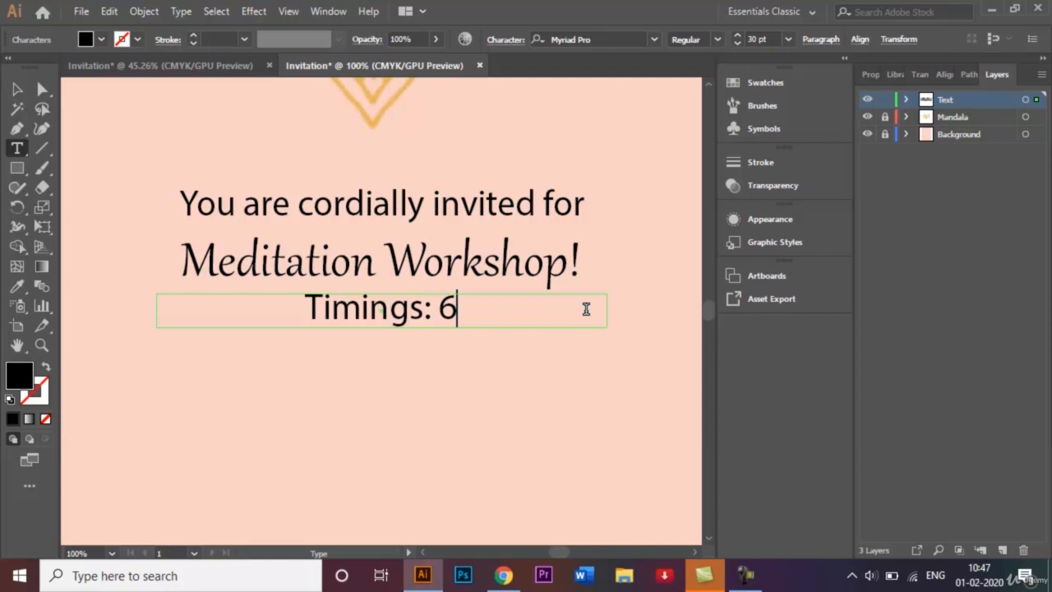
type("p")
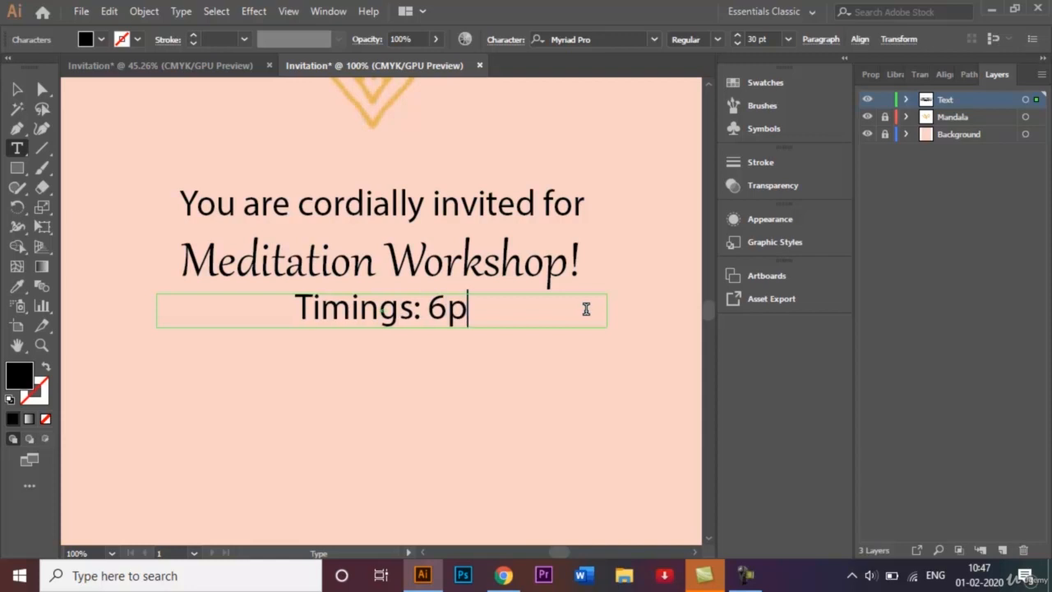
type("m -")
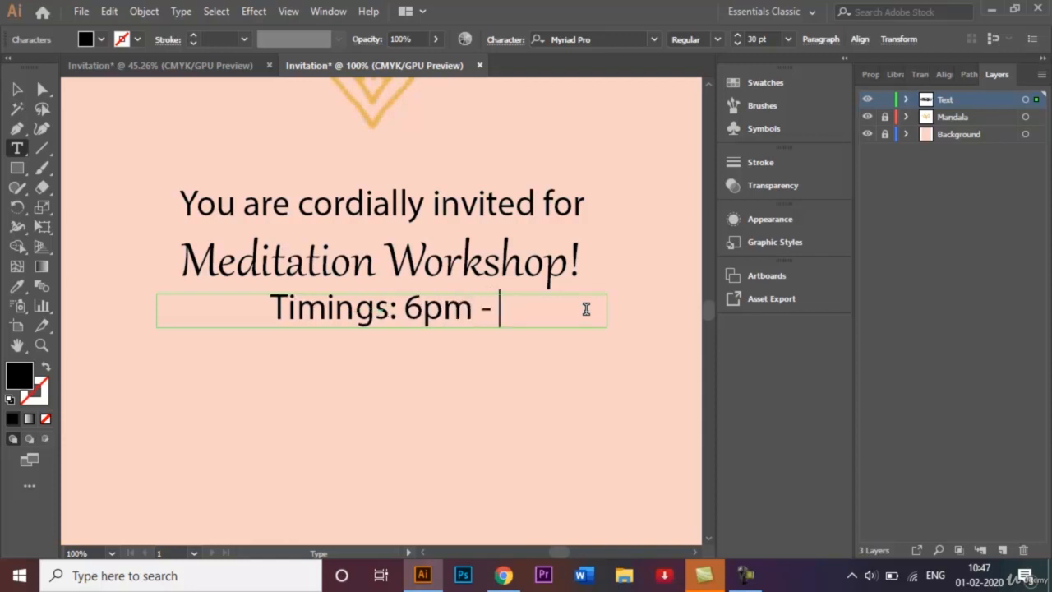
type("8")
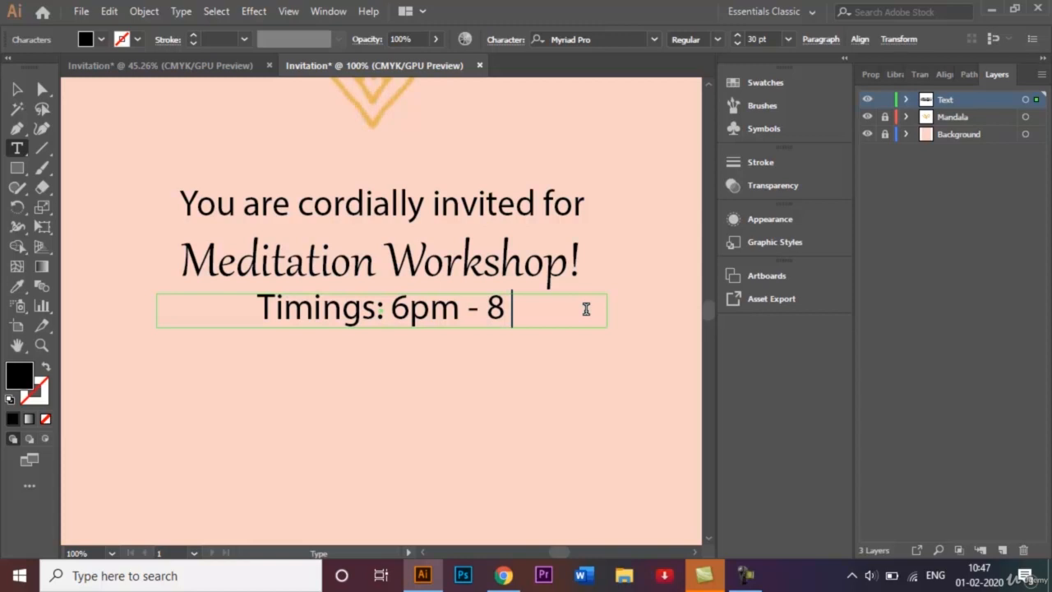
type("pm")
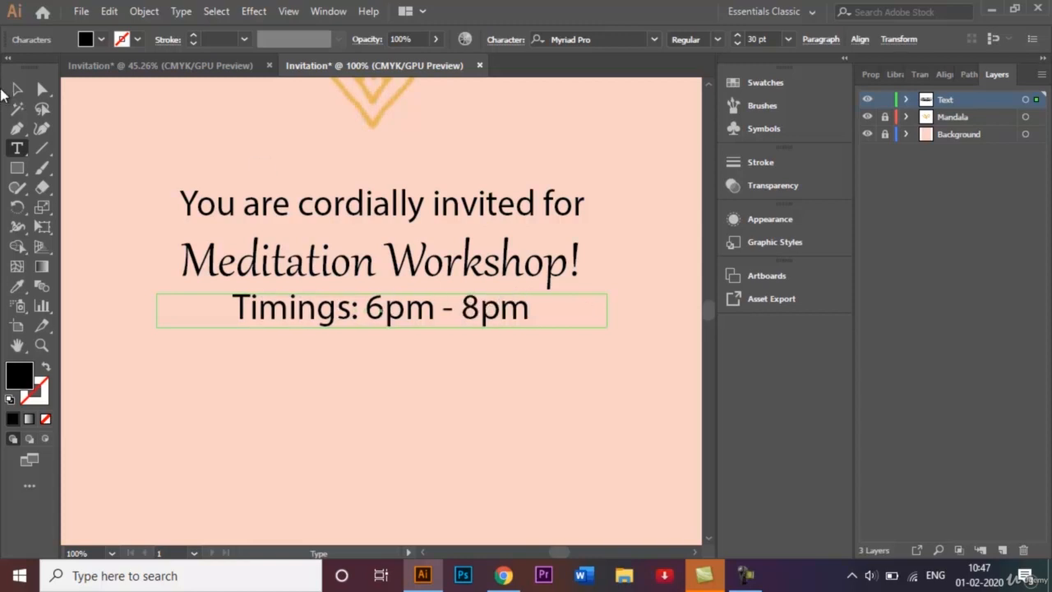
left_click(17, 89)
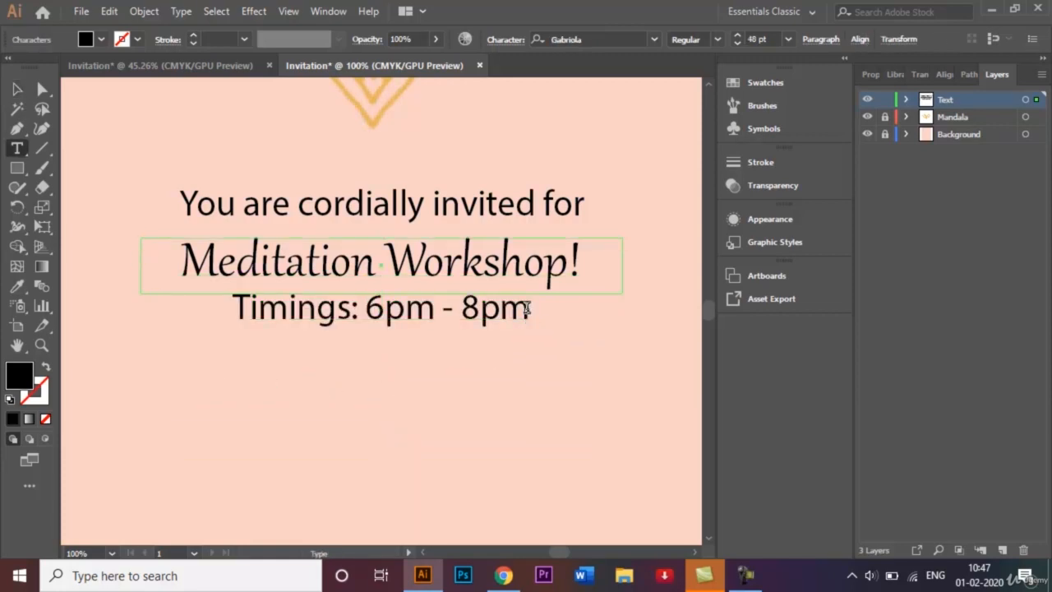
Add 'Address: House no.' after the timings line, checking the finished invitation.
left_click(534, 309)
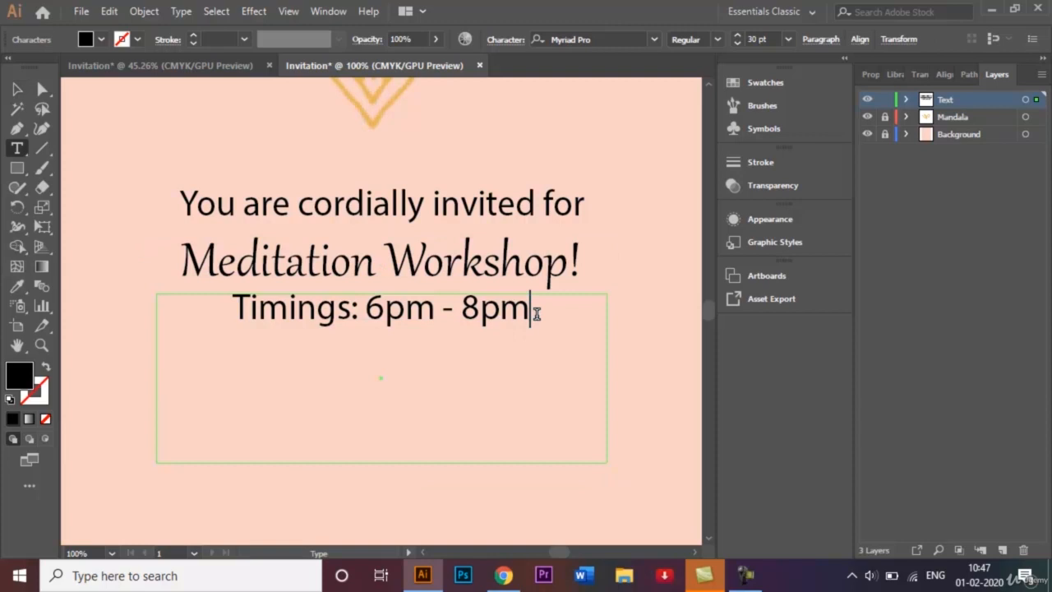
type("Address:")
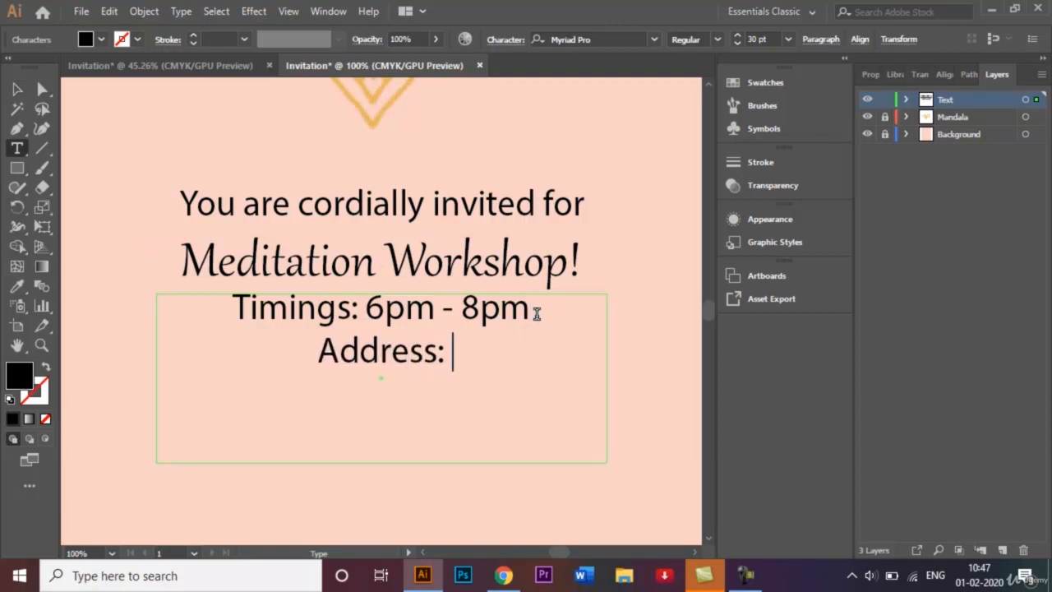
type("House n")
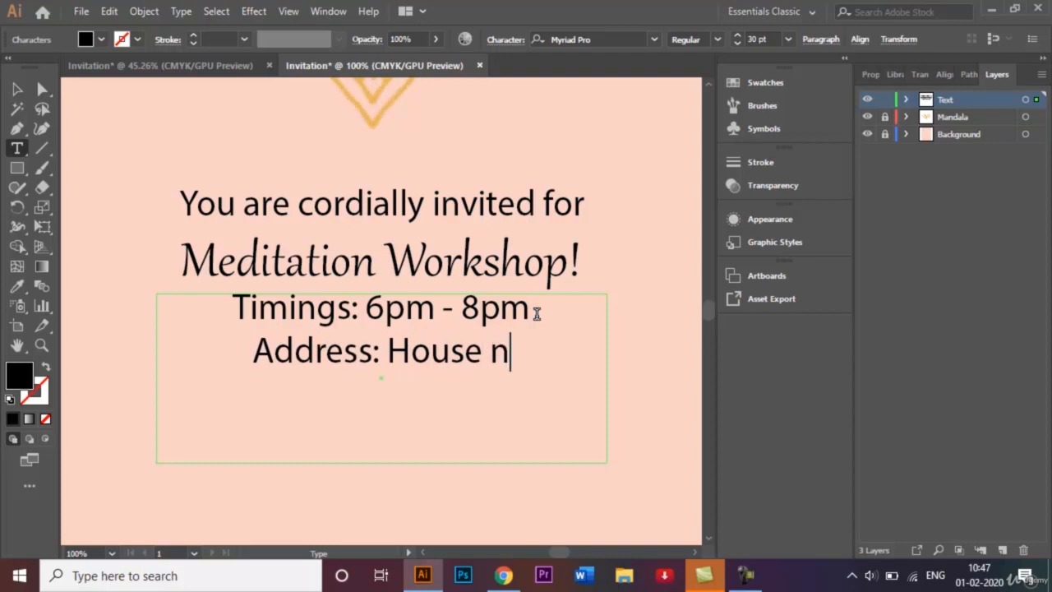
type("o.")
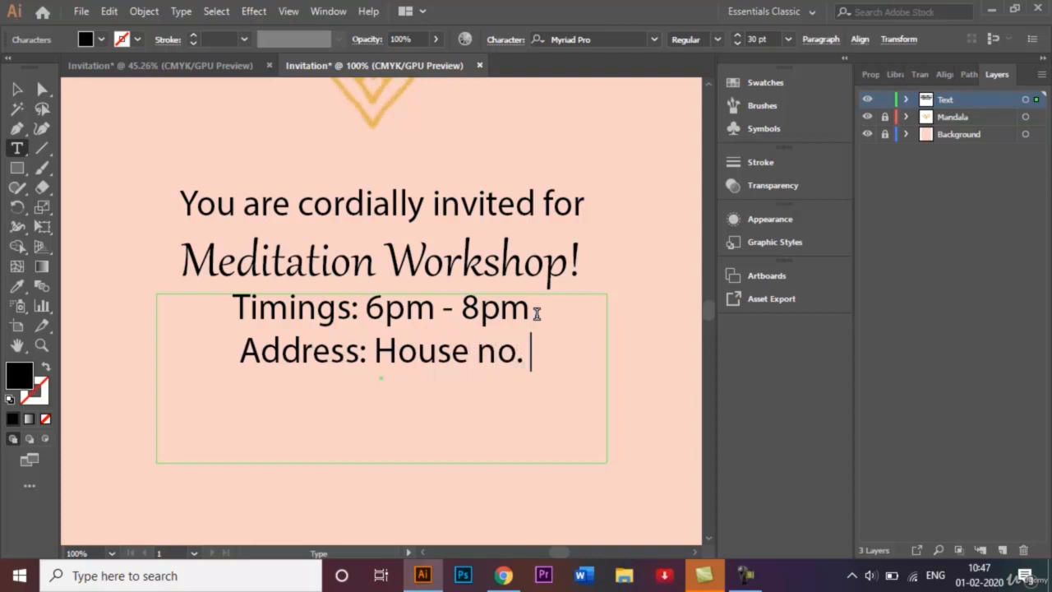
left_click(161, 65)
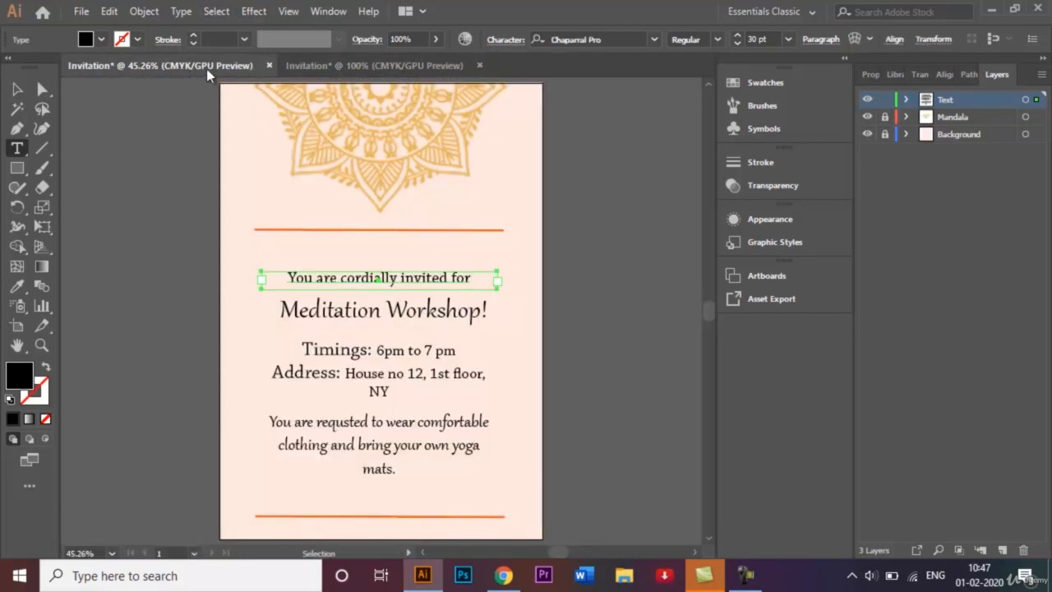
left_click(375, 66)
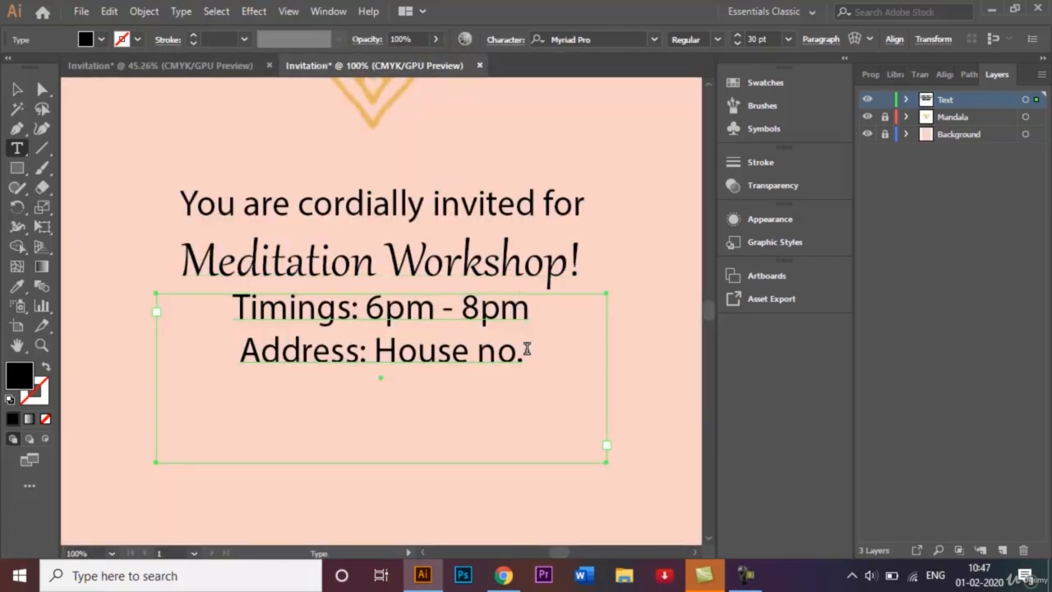
Complete the address as 'House no. 12, 1st floor, NY' and bring up the reference text block.
left_click(533, 348)
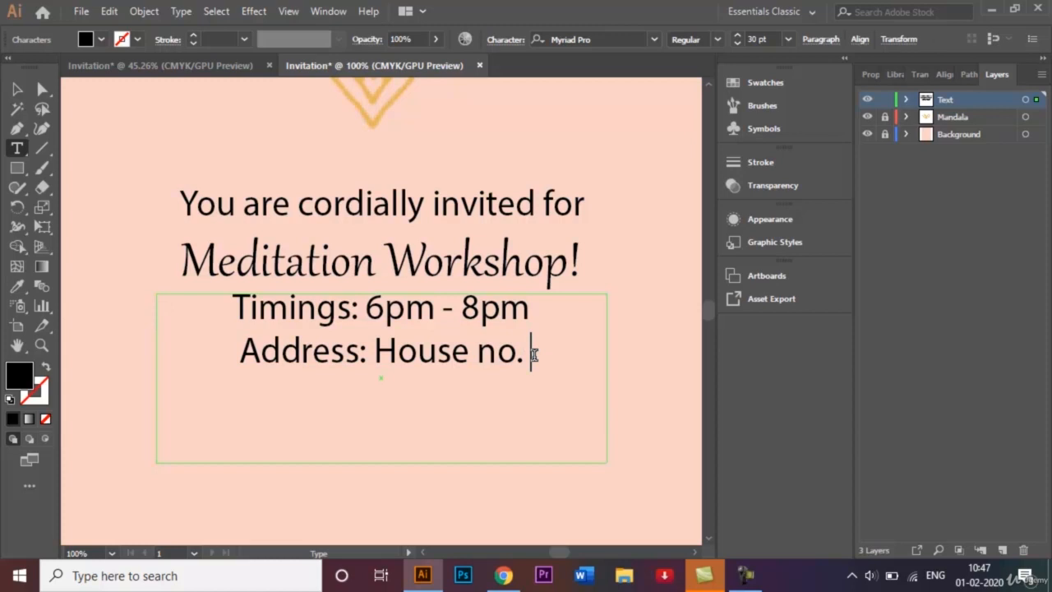
type("12,")
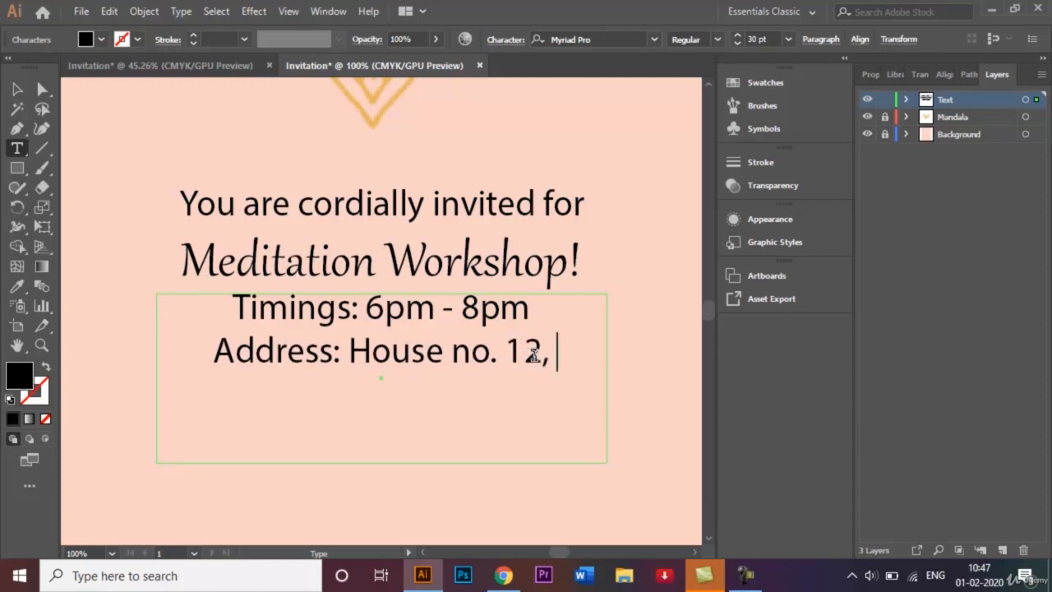
type("1st")
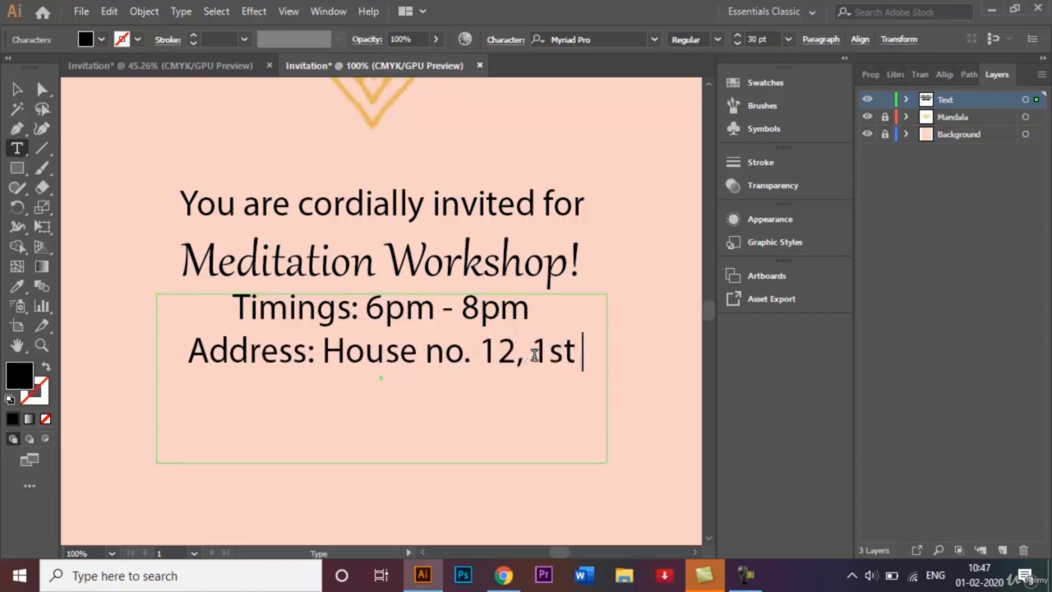
type("floor,")
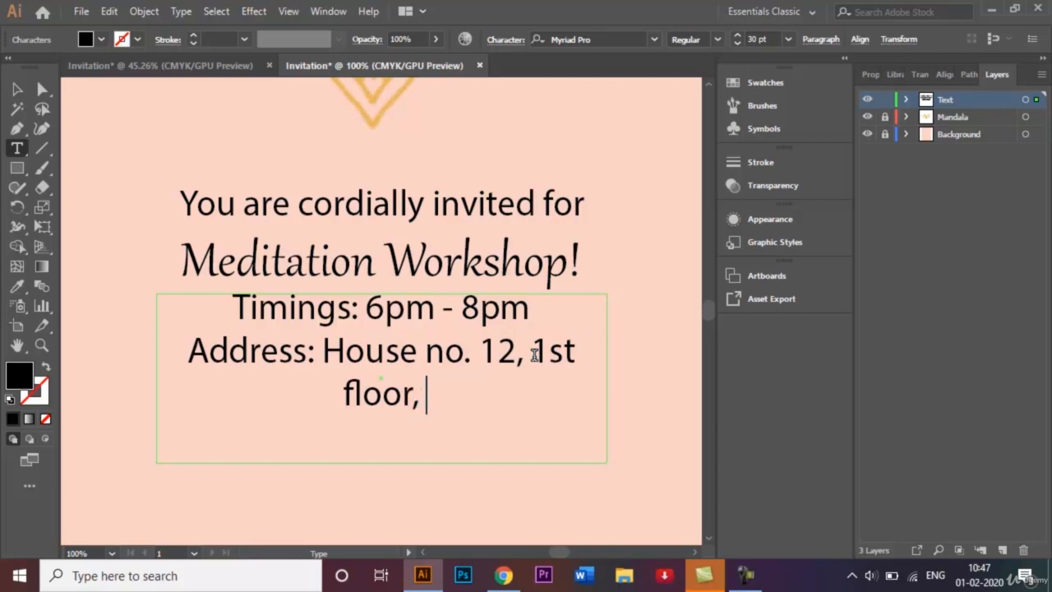
type("NY")
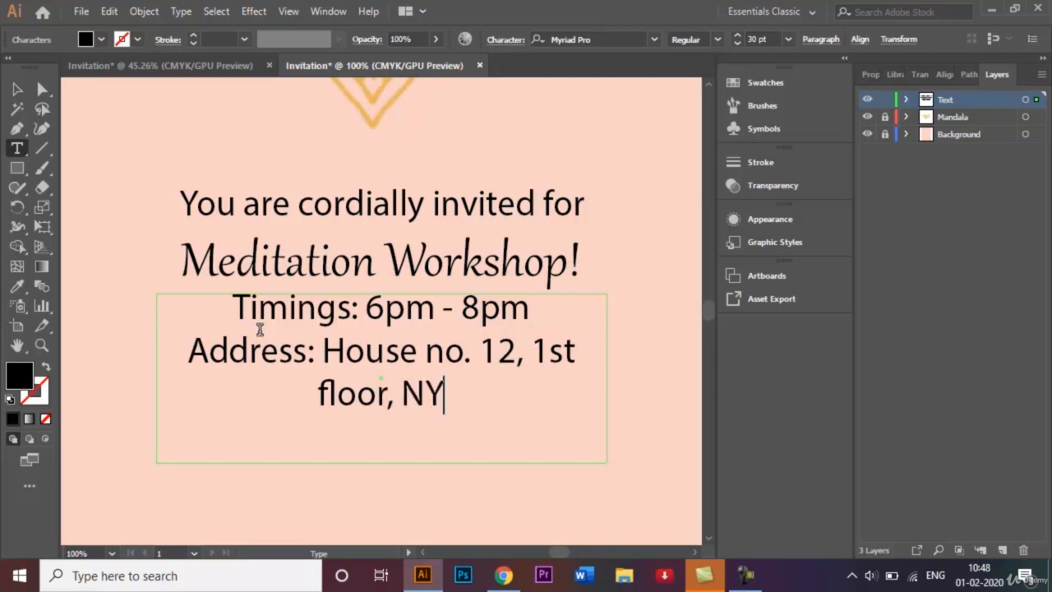
left_click(162, 66)
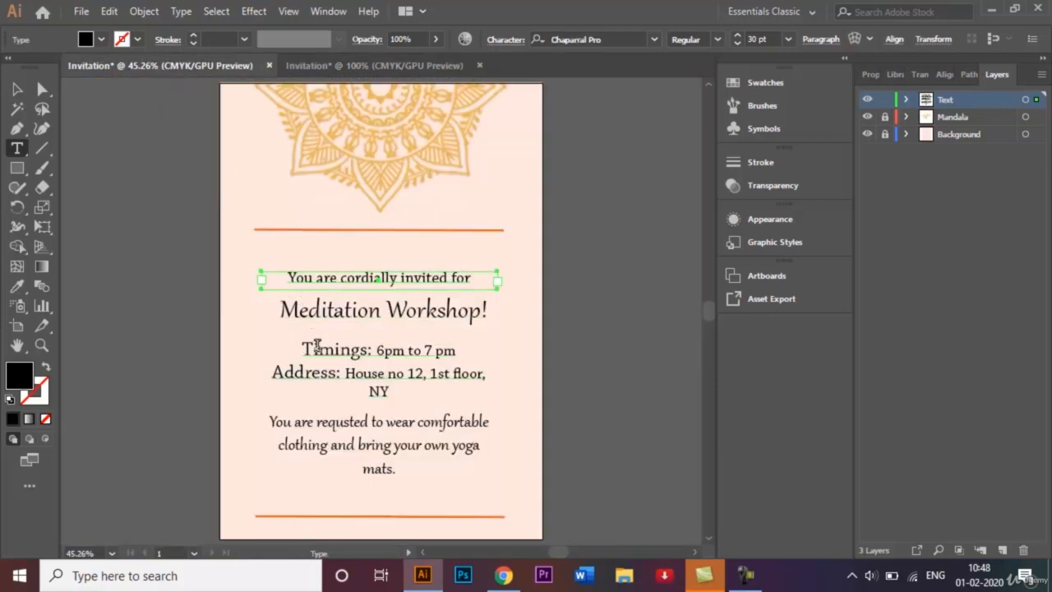
left_click(378, 349)
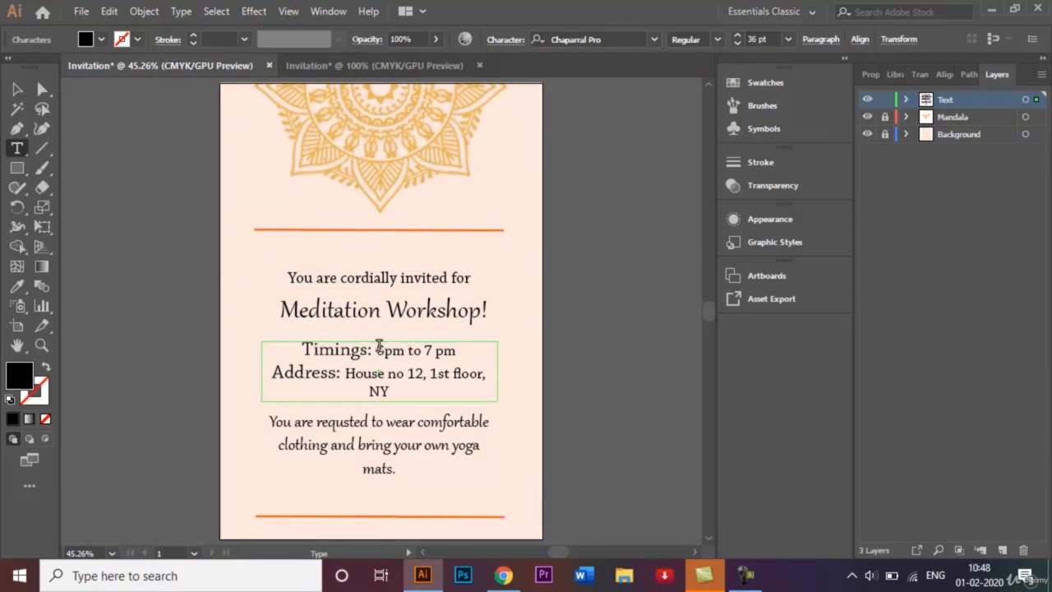
Set the address details and '6pm - 8pm' to 28 pt, smaller than their labels.
double_click(336, 348)
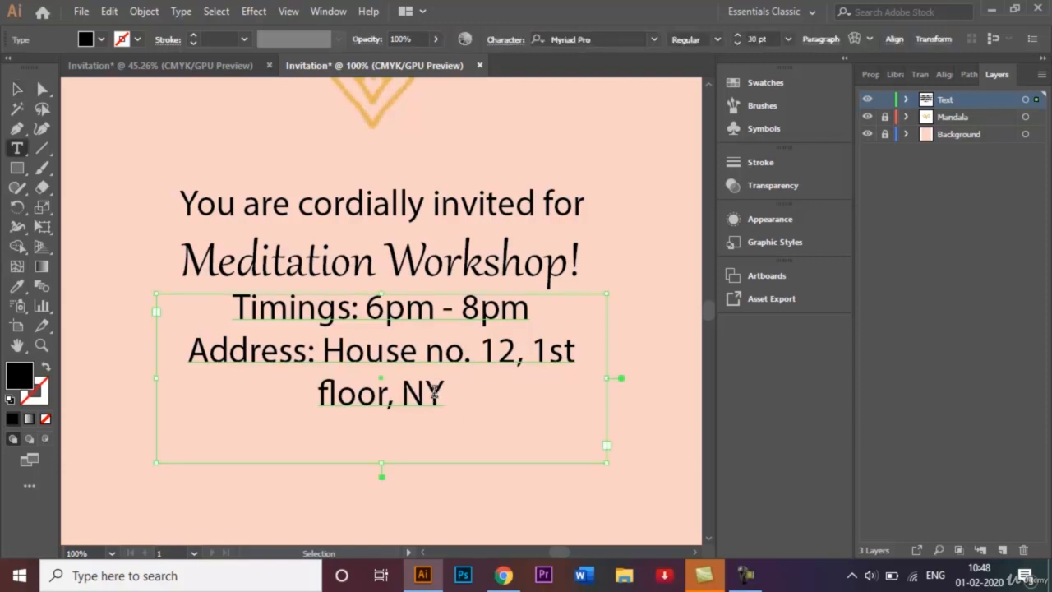
left_click_drag(322, 350, 440, 393)
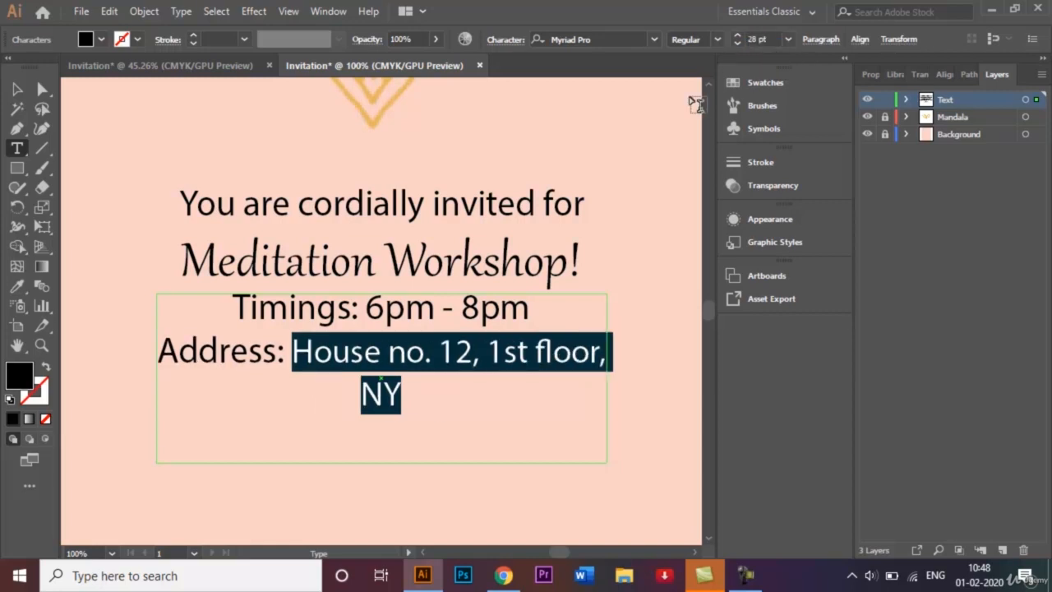
mouse_move(534, 309)
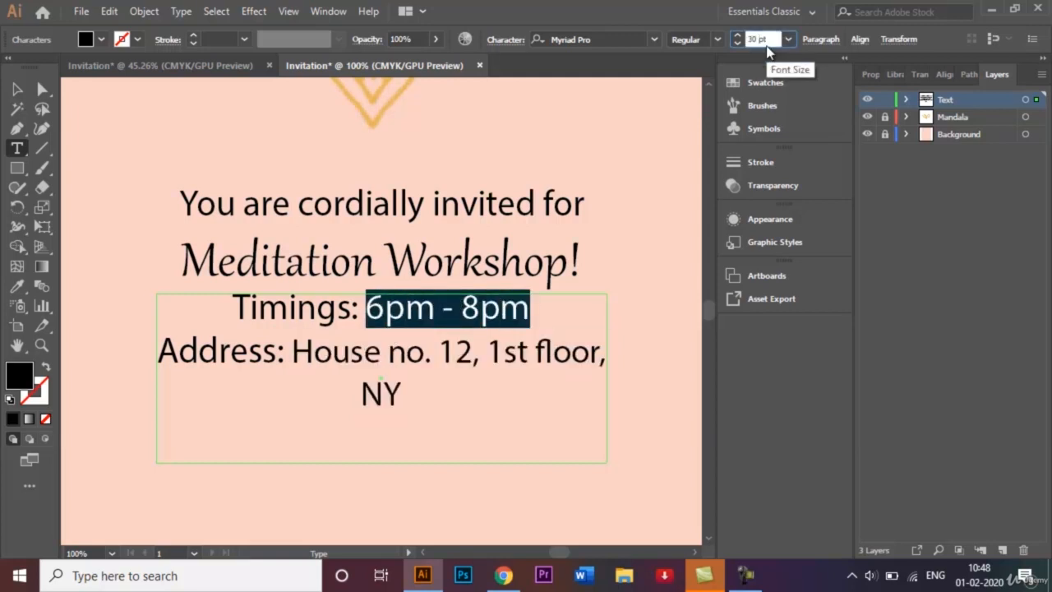
triple_click(756, 39)
type("28")
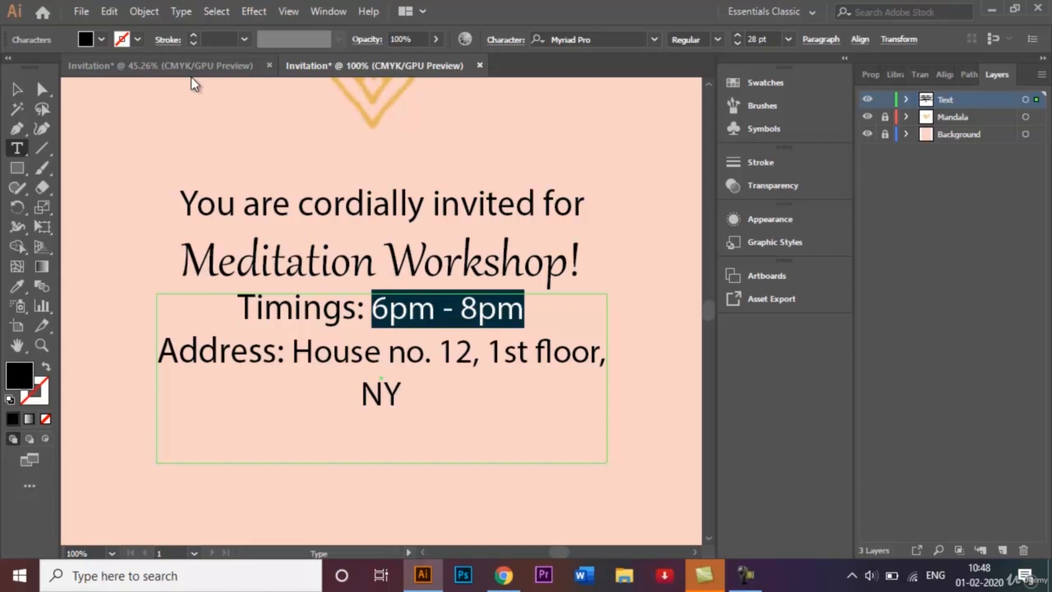
Set the timings and address in Chaparral Pro and enlarge the 'Address:' label.
left_click(161, 66)
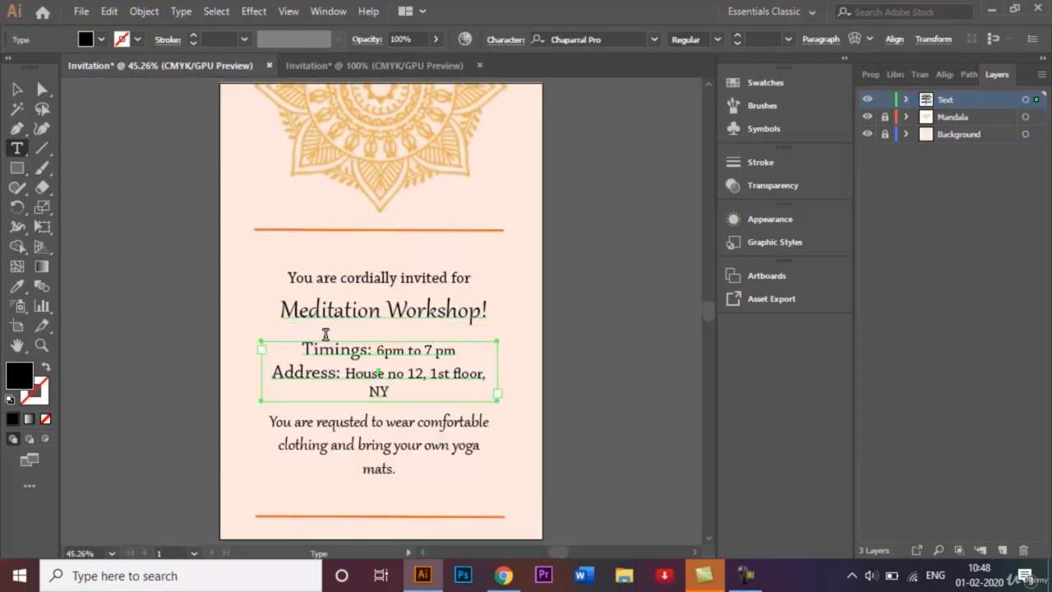
mouse_move(345, 79)
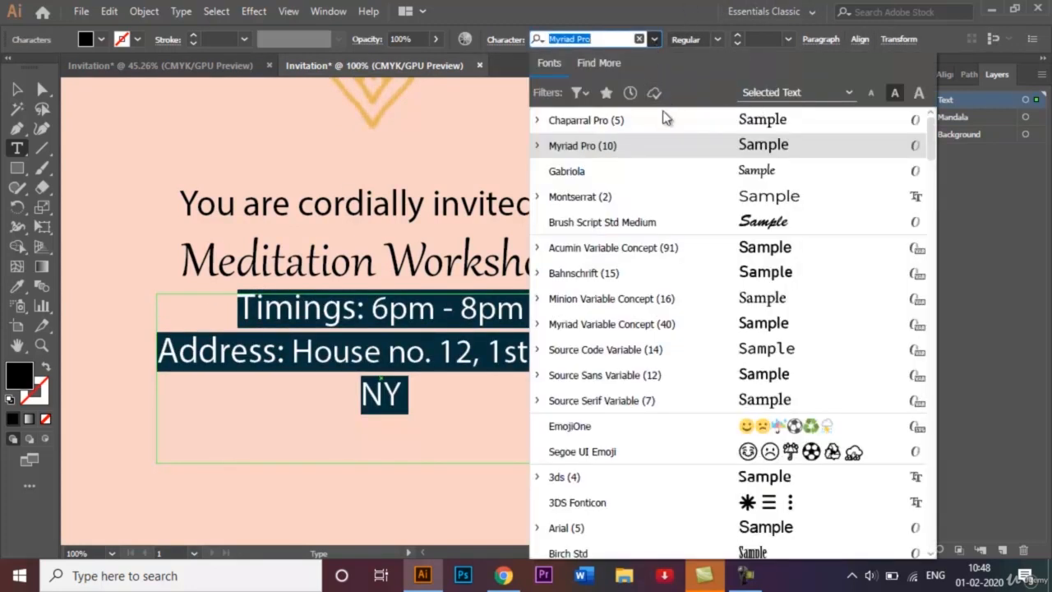
left_click(585, 120)
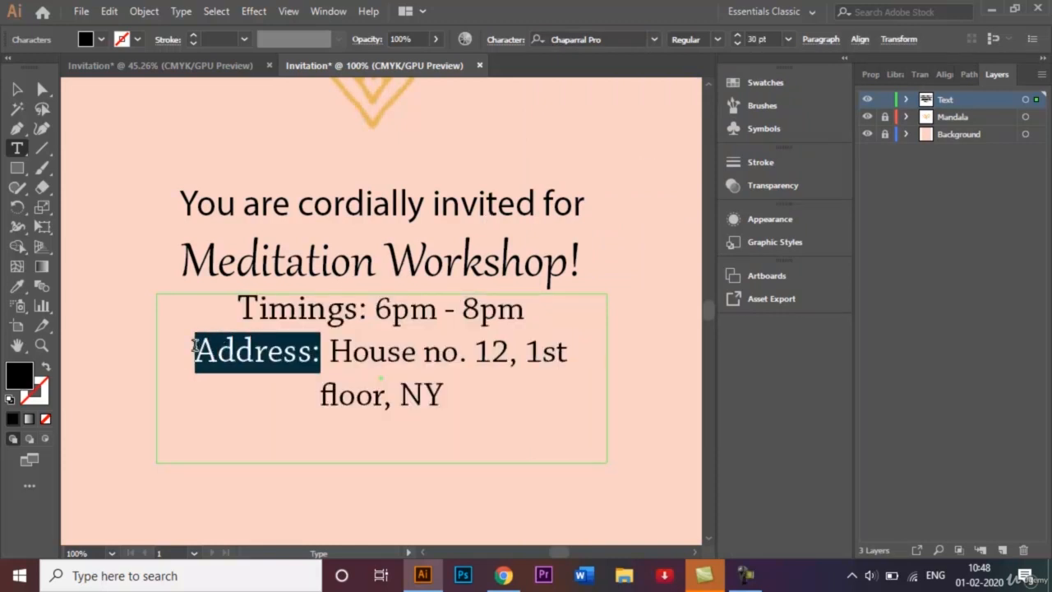
left_click(785, 40)
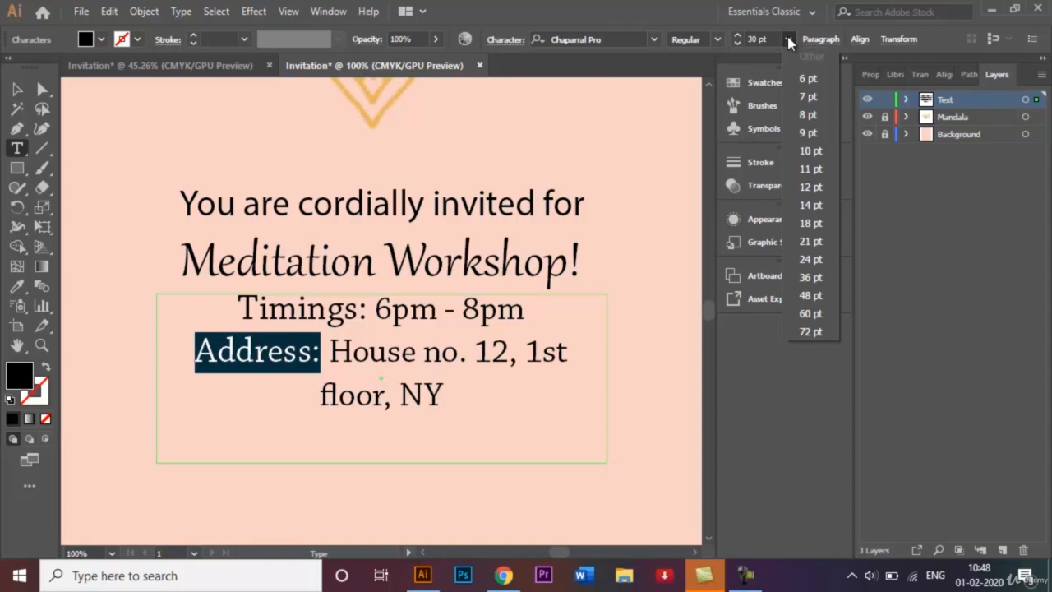
left_click(808, 276)
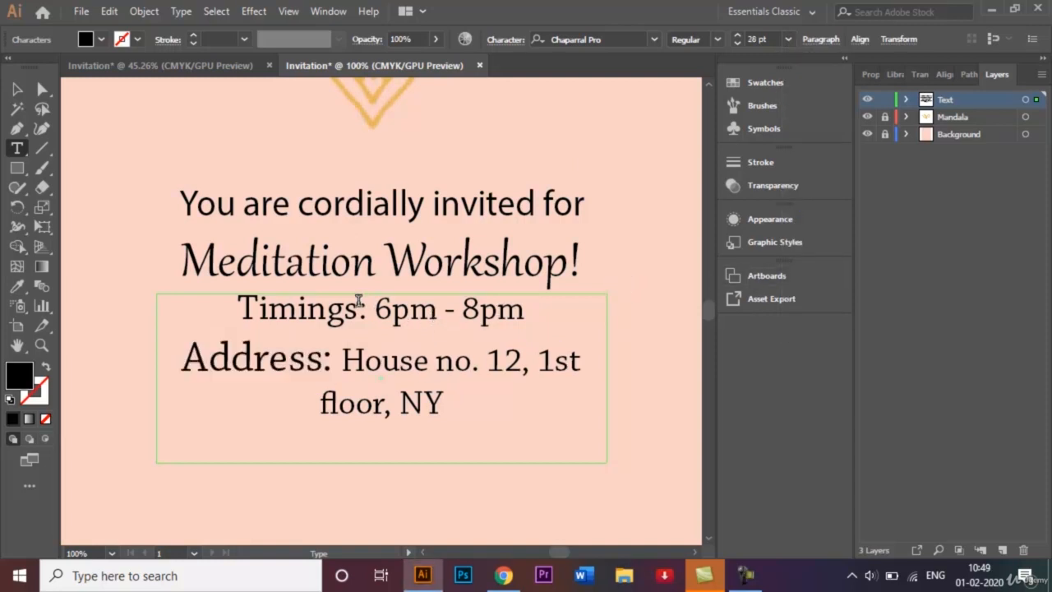
Enlarge the 'Timings:' label to match and finish editing the text.
double_click(297, 307)
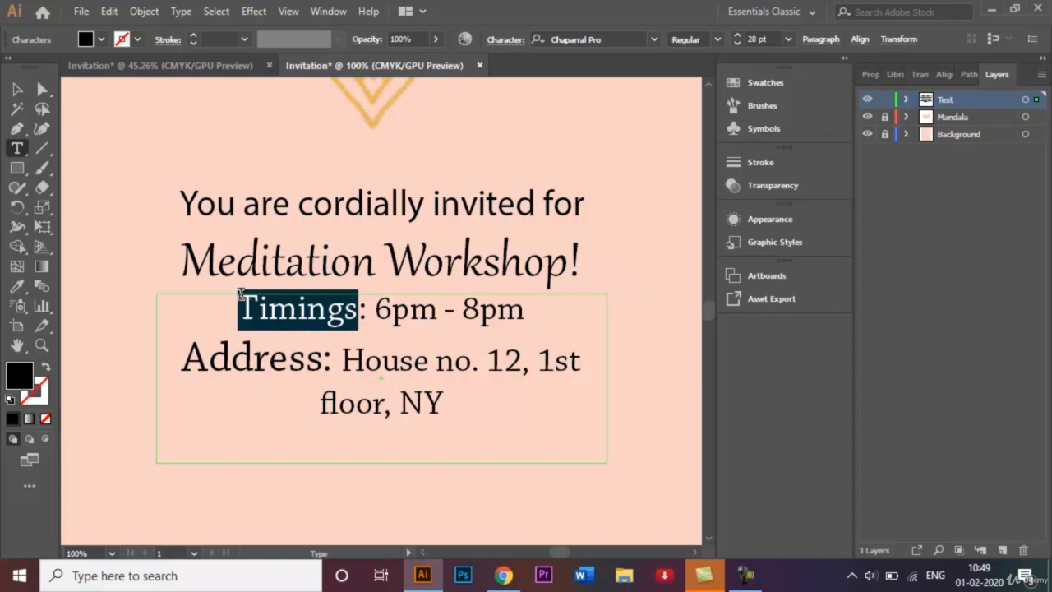
left_click(786, 39)
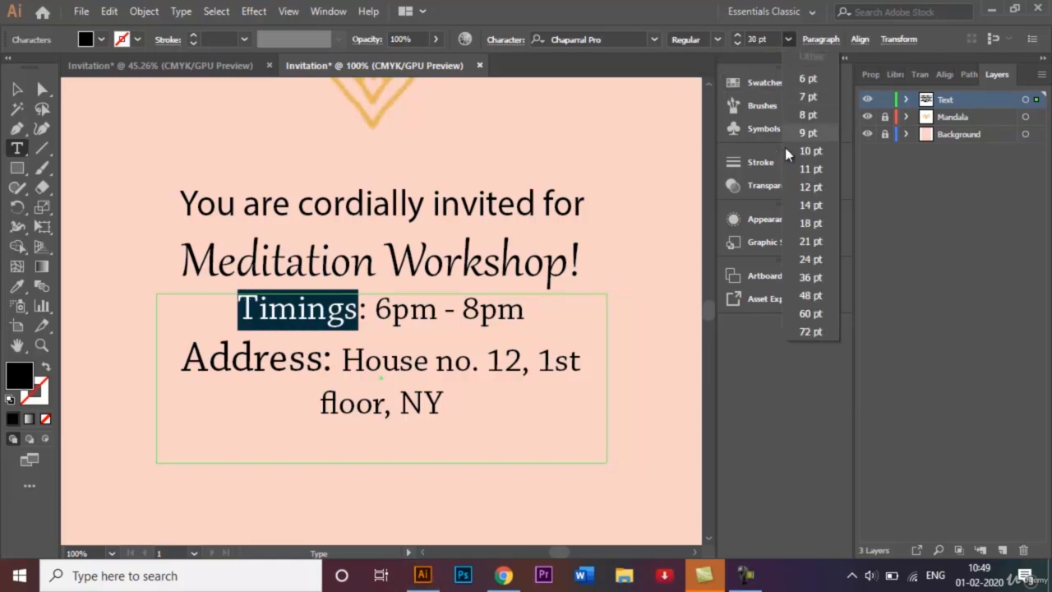
left_click(808, 276)
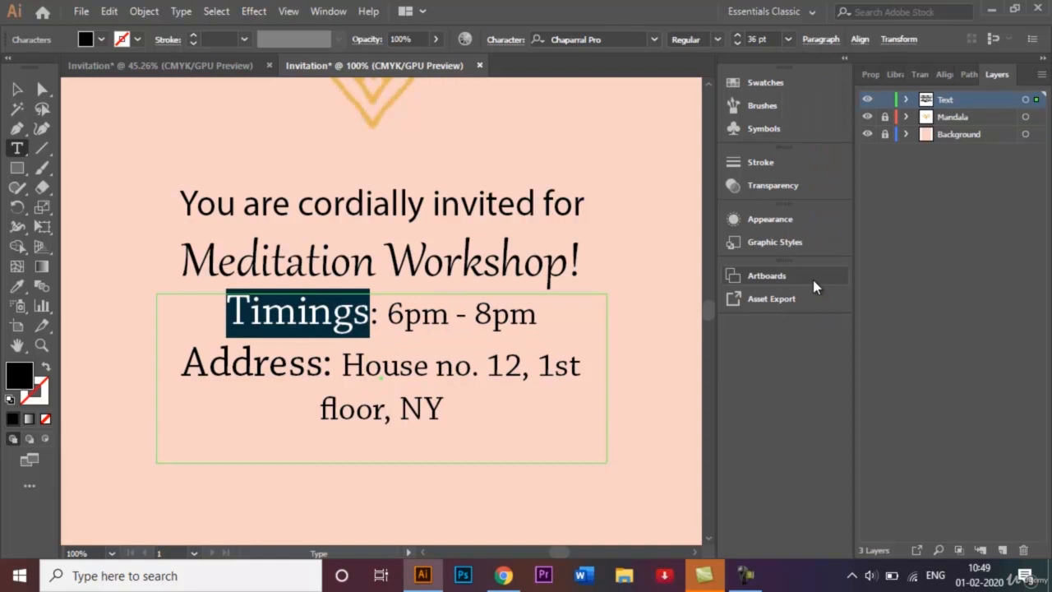
left_click(17, 88)
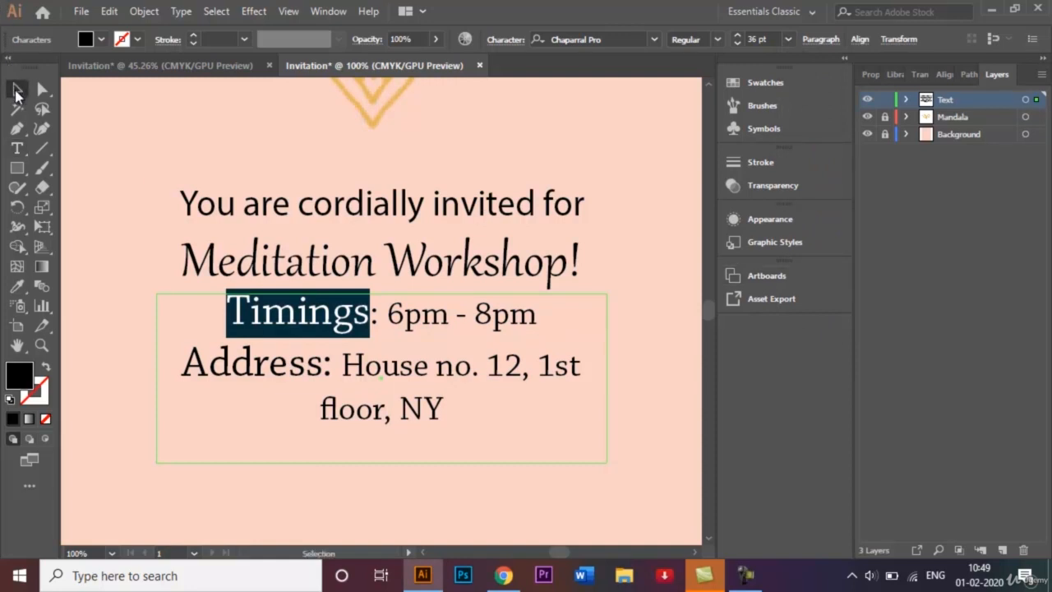
left_click(382, 204)
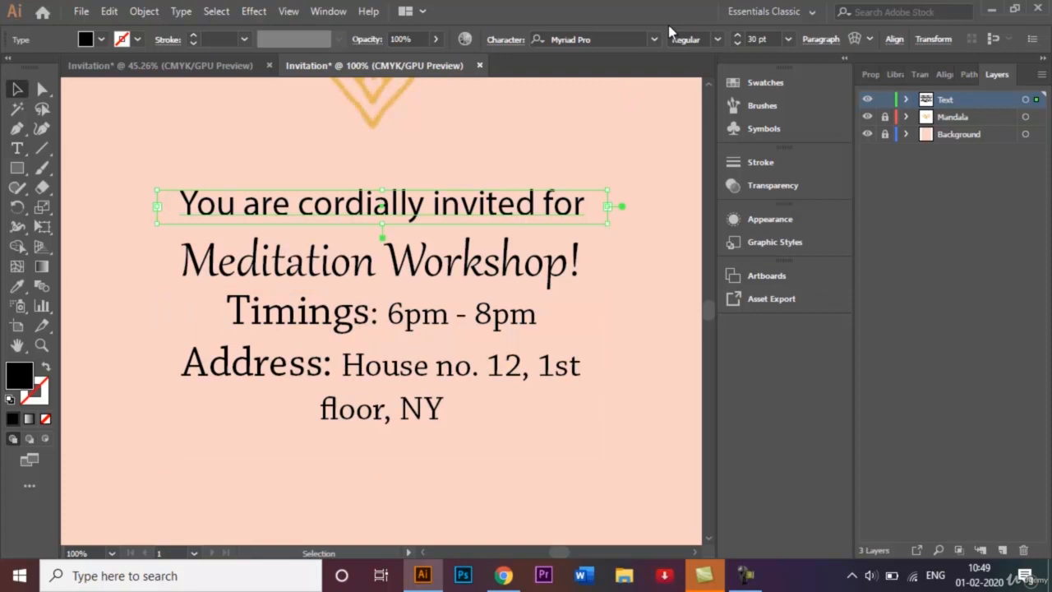
Select the opening invitation line to restyle it in Chaparral Pro.
left_click(600, 39)
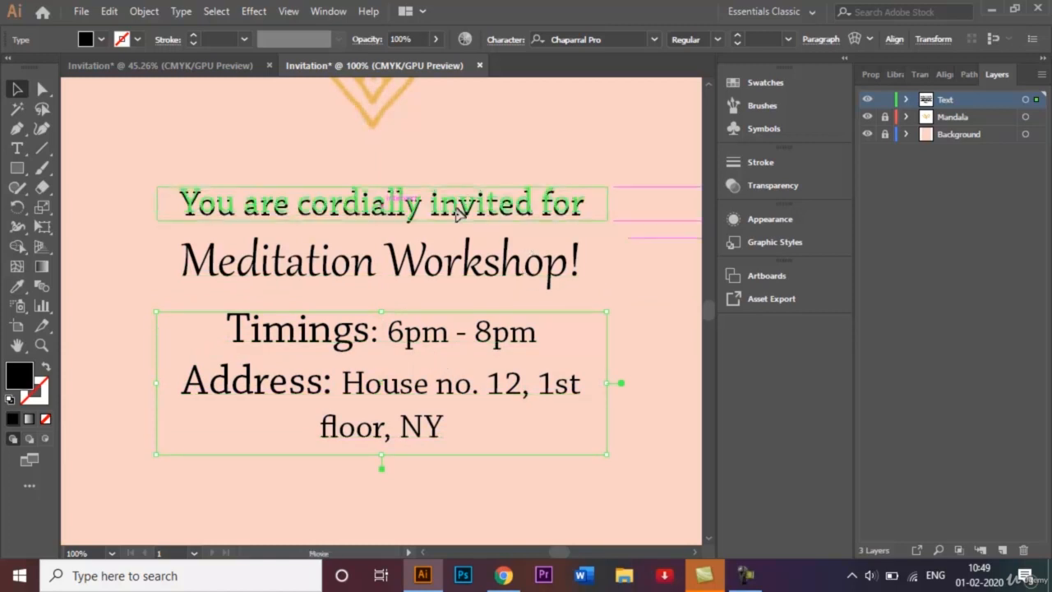
left_click(641, 286)
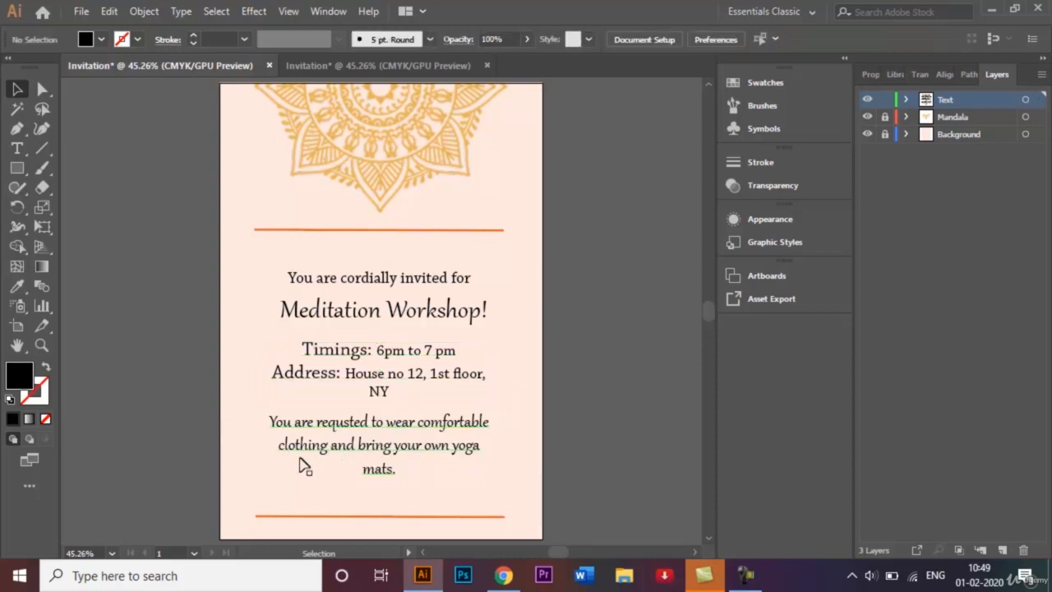
mouse_move(394, 485)
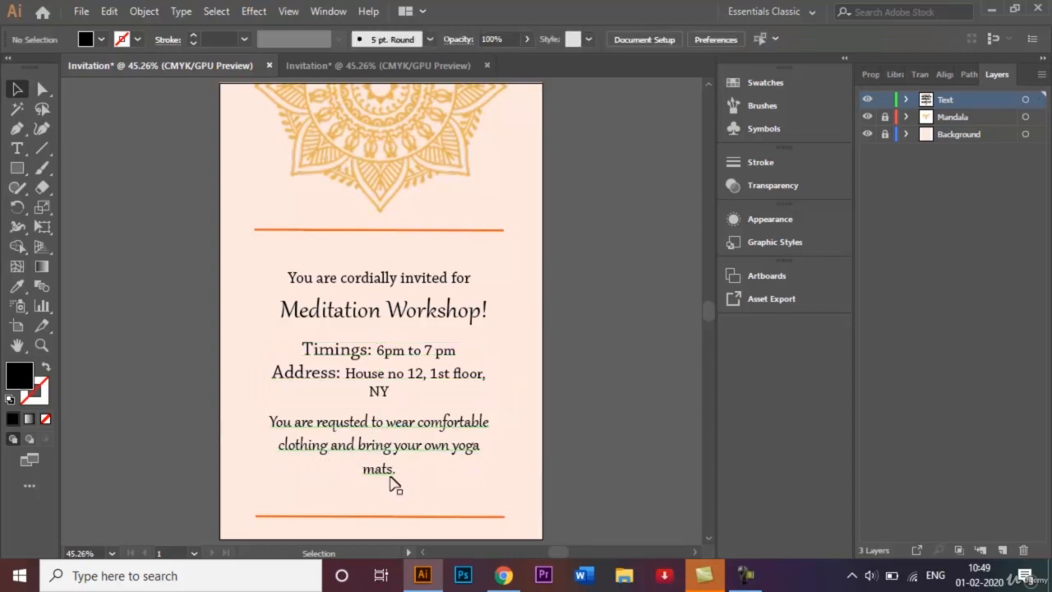
Duplicate the Timings/Address text frame and place the empty copy below the address lines.
left_click(378, 65)
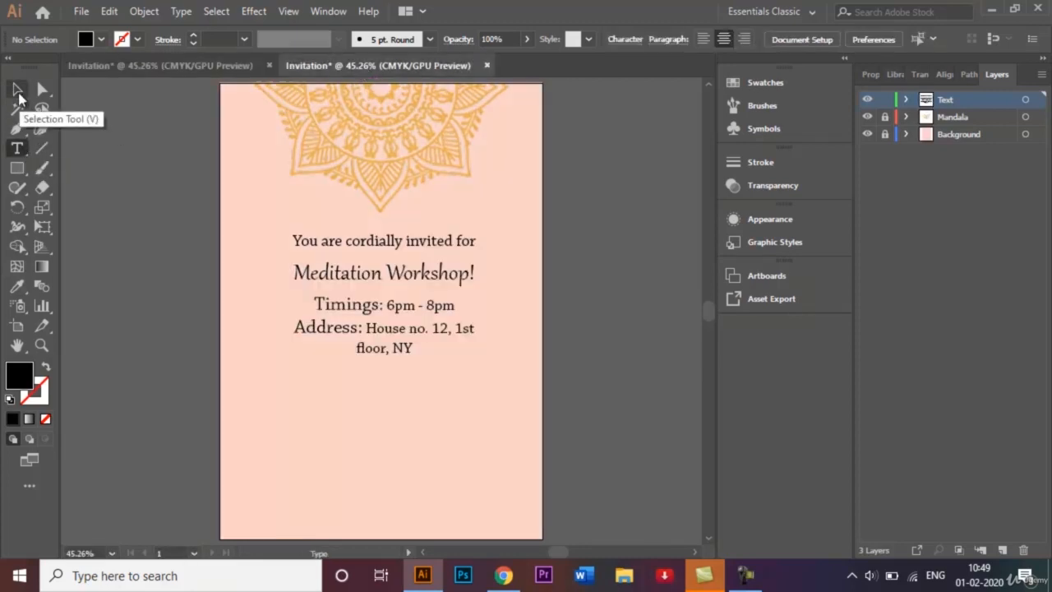
left_click(384, 327)
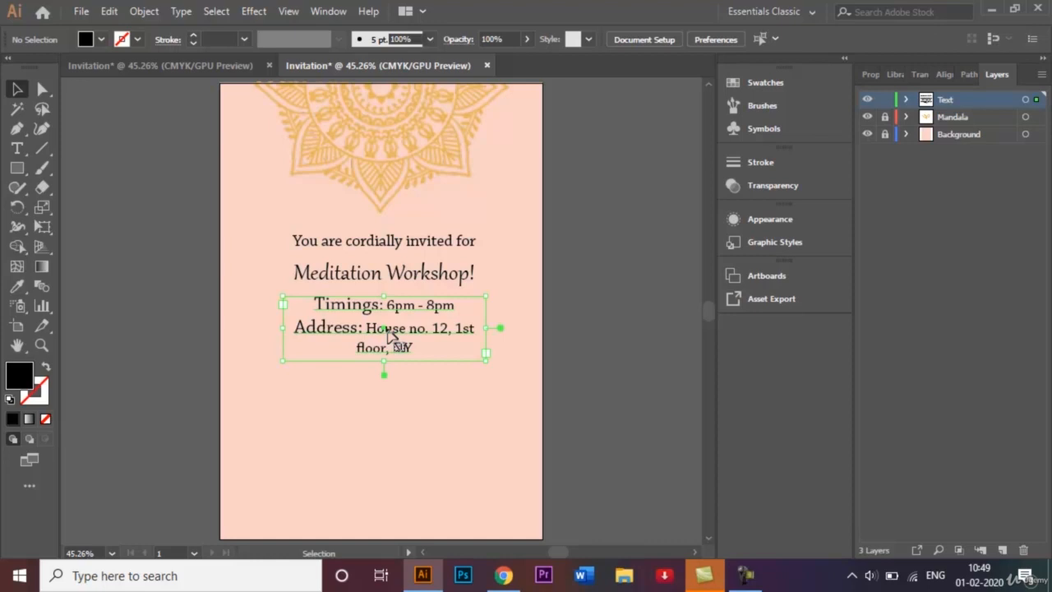
left_click_drag(385, 327, 385, 413)
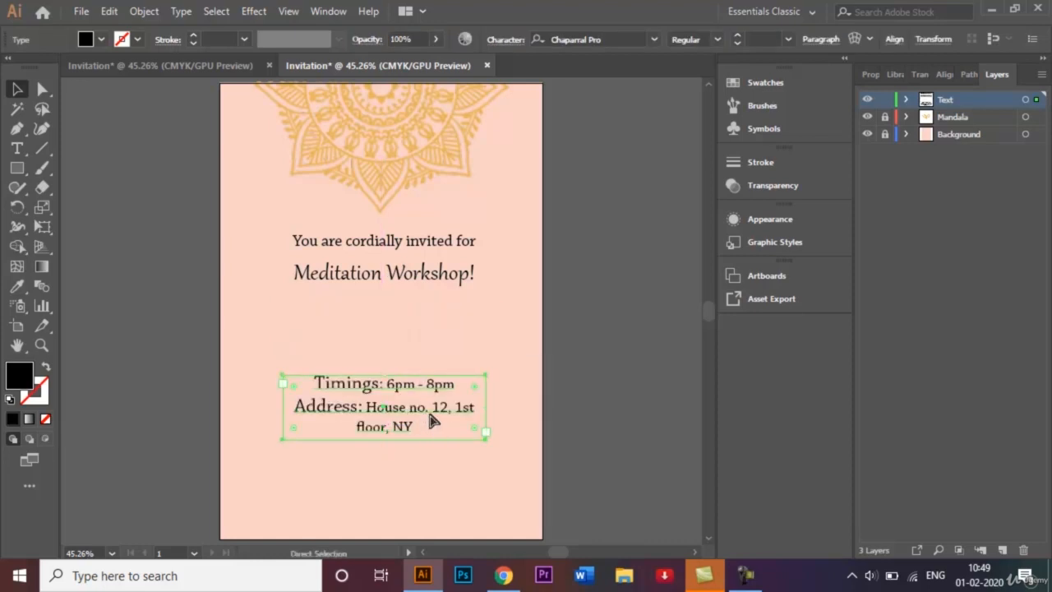
left_click_drag(384, 407, 381, 316)
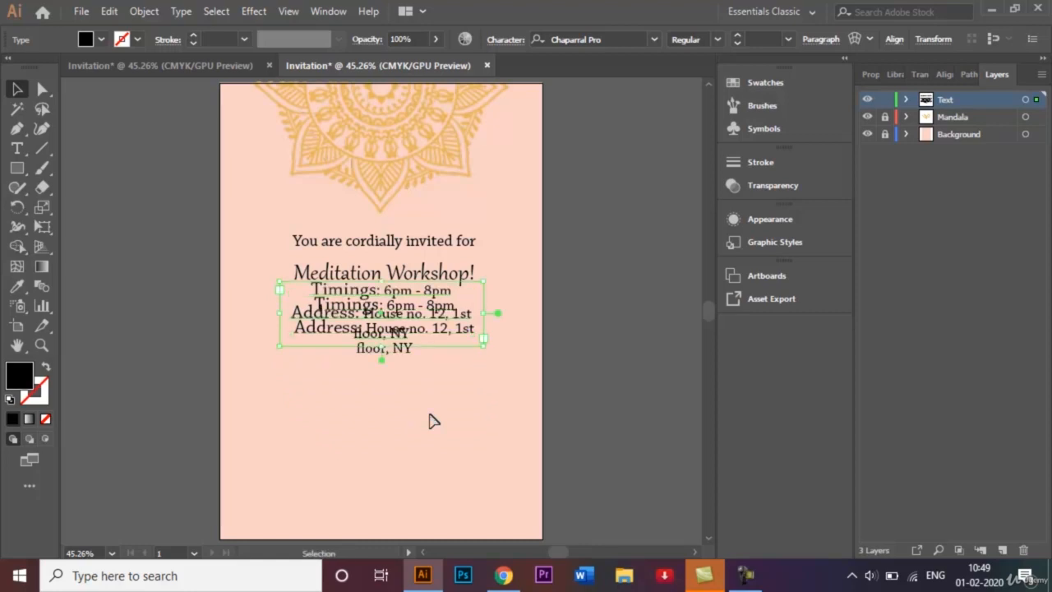
mouse_move(448, 352)
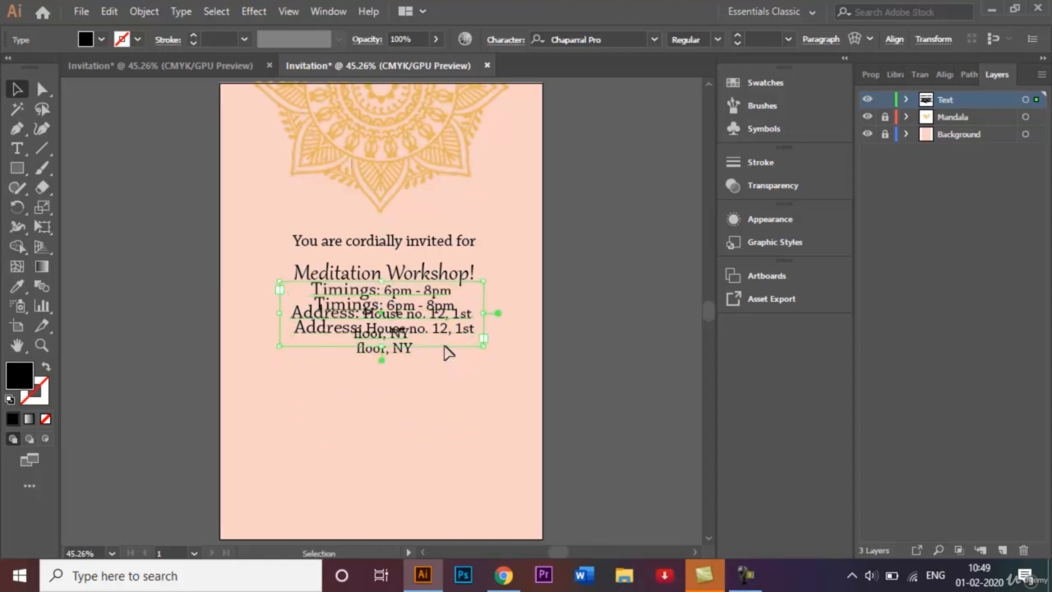
left_click_drag(381, 316, 382, 395)
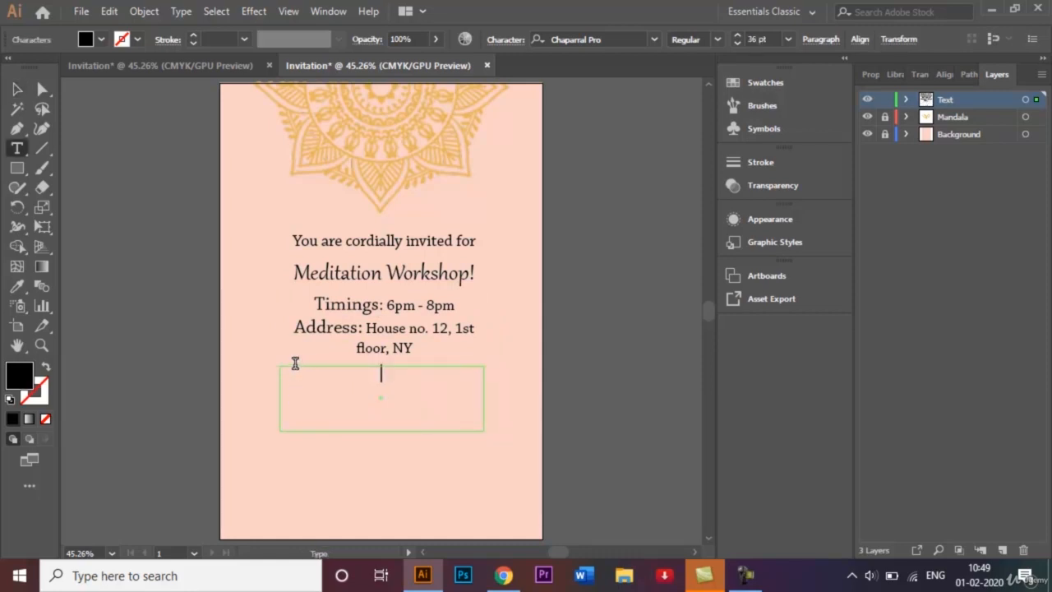
Type 'You are requested to wear comfortable clothing and get your own' in the new frame.
type("You")
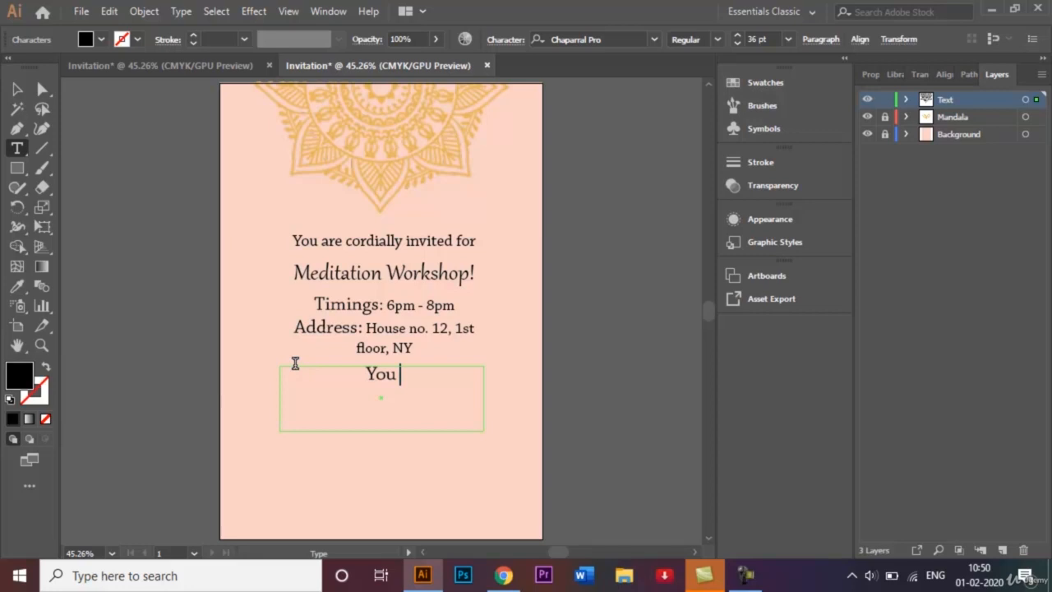
type("a")
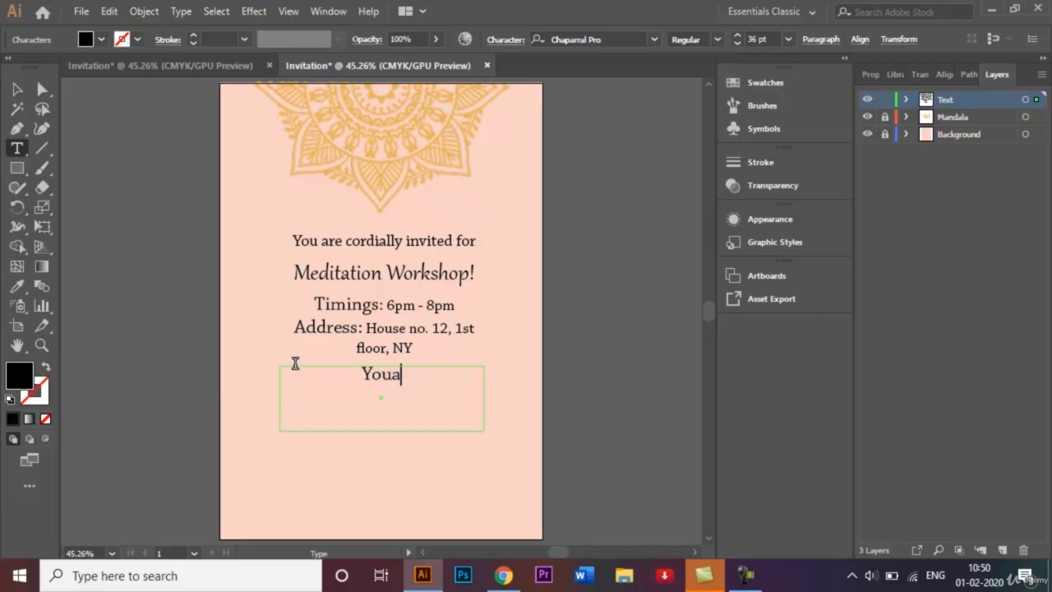
type("You are req")
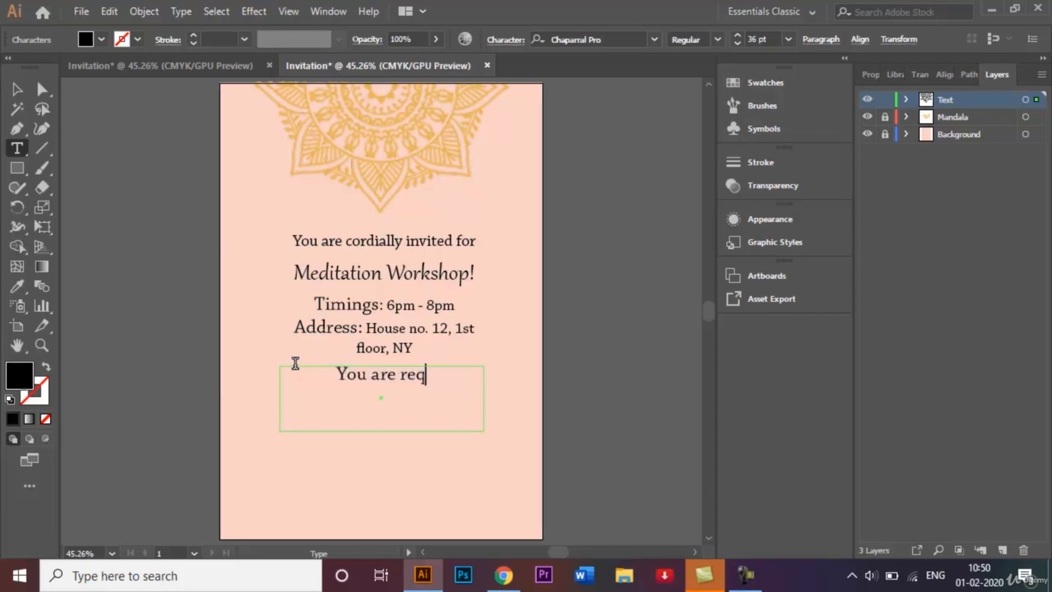
type("uested to")
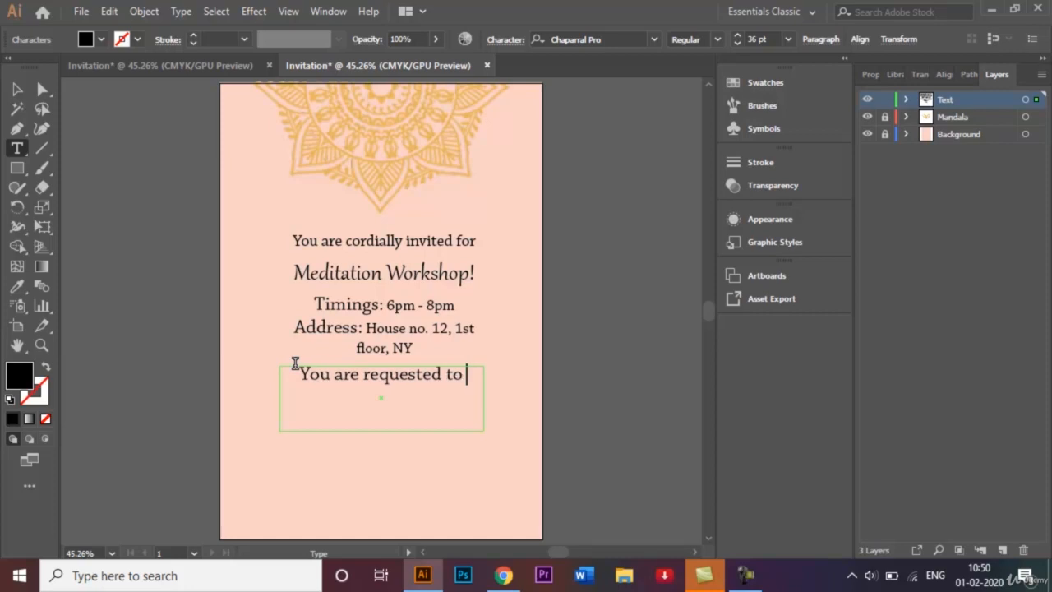
type("wear")
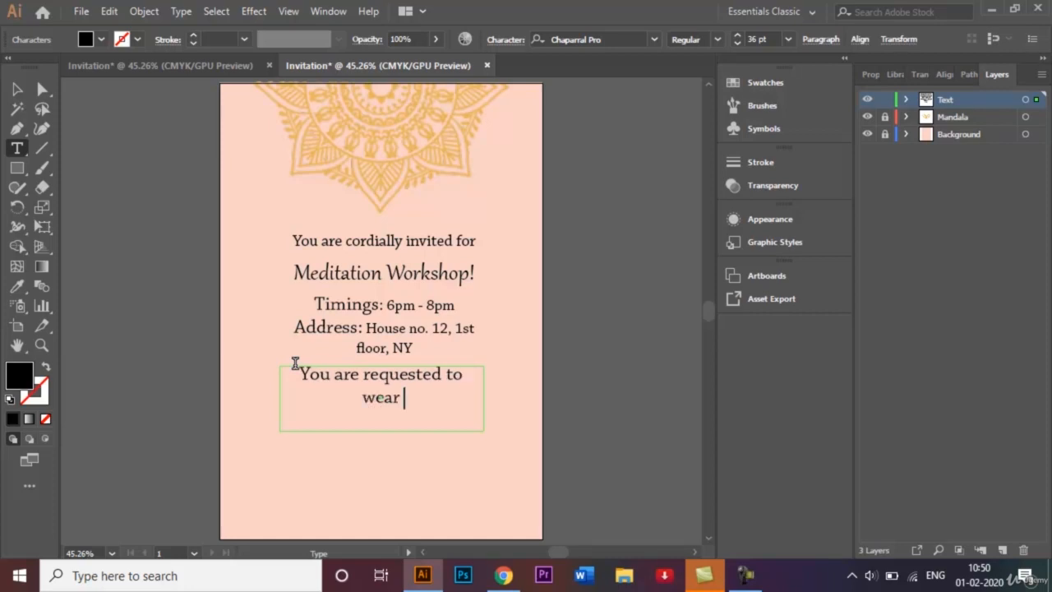
type("comfortable c")
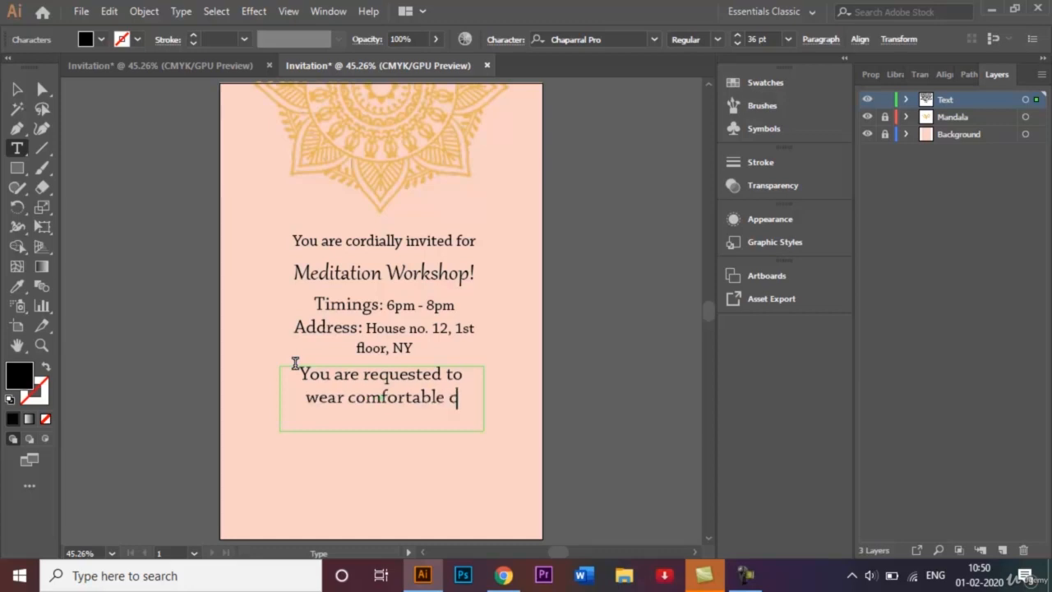
type("lothing n")
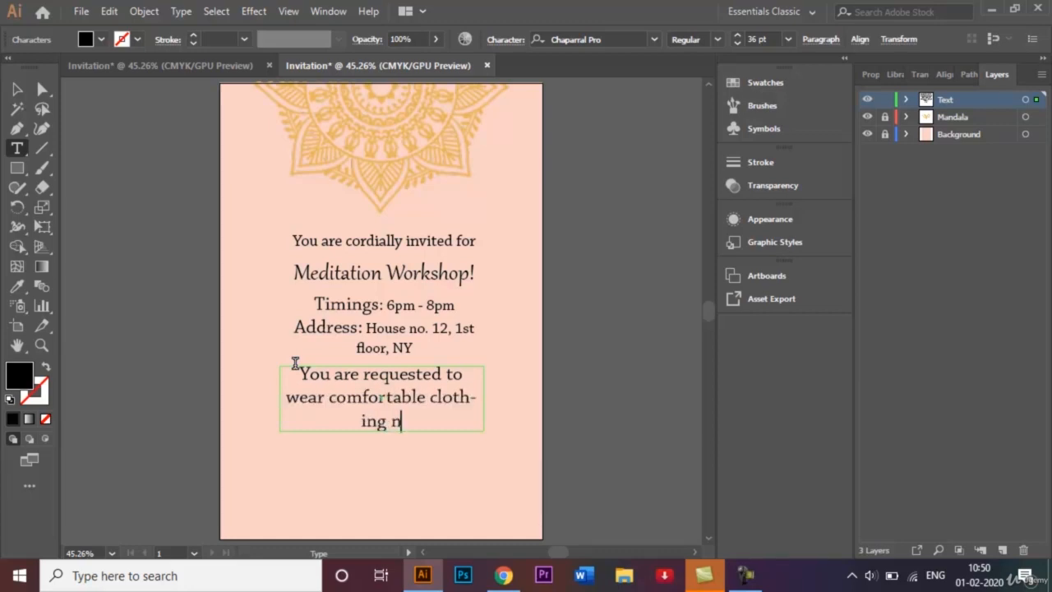
type("and get y")
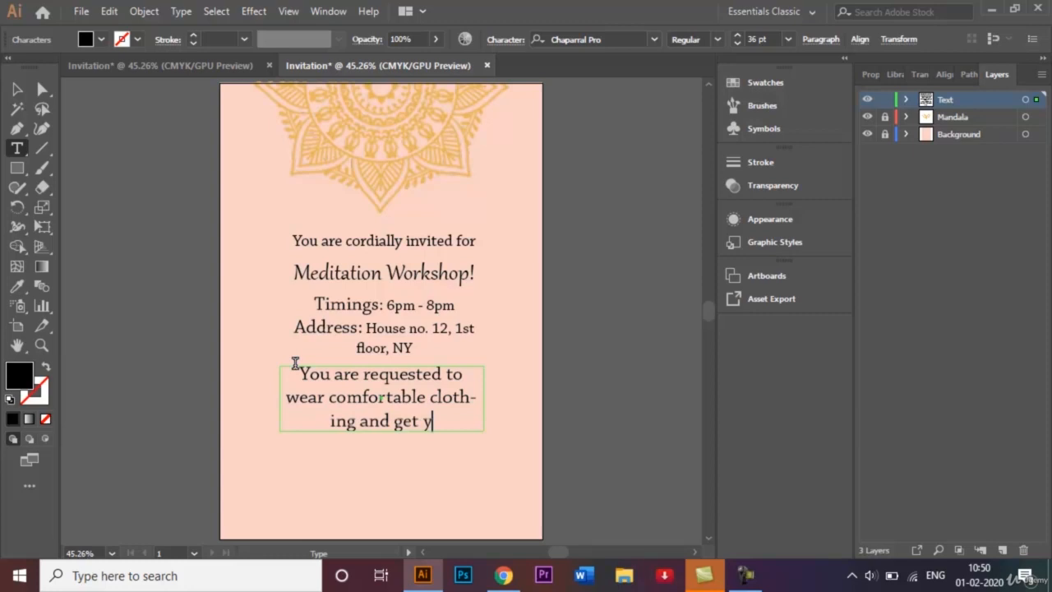
type("our own")
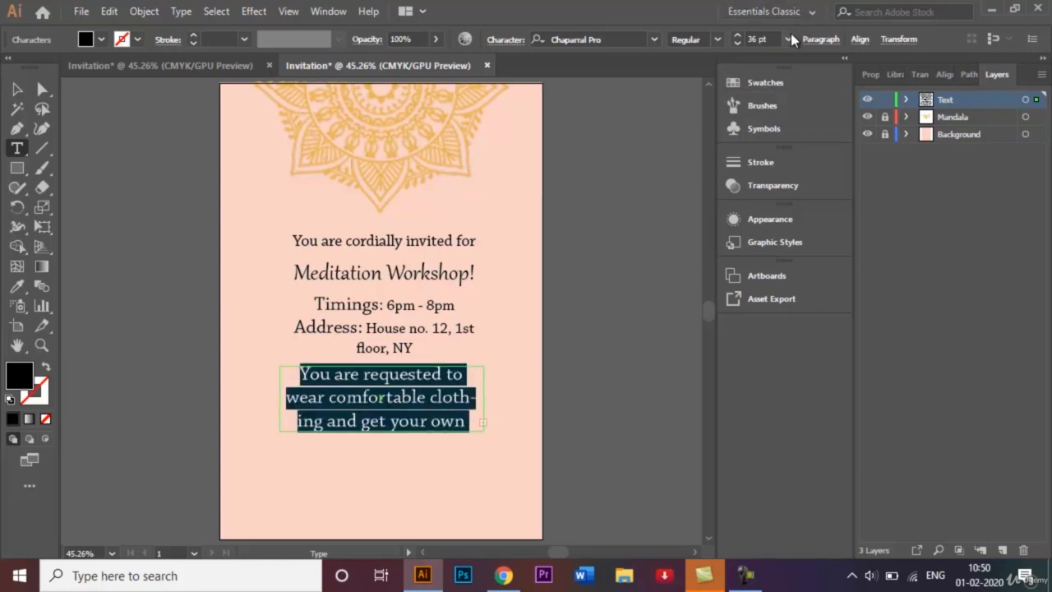
Set the request text to 28 pt ending with 'yoga mats', widened to two centred lines under the address.
left_click(785, 39)
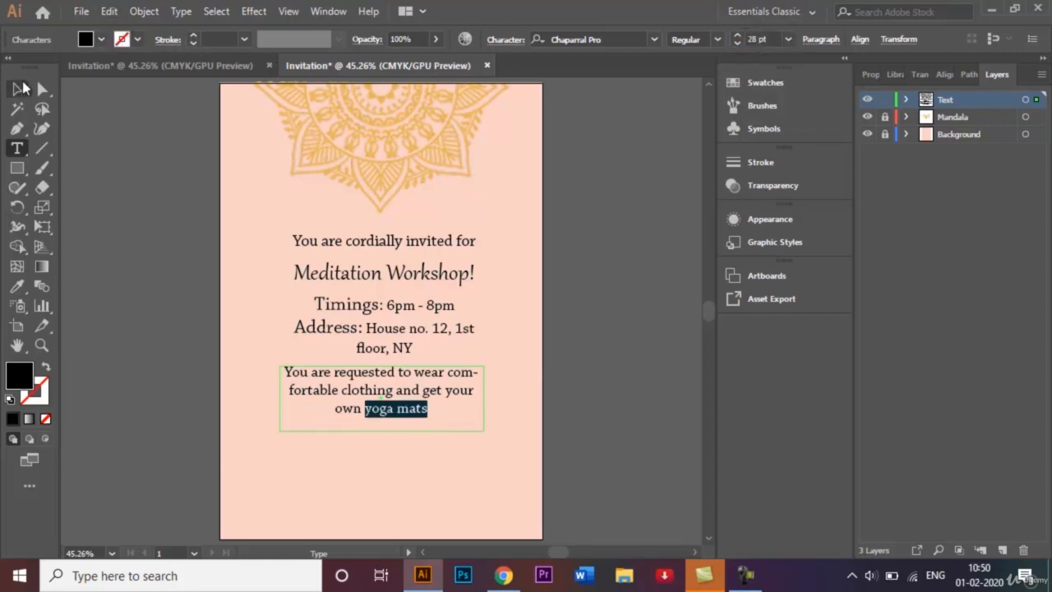
left_click(16, 89)
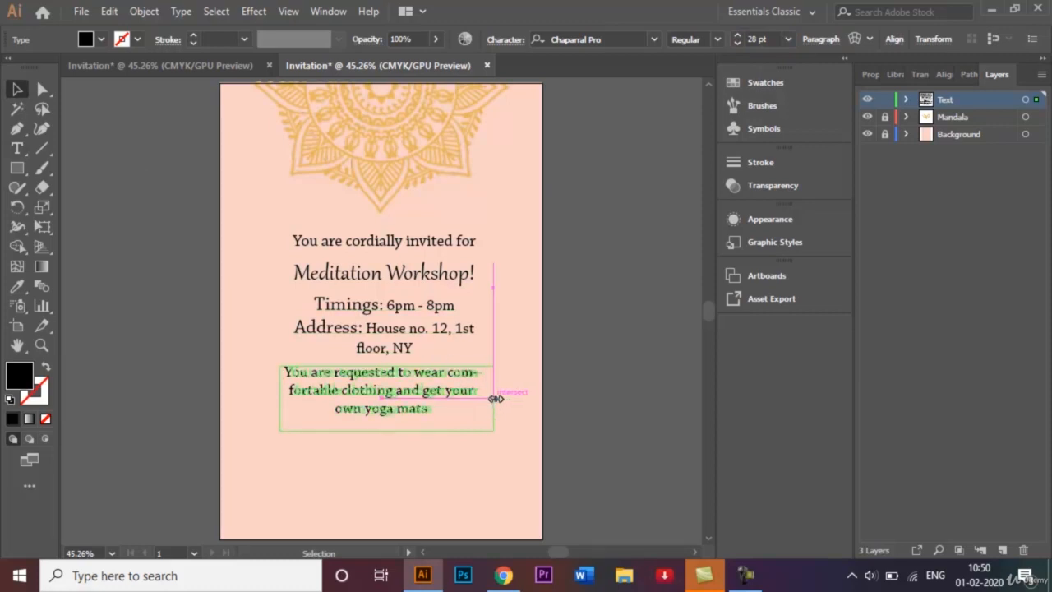
left_click_drag(493, 399, 529, 401)
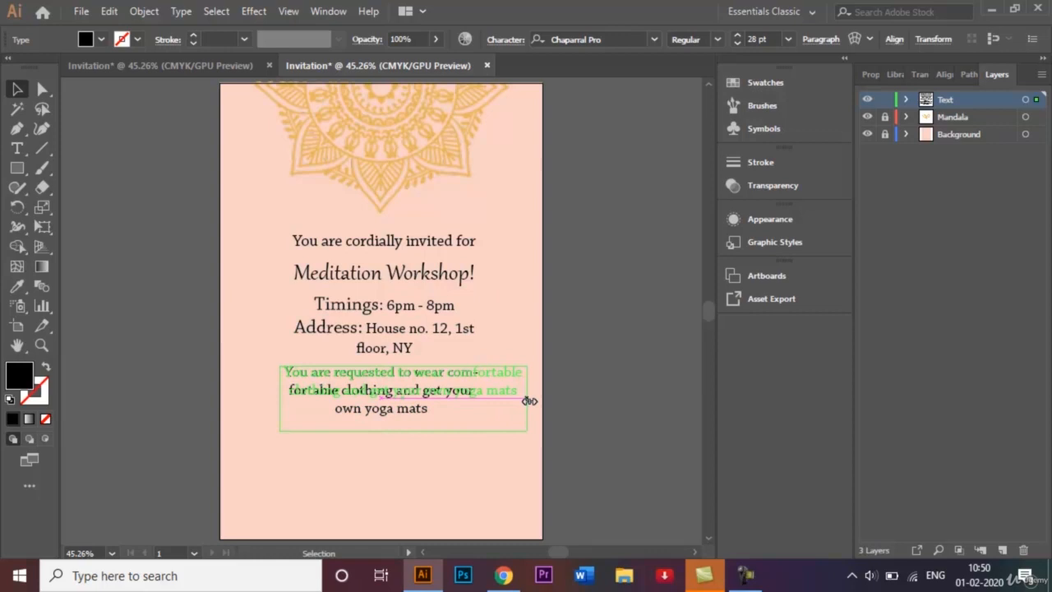
left_click_drag(529, 401, 402, 427)
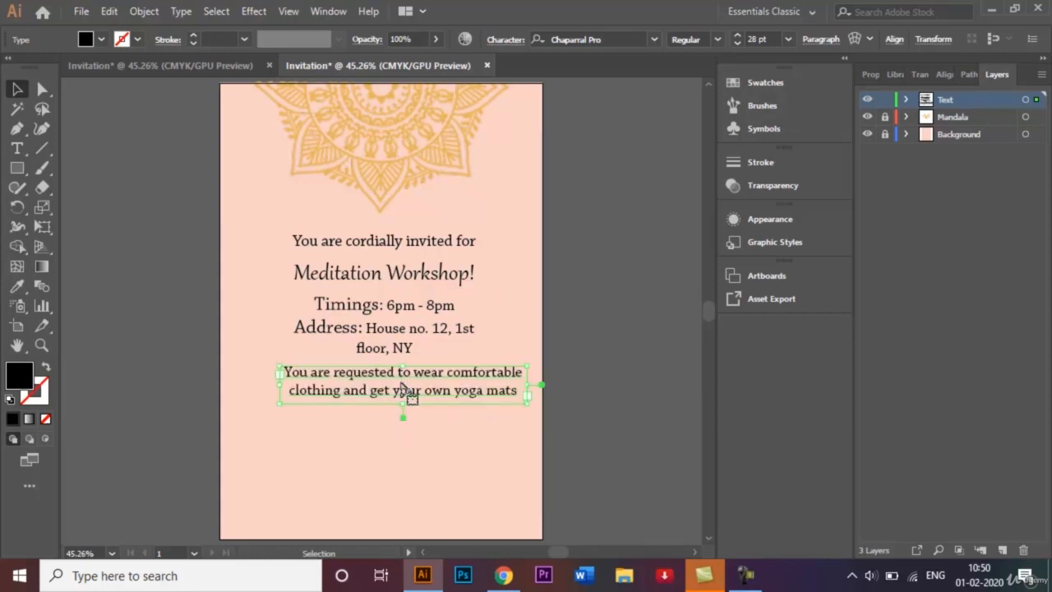
left_click_drag(403, 381, 381, 399)
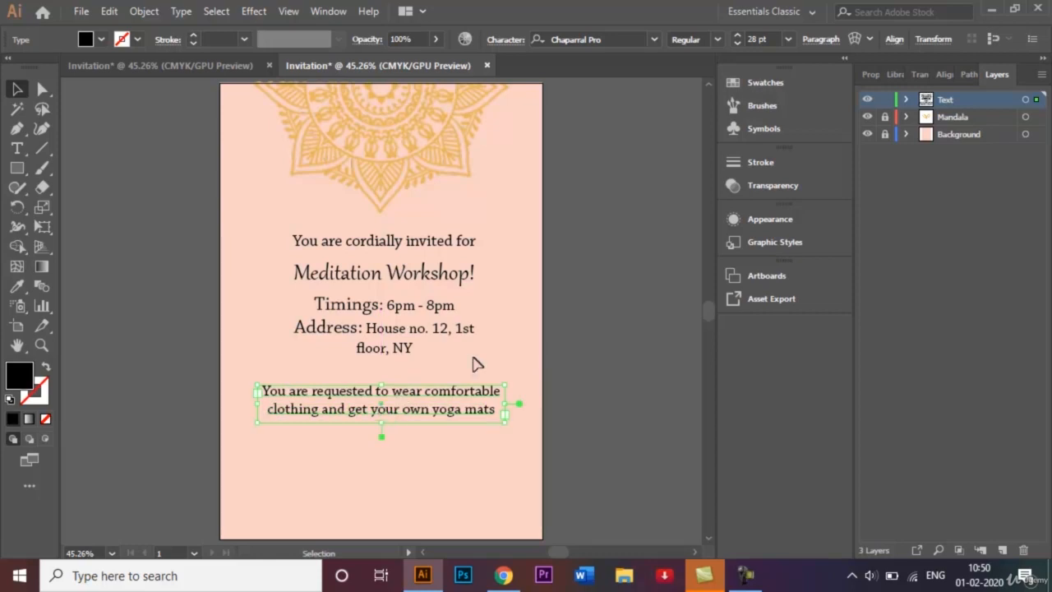
Move the Timings block, Meditation Workshop heading and cordially-invited line lower with even spacing.
left_click(232, 162)
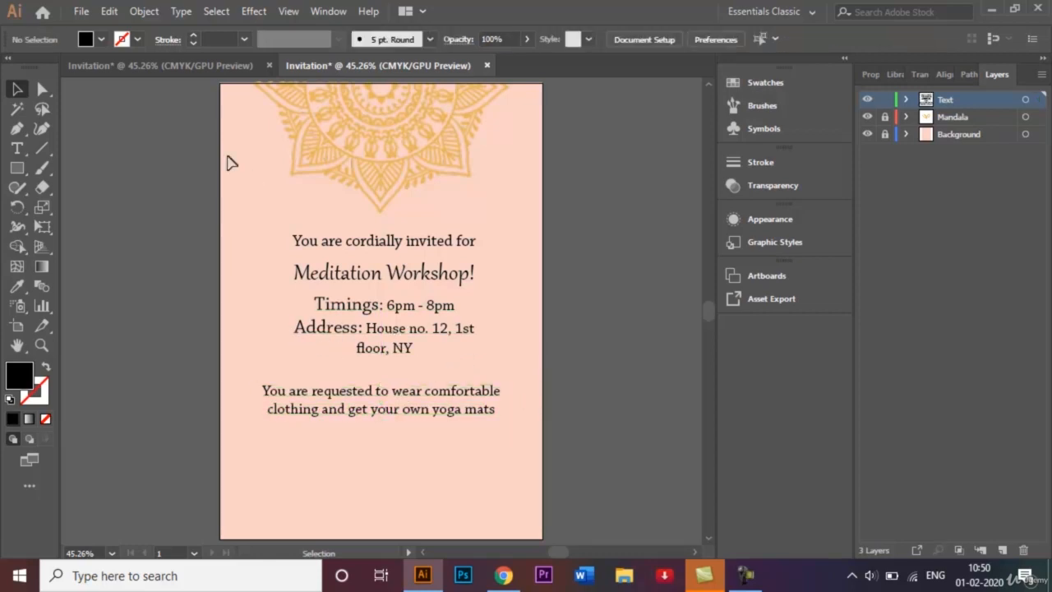
mouse_move(340, 384)
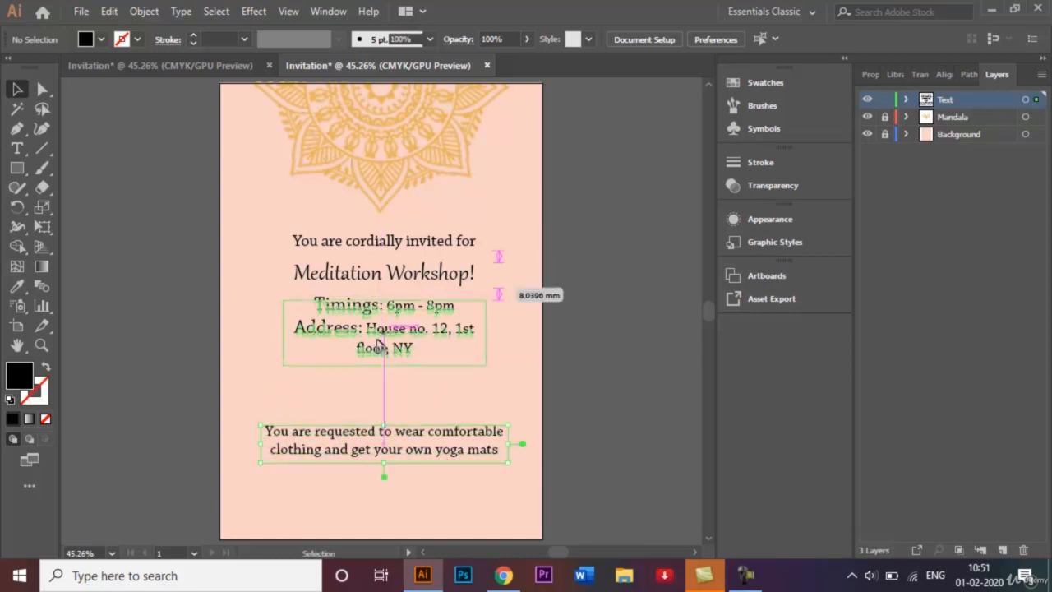
left_click_drag(382, 332, 383, 381)
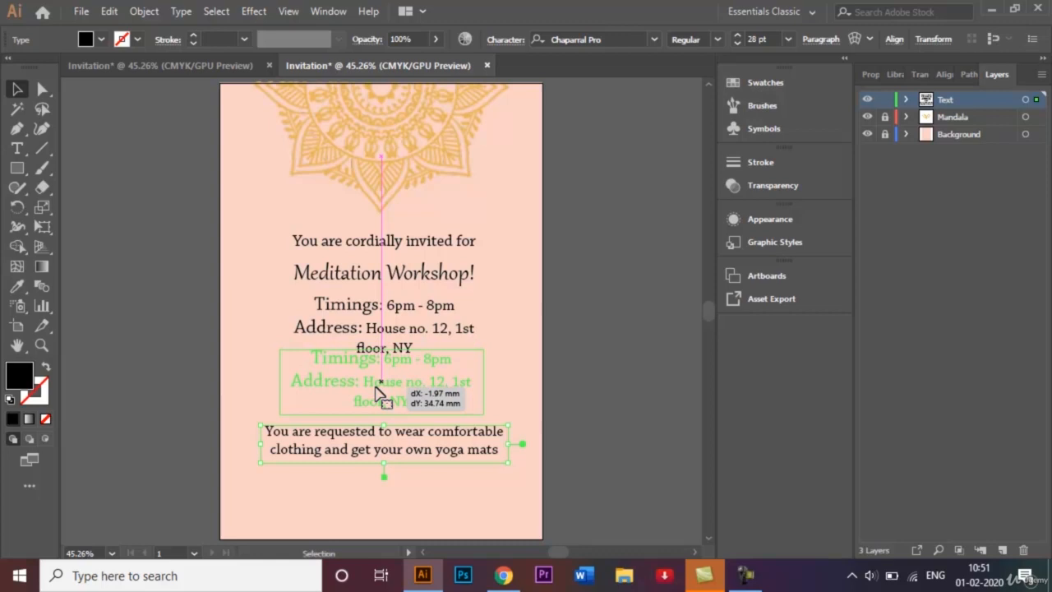
left_click_drag(381, 381, 385, 312)
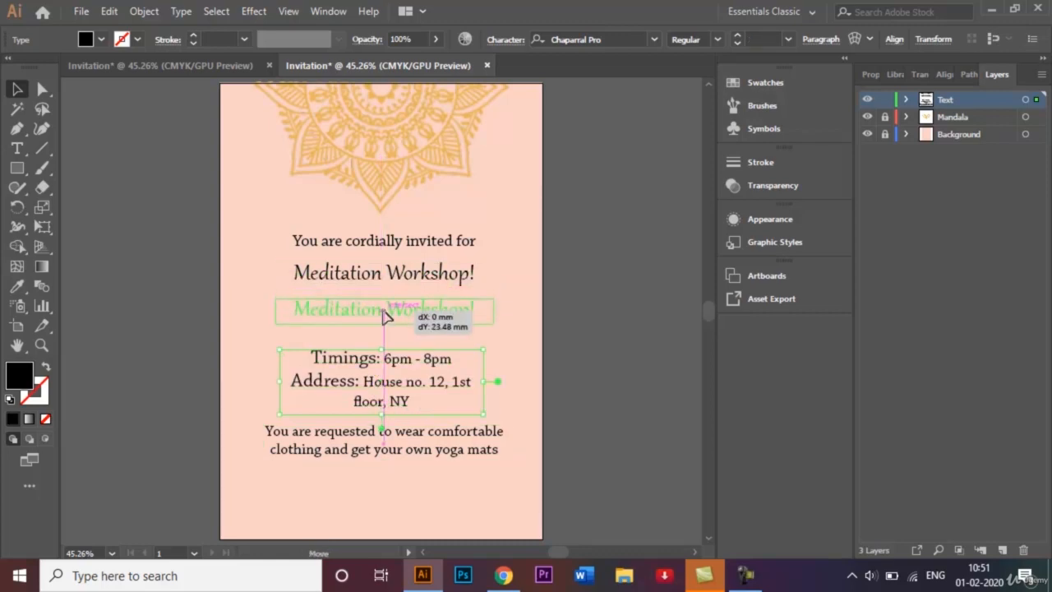
left_click_drag(384, 309, 385, 250)
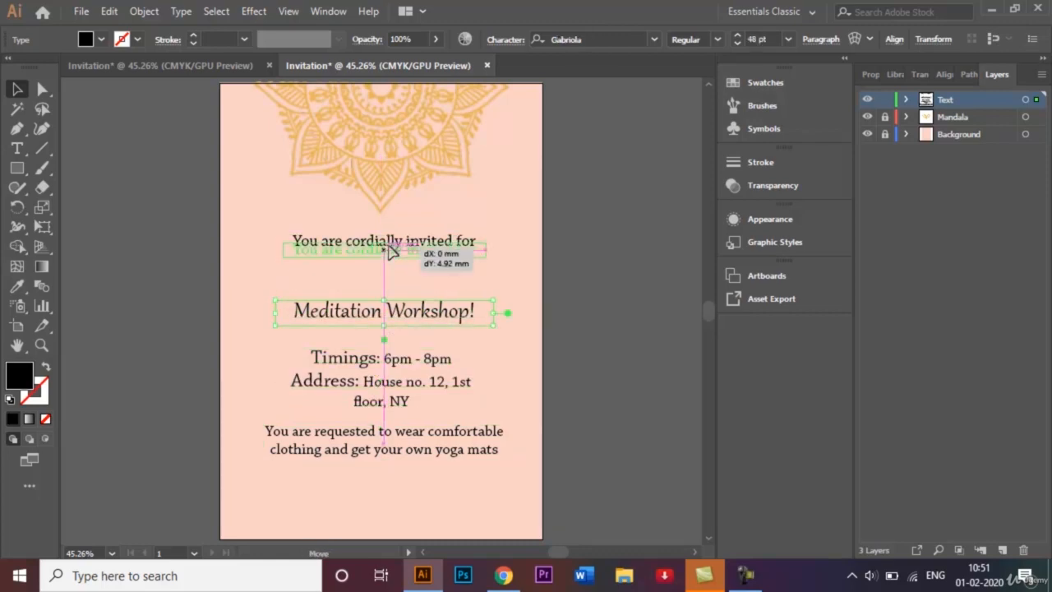
left_click_drag(385, 250, 385, 276)
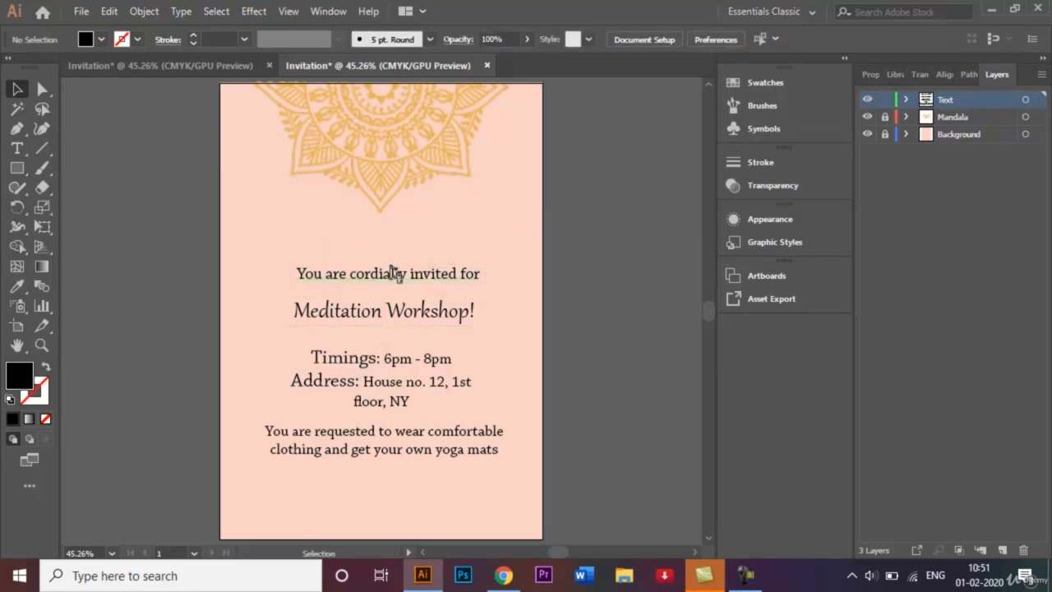
Check the respaced lines, deselect, and compare against the reference invitation document.
left_click(386, 273)
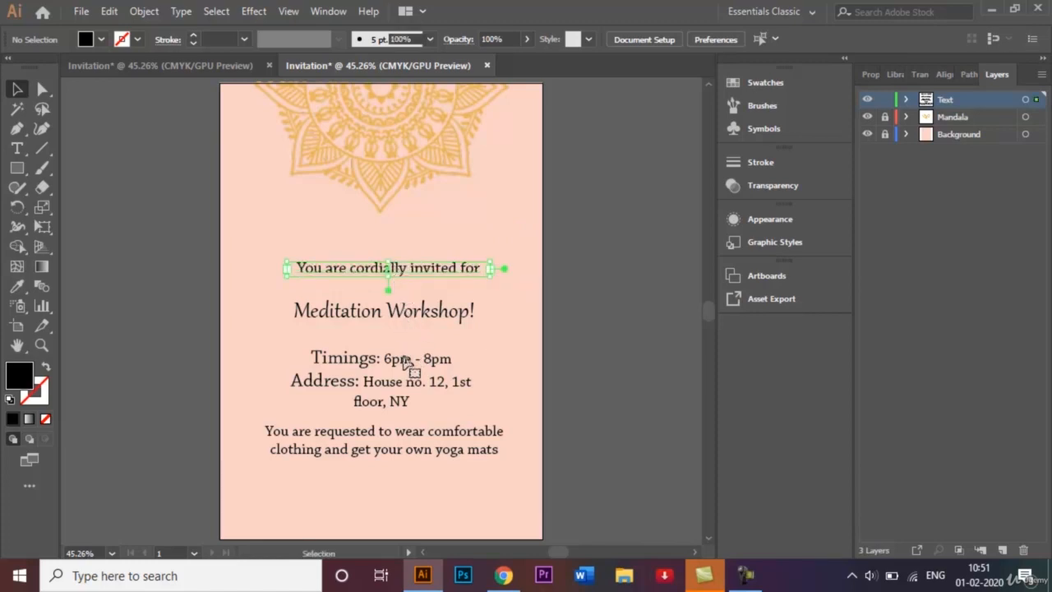
left_click(381, 374)
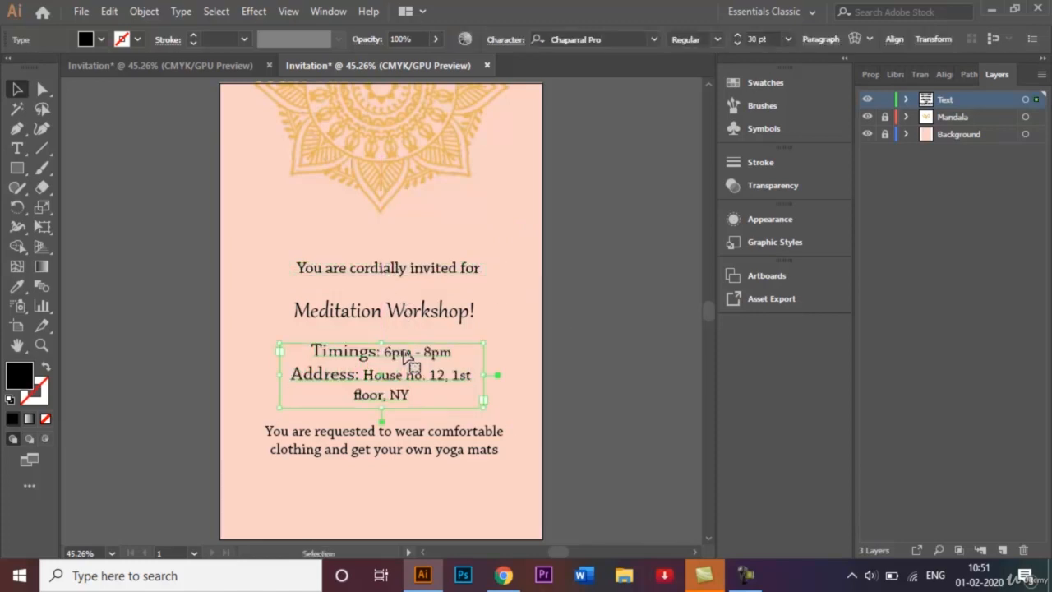
left_click(516, 349)
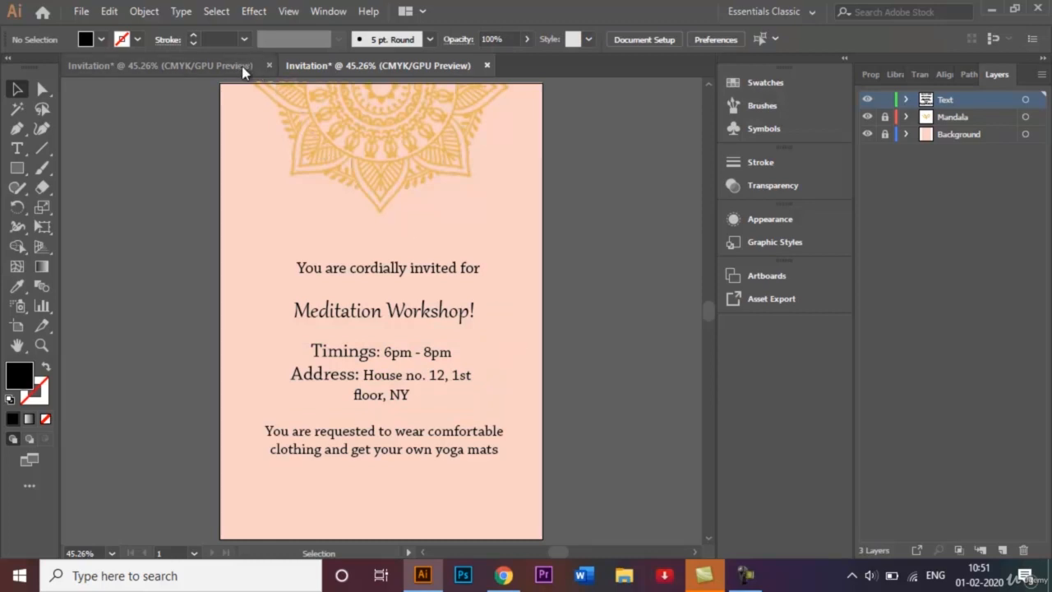
left_click(161, 66)
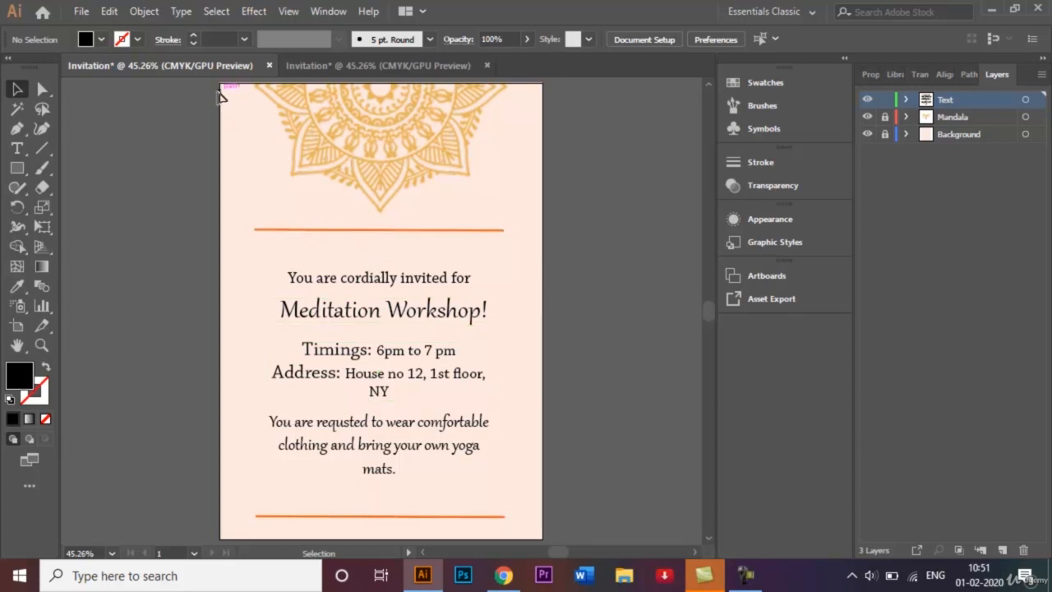
Draw an orange horizontal line across the page above the invitation text.
left_click(377, 66)
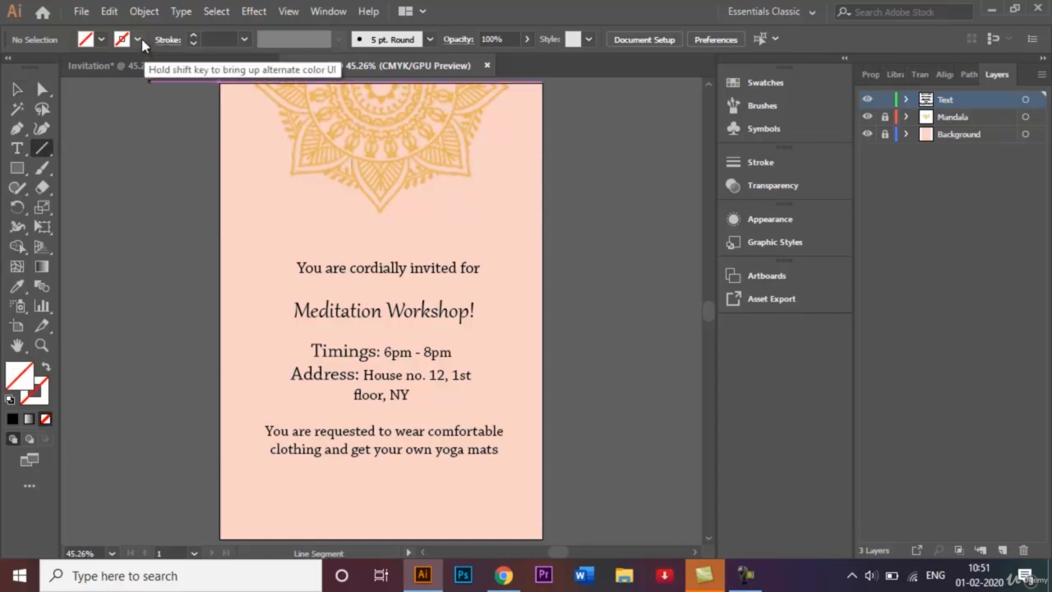
left_click(138, 39)
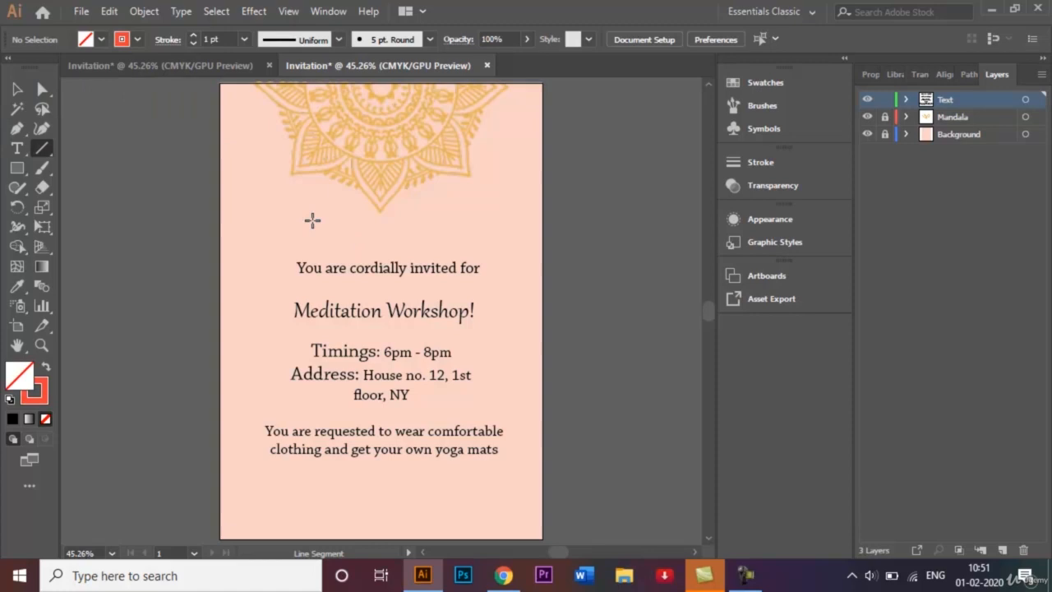
left_click_drag(258, 224, 260, 458)
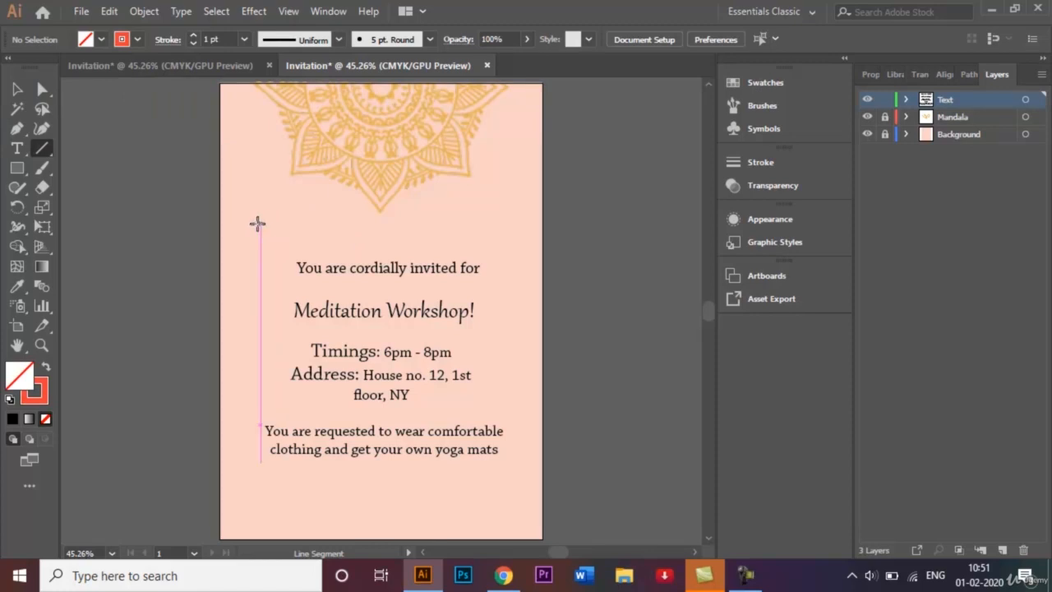
left_click_drag(257, 223, 483, 226)
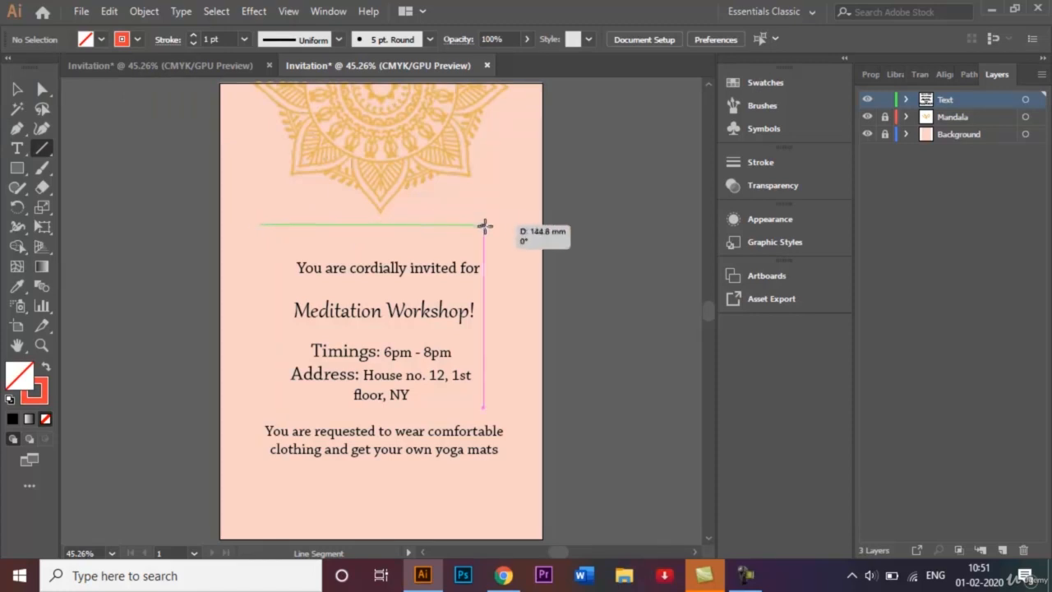
left_click_drag(483, 224, 502, 227)
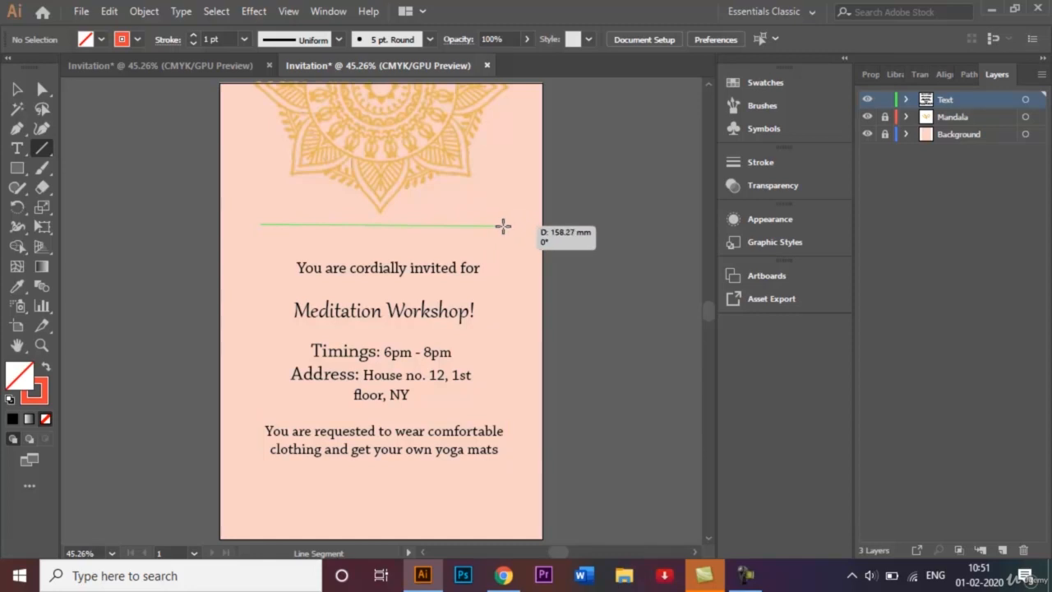
left_click_drag(506, 226, 506, 464)
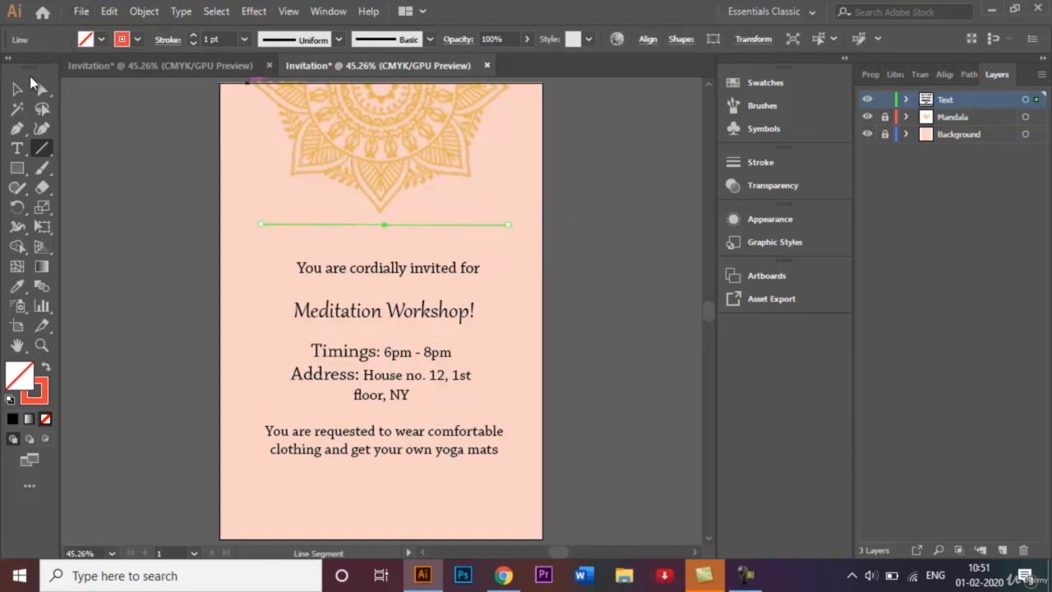
Place a matching copy of the line below the request text and select both lines.
left_click(17, 88)
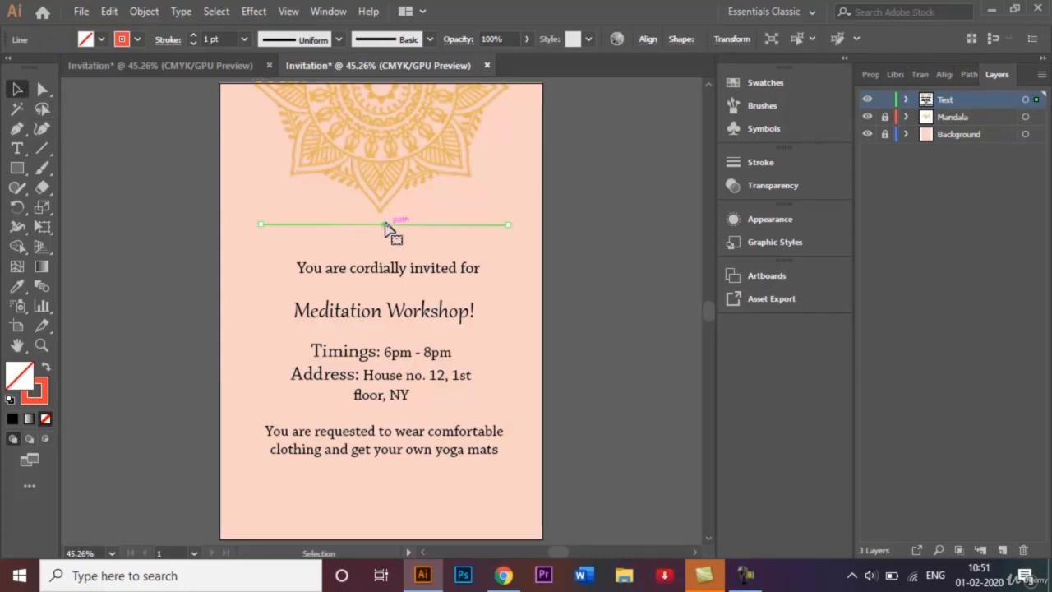
left_click_drag(384, 224, 386, 399)
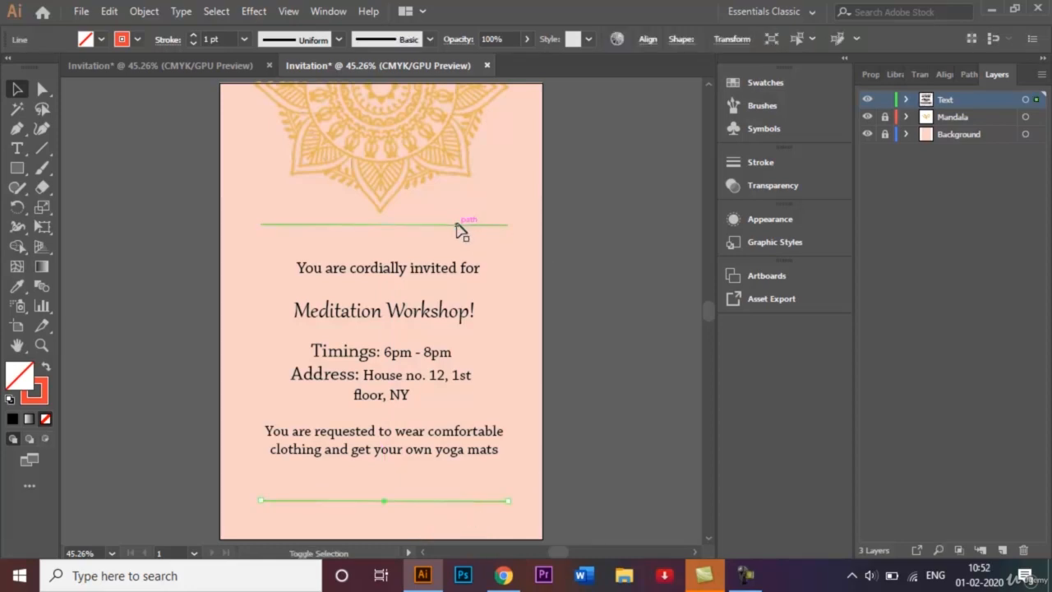
left_click(244, 39)
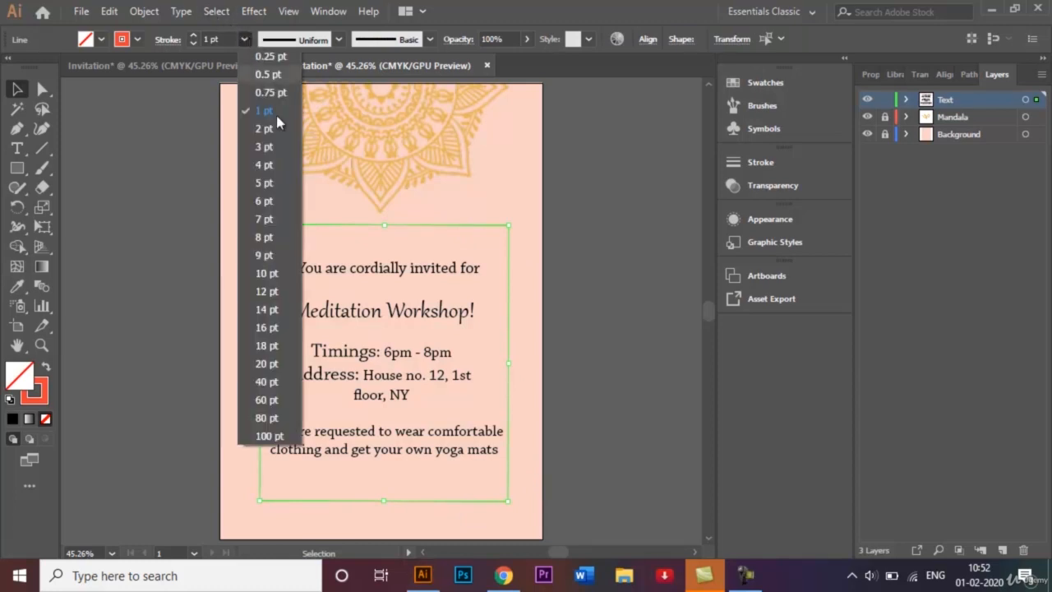
Set both orange lines to a 3 pt stroke weight.
left_click(263, 147)
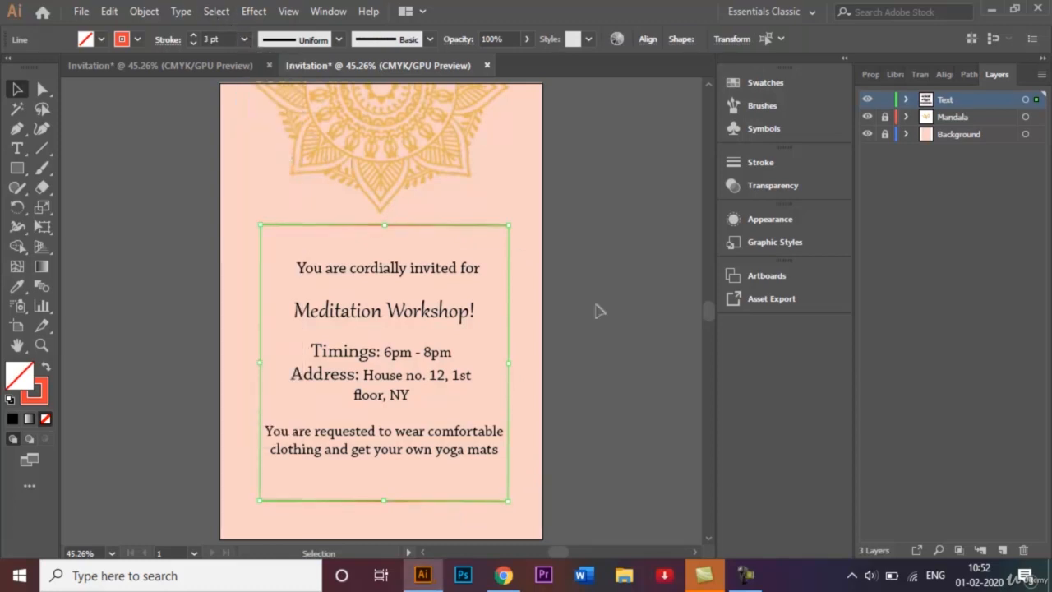
left_click(638, 292)
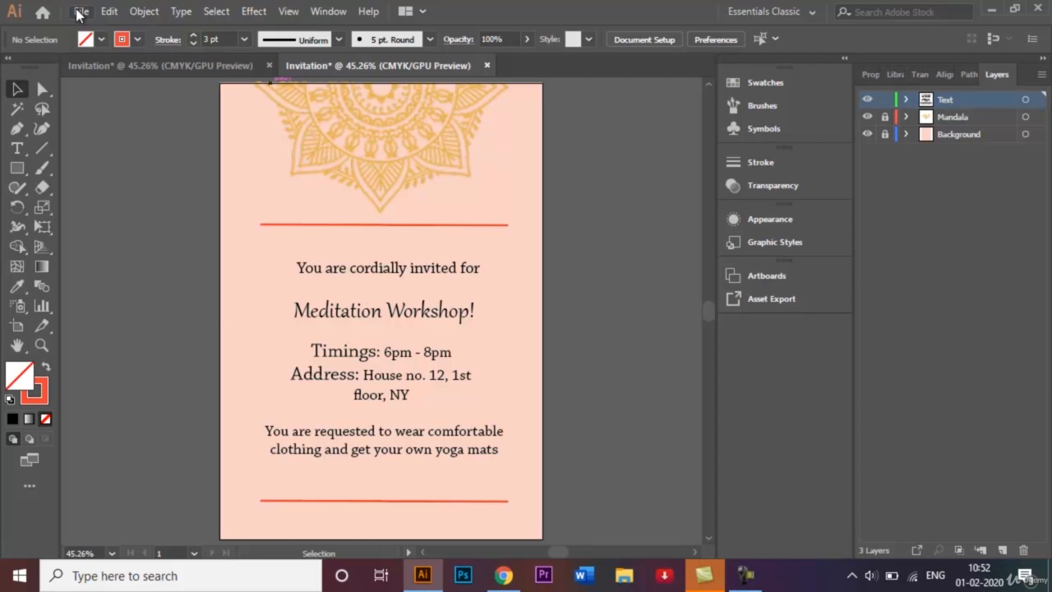
left_click(81, 10)
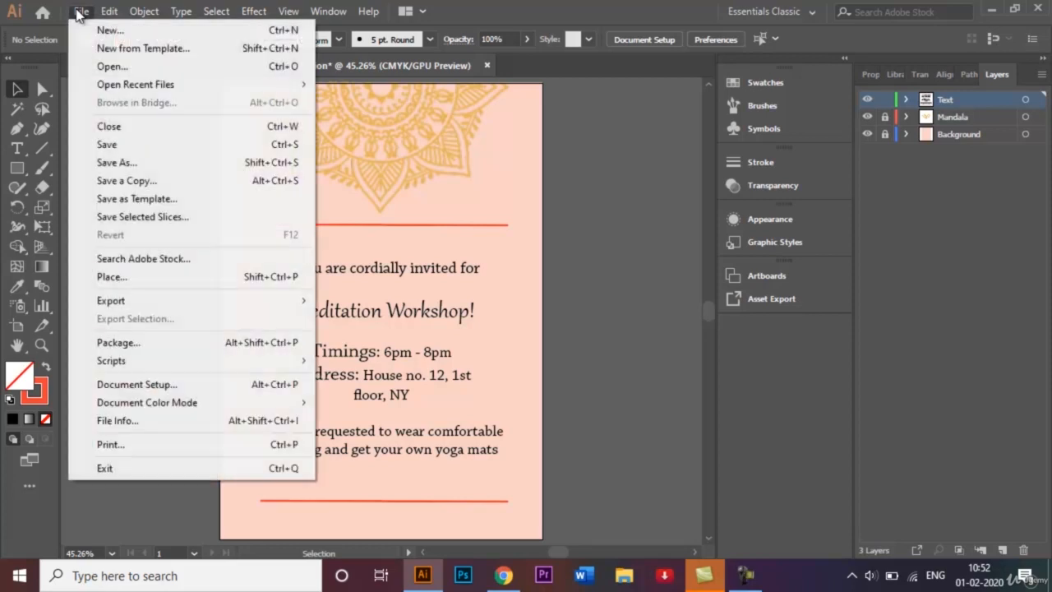
mouse_move(138, 167)
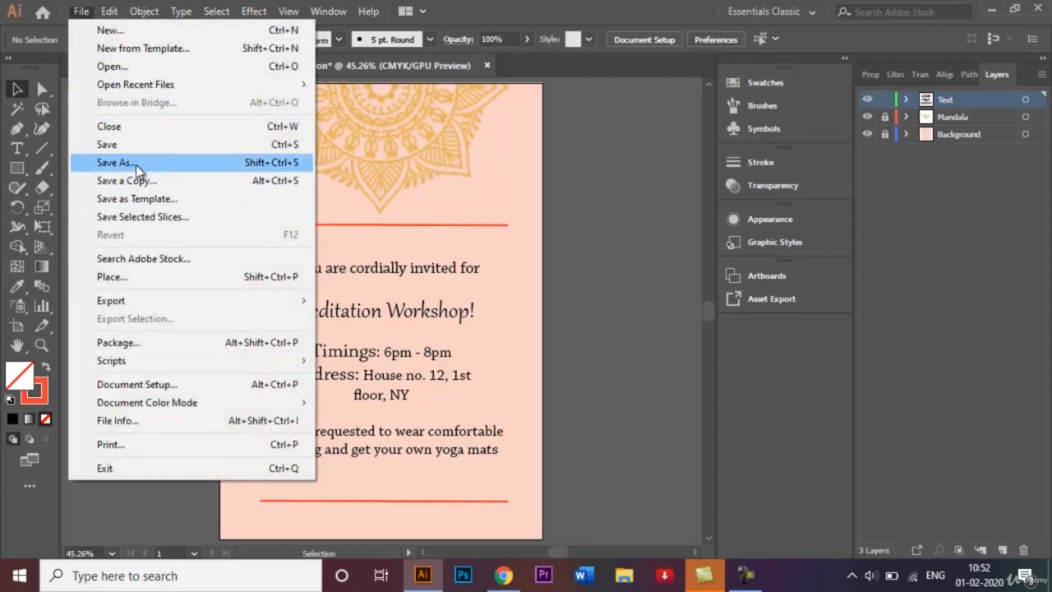
Save the invitation as Invitation.ai in Adobe Illustrator (*.AI) format with default options.
left_click(115, 163)
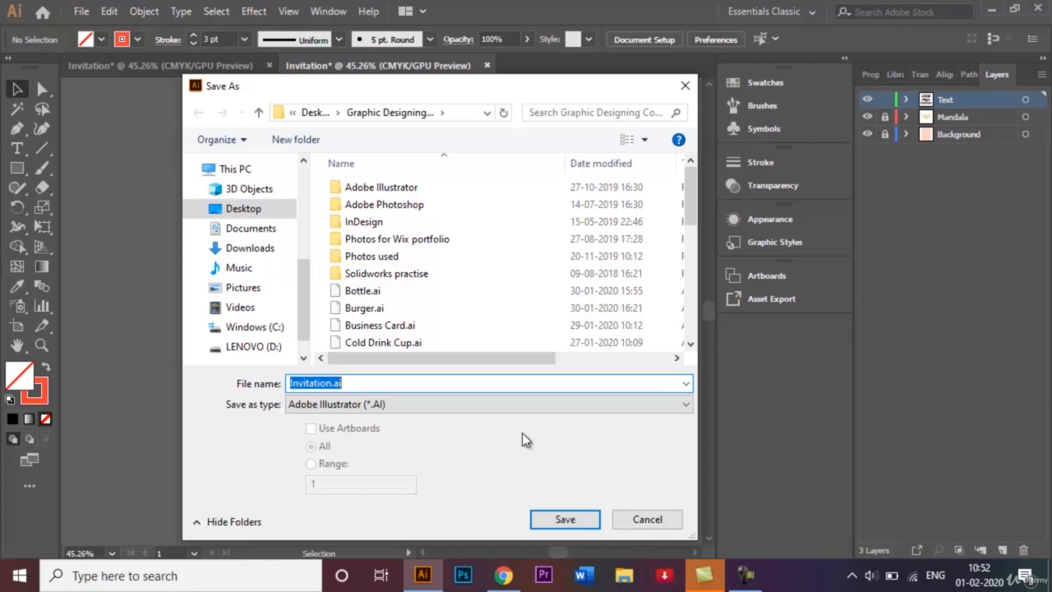
mouse_move(565, 519)
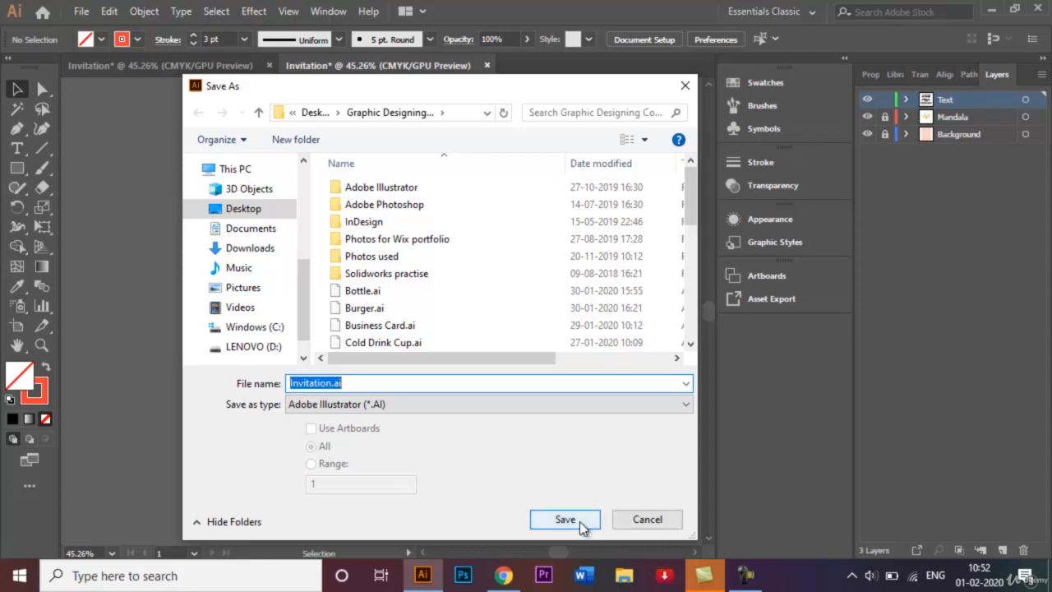
left_click(565, 519)
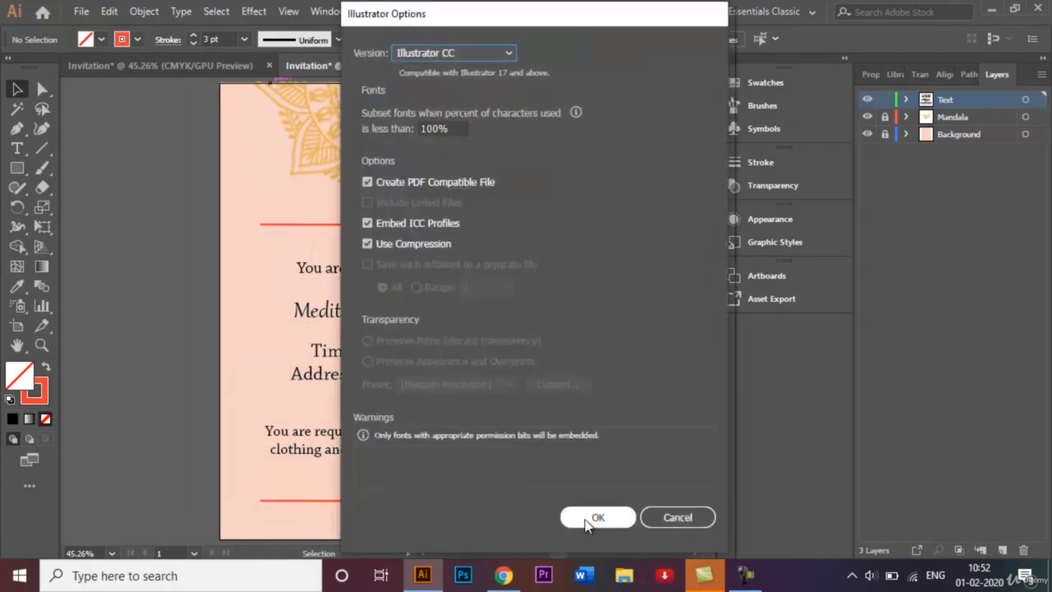
left_click(598, 516)
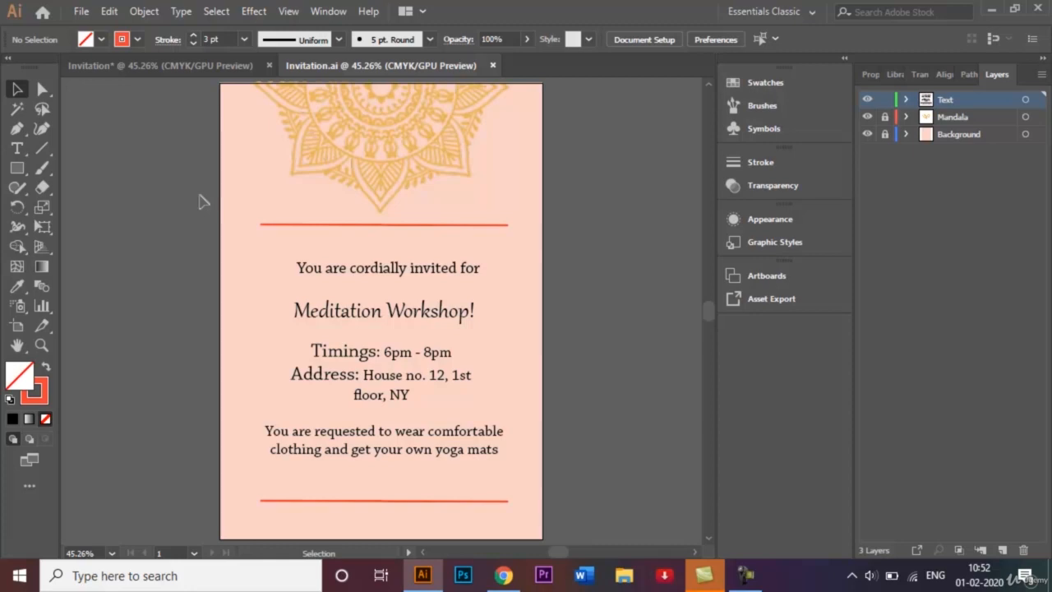
mouse_move(110, 92)
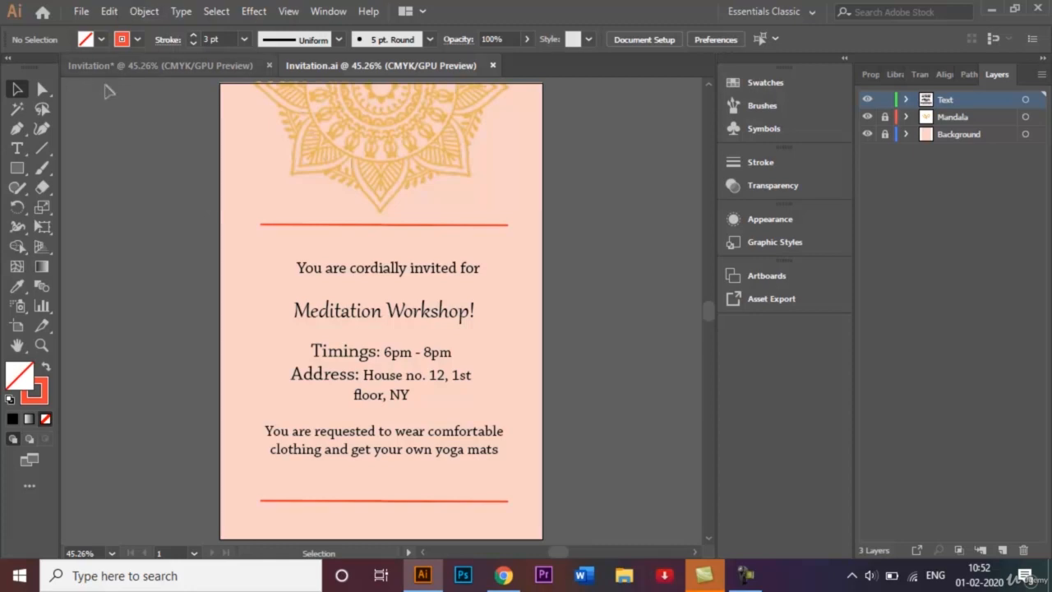
mouse_move(139, 170)
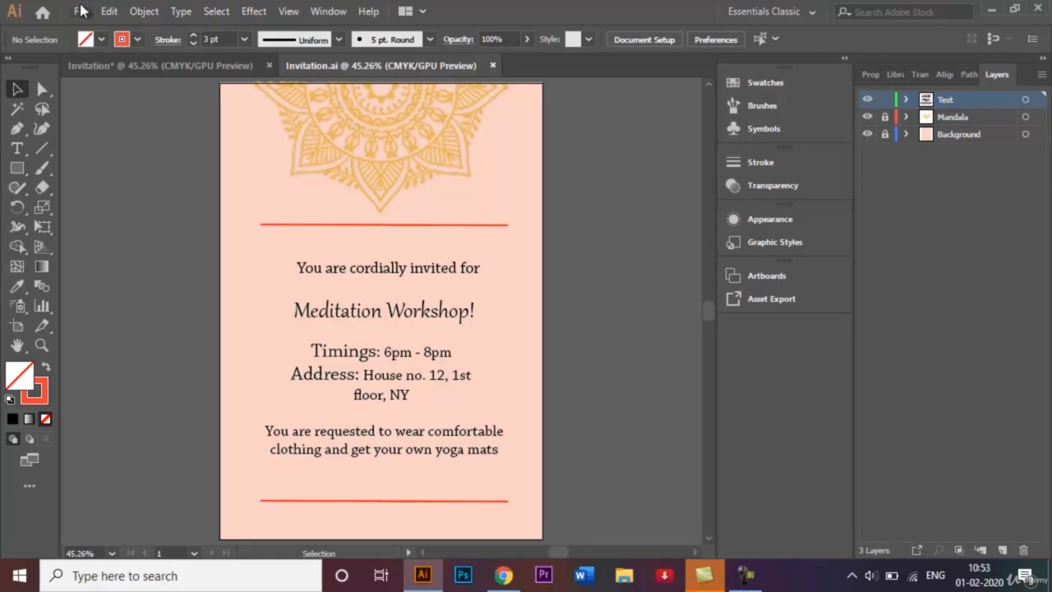
Export the invitation via Export As as JPEG (*.JPG) named Invitation.jpg.
left_click(81, 10)
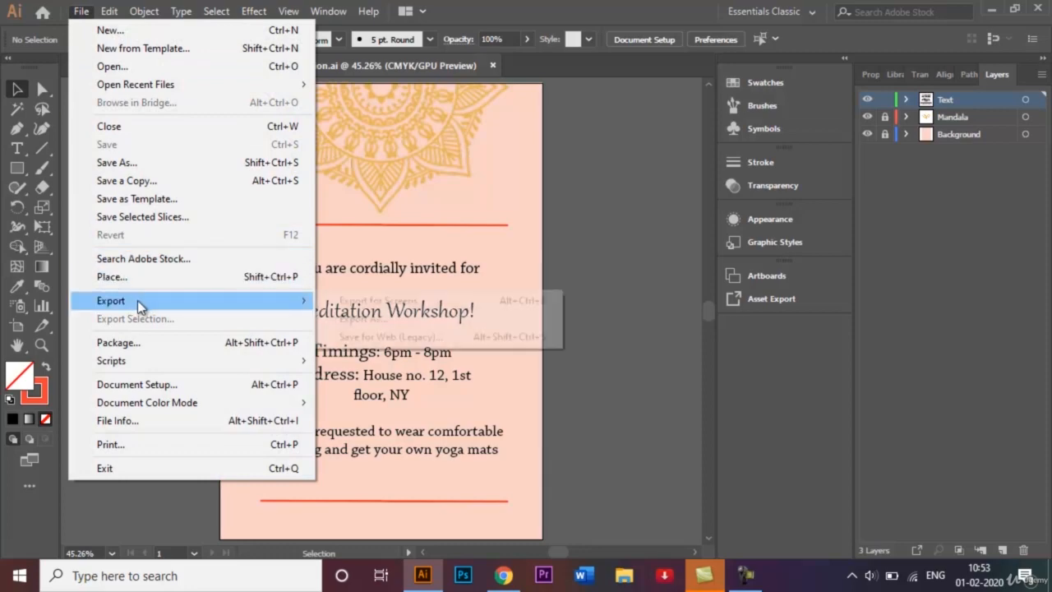
mouse_move(363, 319)
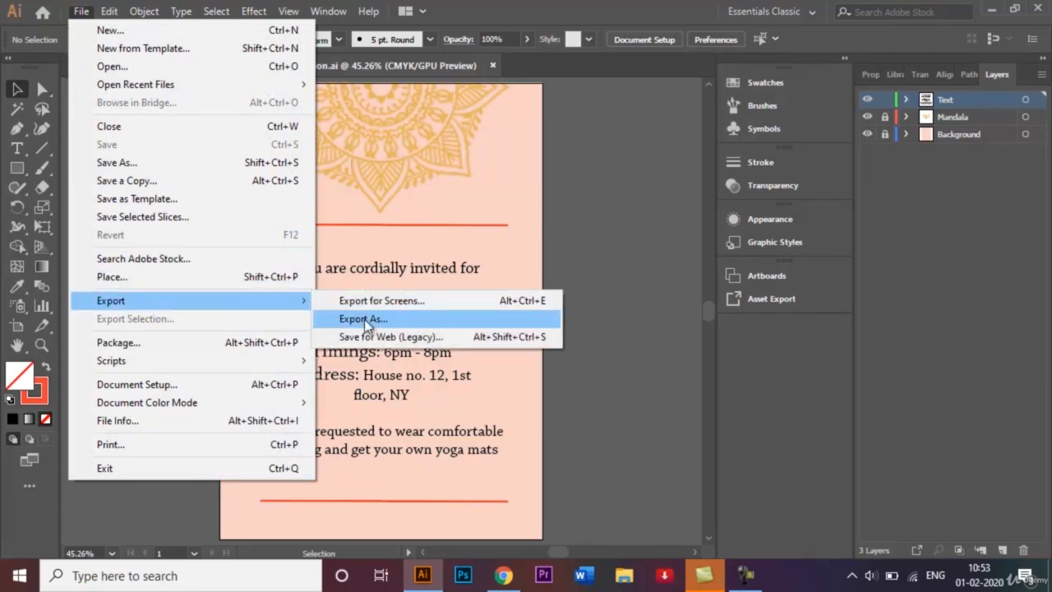
left_click(361, 319)
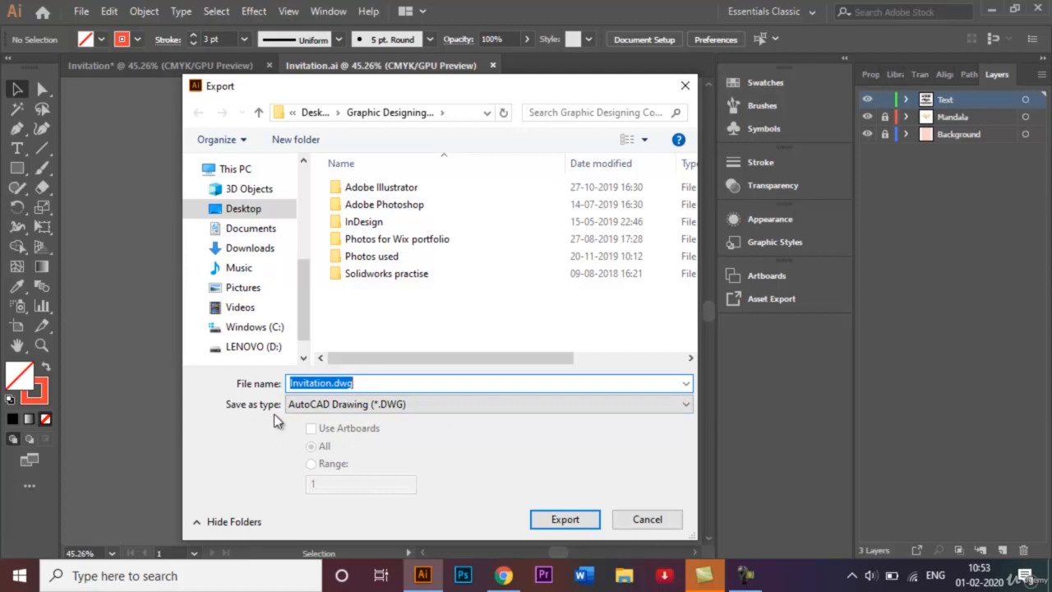
mouse_move(332, 421)
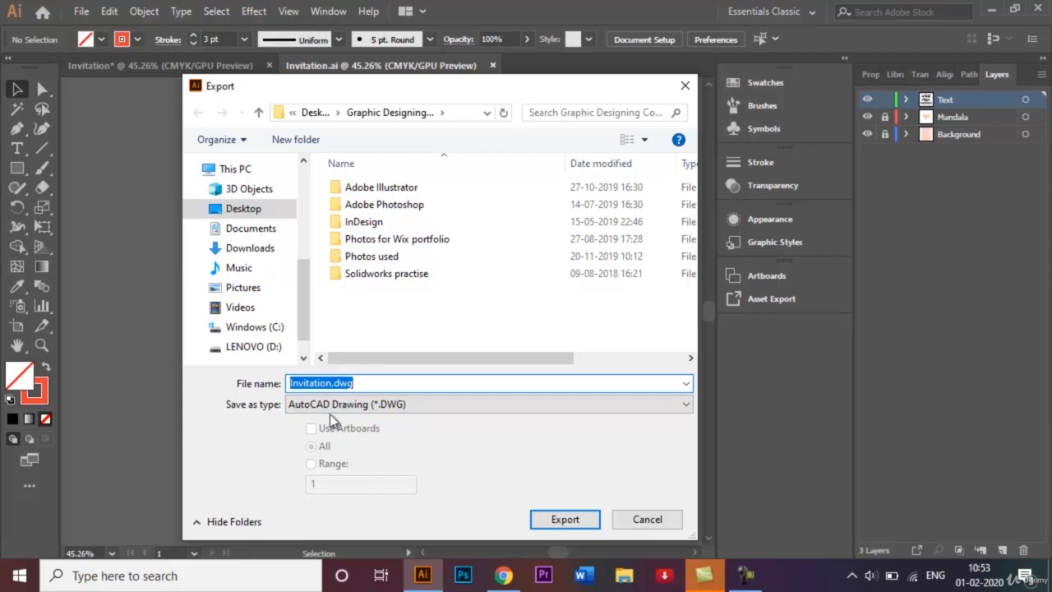
mouse_move(550, 404)
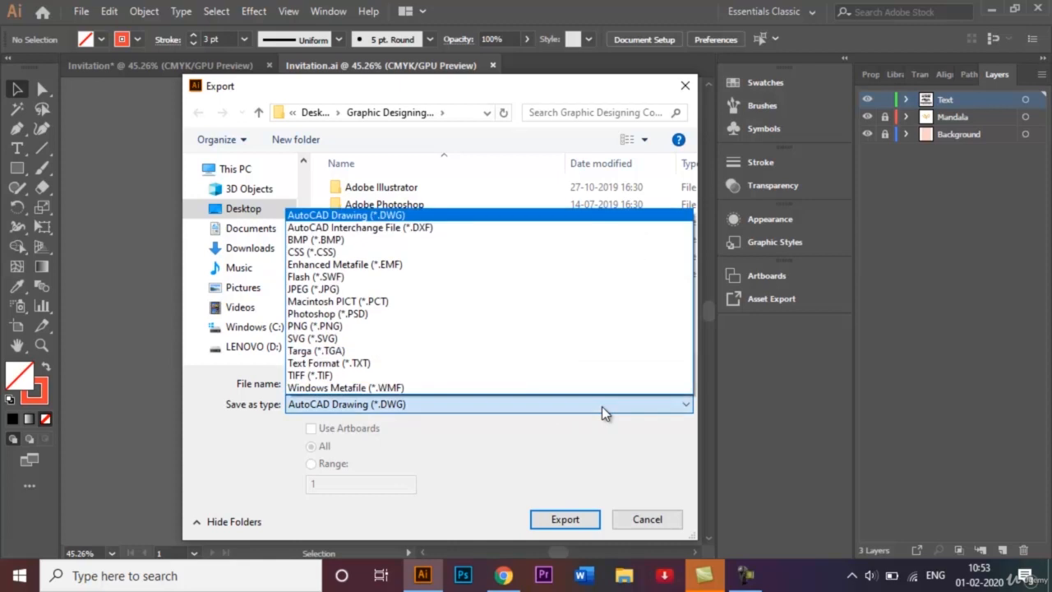
left_click(312, 289)
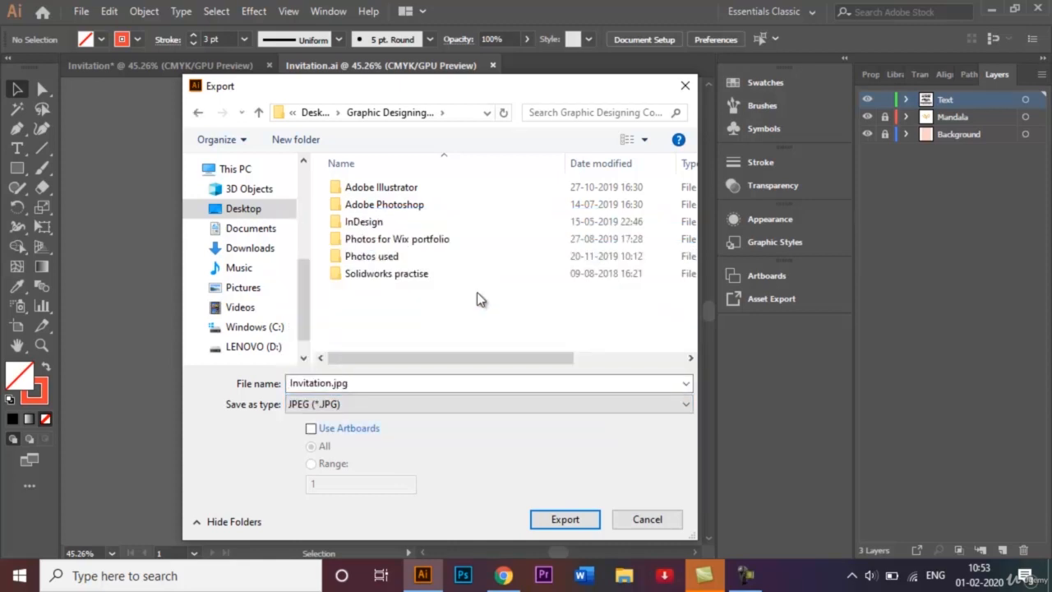
mouse_move(434, 339)
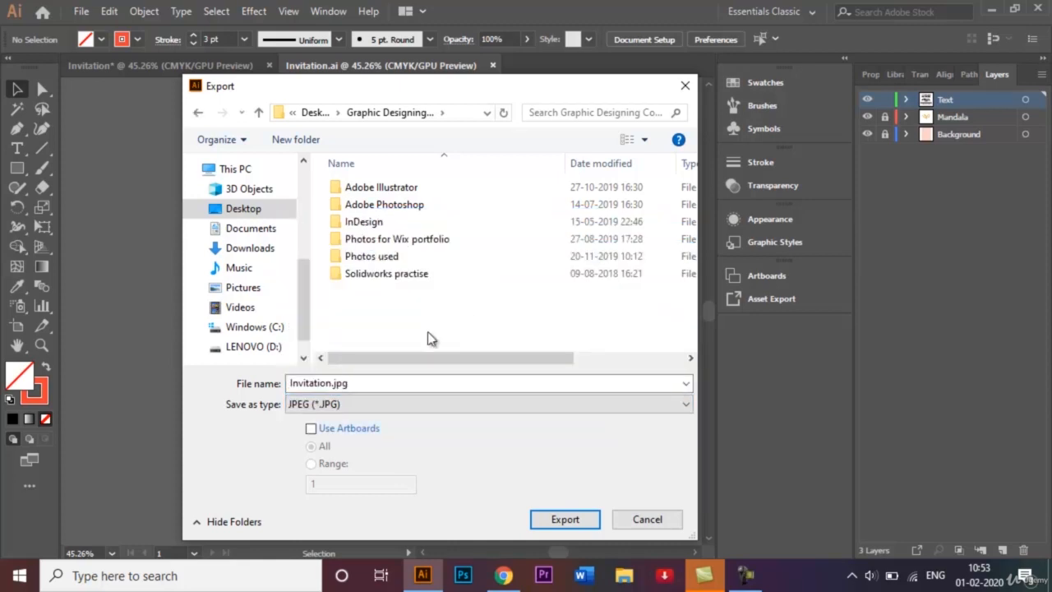
left_click(565, 519)
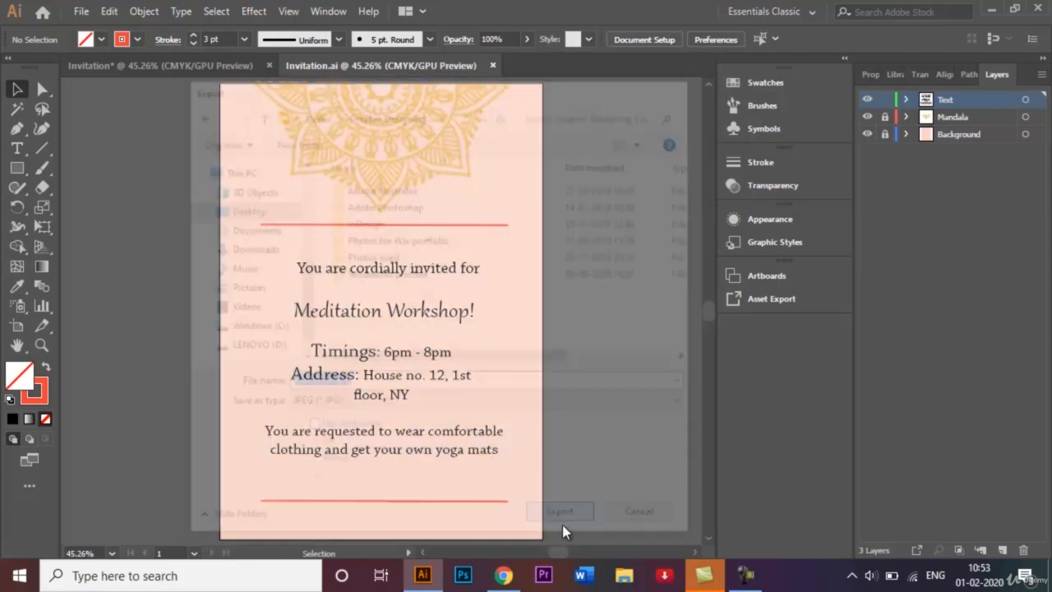
left_click(559, 511)
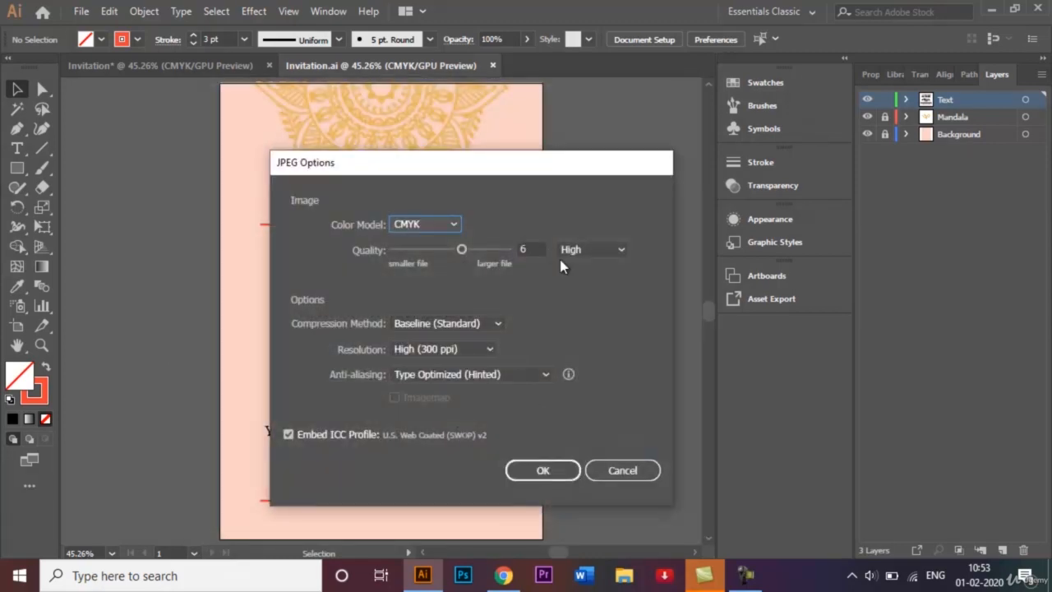
mouse_move(473, 255)
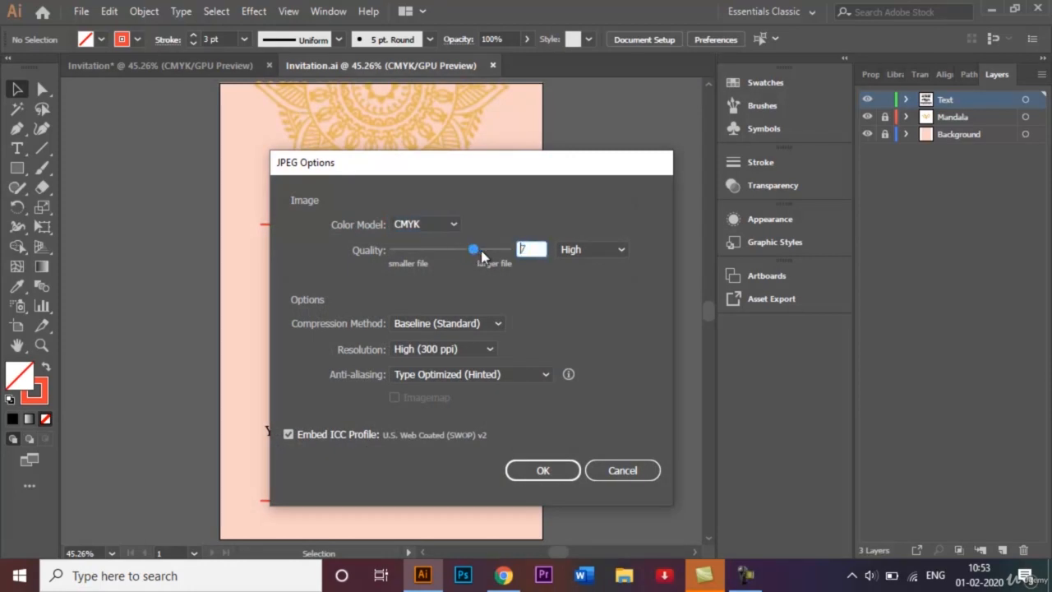
Raise JPEG quality to 8 (Maximum) and confirm to finish the export.
left_click_drag(473, 250, 483, 249)
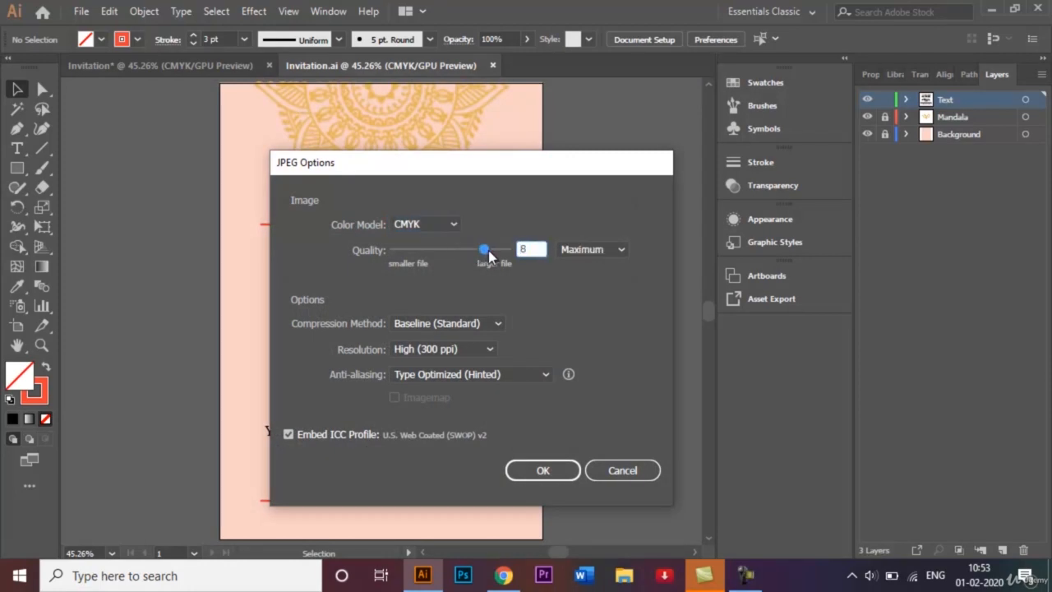
mouse_move(578, 293)
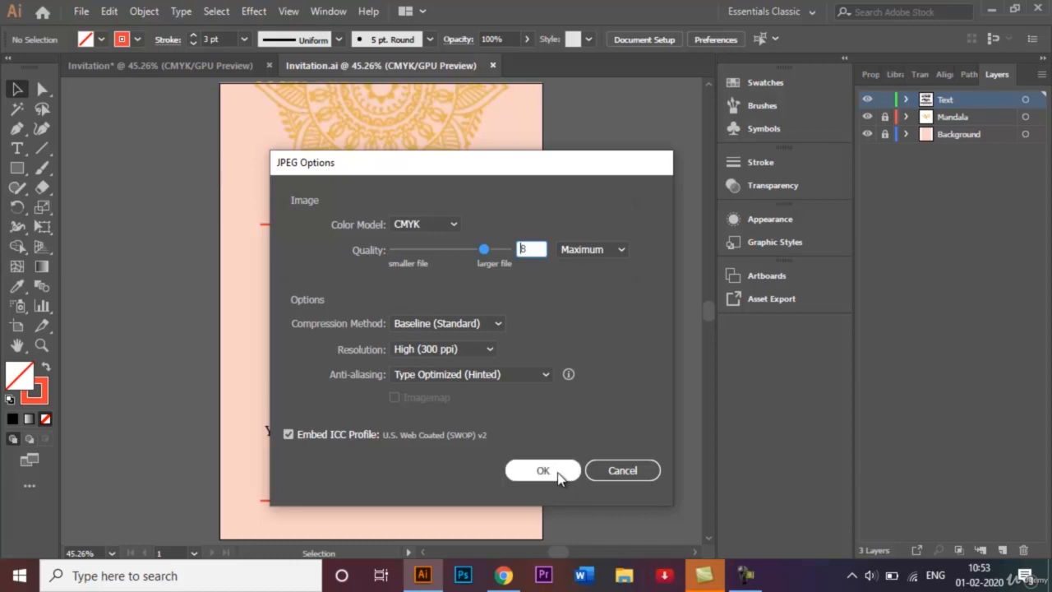
left_click(543, 470)
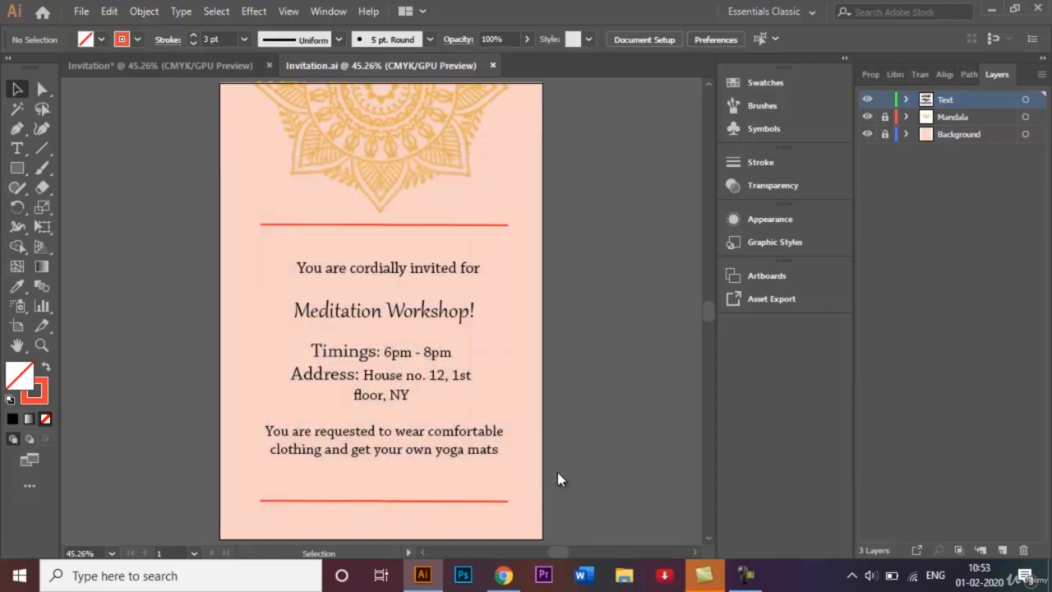